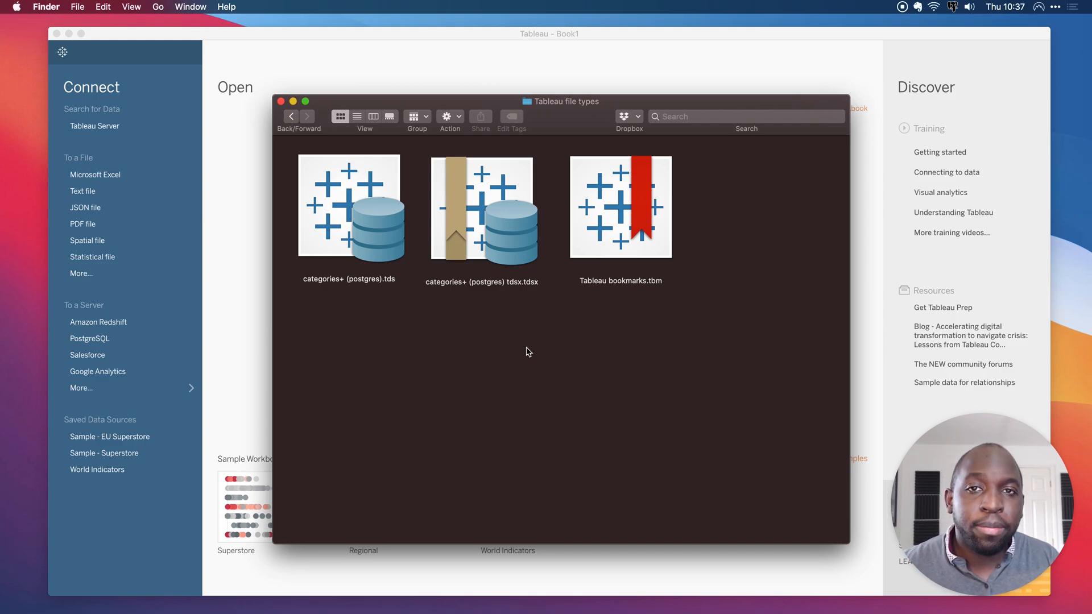
mouse_move(459, 69)
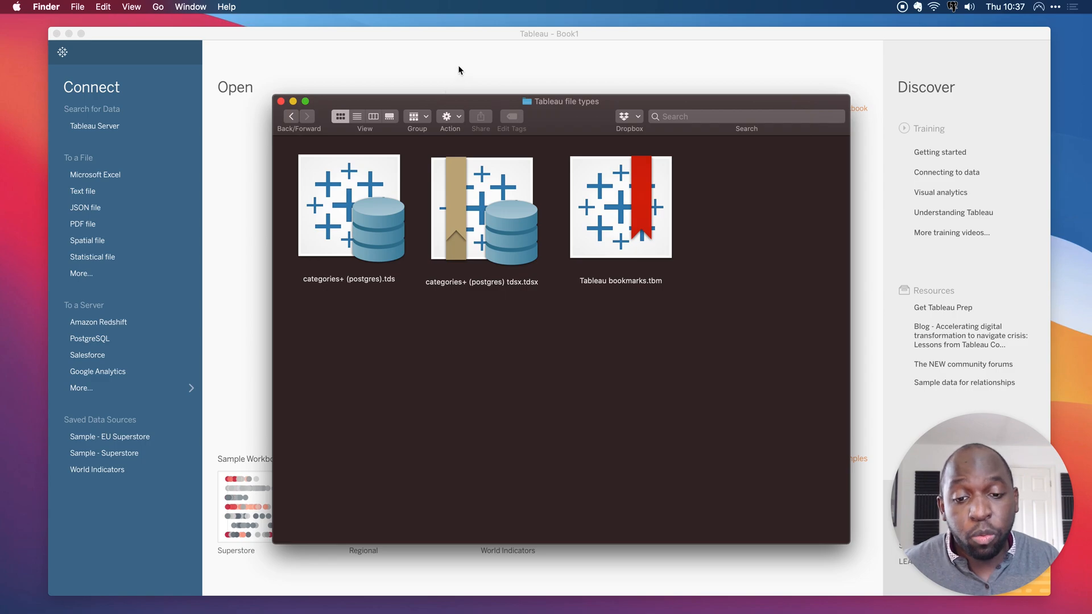
Open the saved Sample - Superstore data source and expand its Location and Product groups.
click(282, 101)
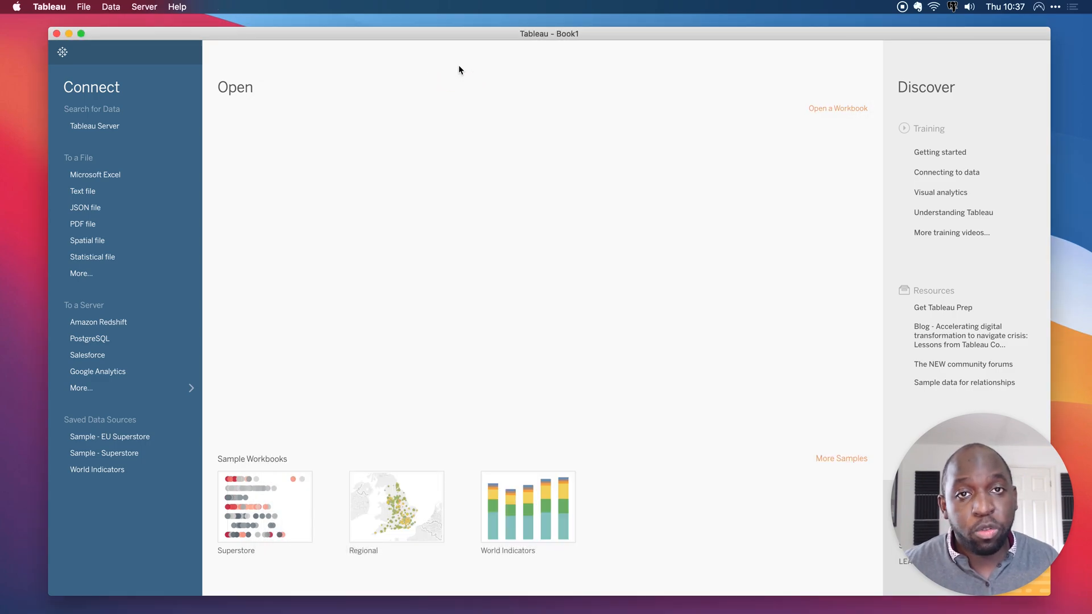
mouse_move(103, 453)
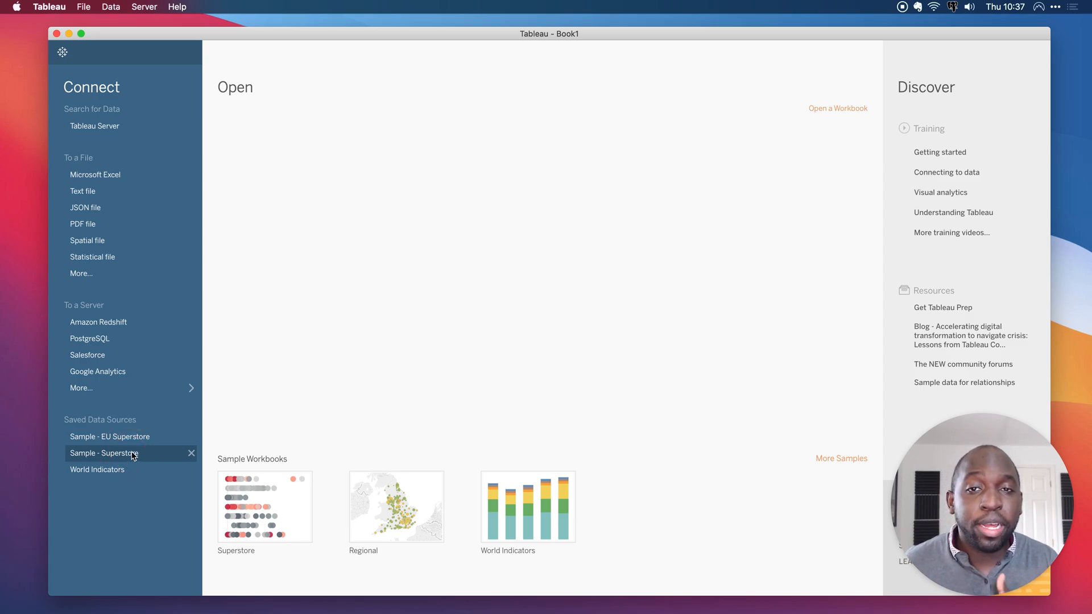
click(104, 453)
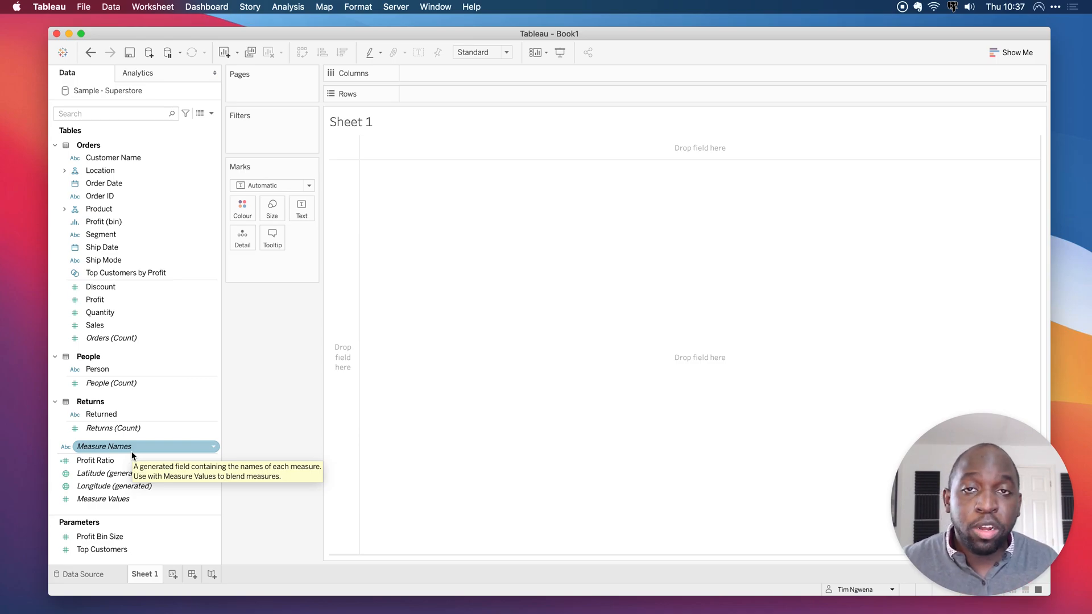
click(103, 183)
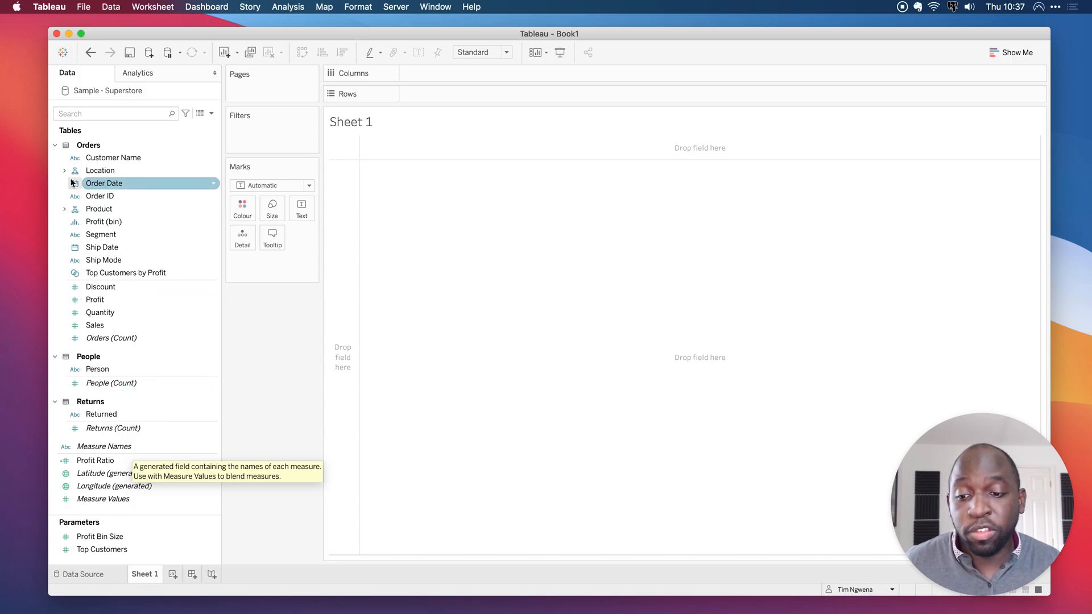
click(64, 170)
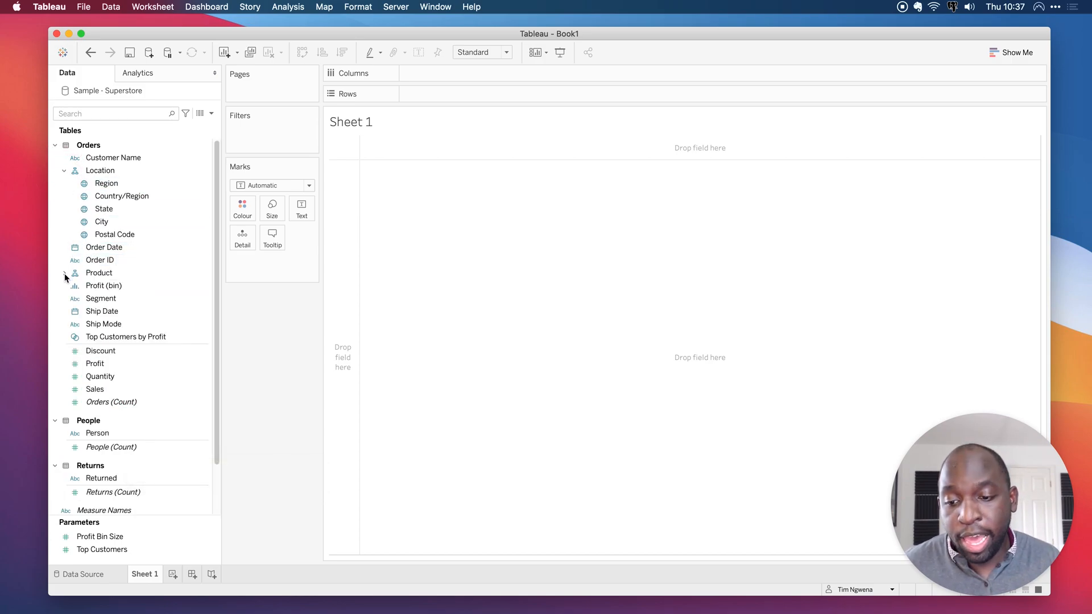
click(64, 273)
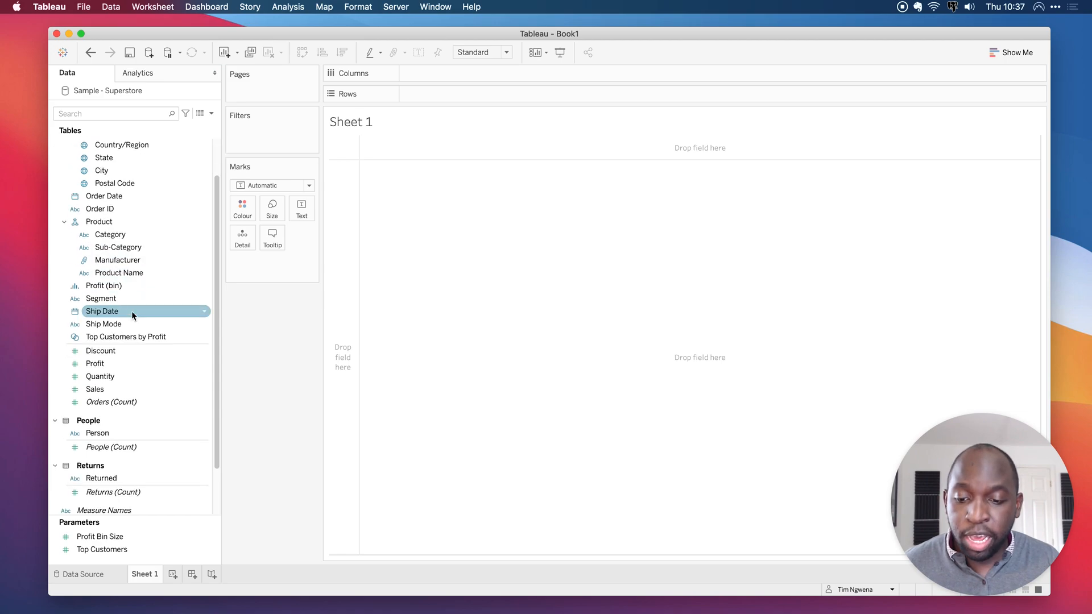
mouse_move(285, 341)
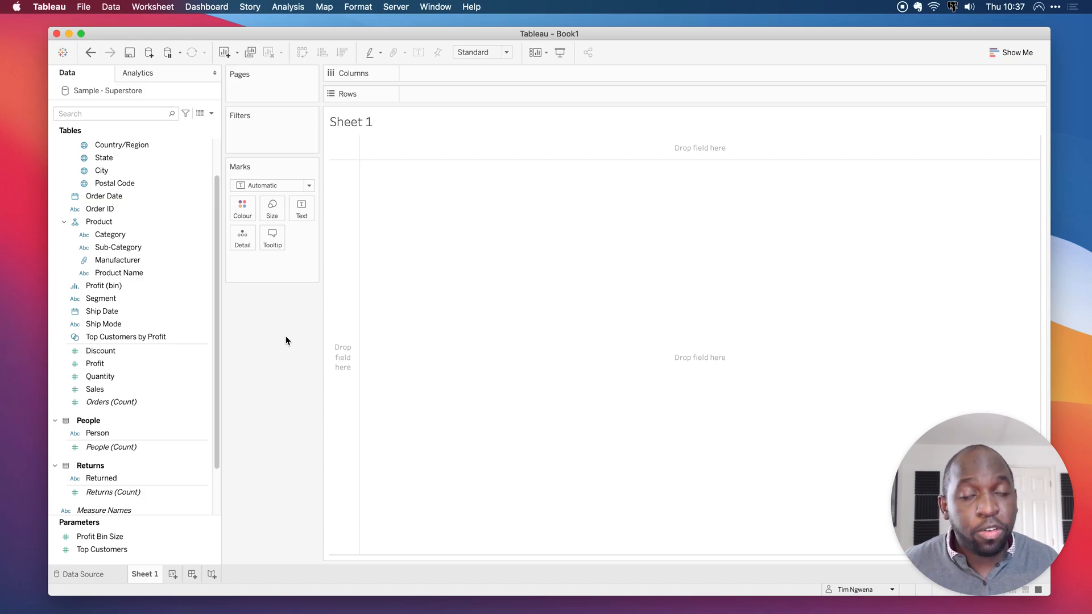
Close the Sample - Superstore data source from its Data pane context menu.
click(101, 170)
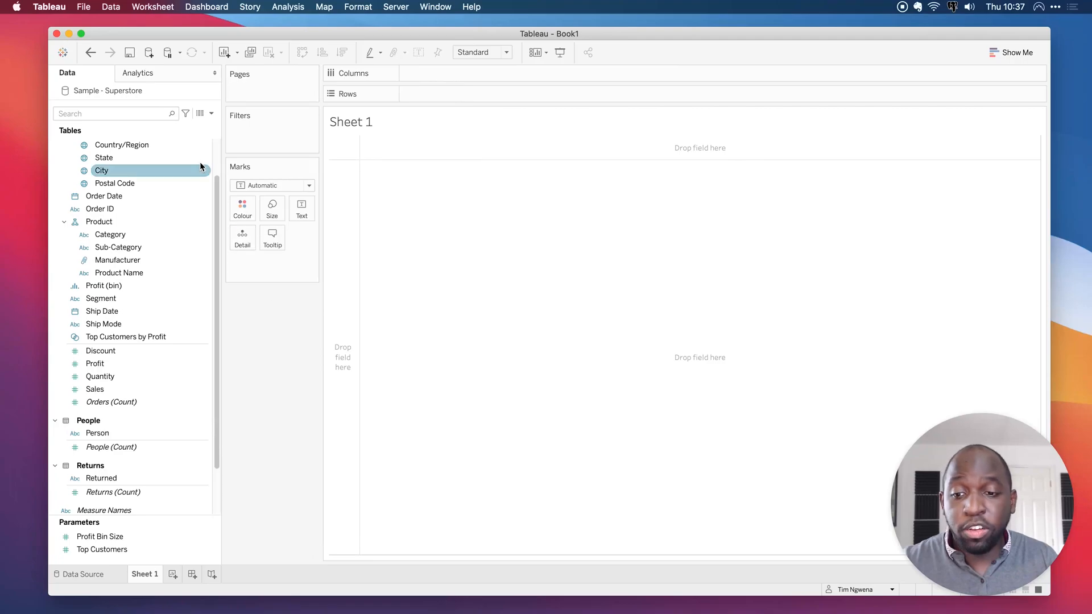
right_click(108, 90)
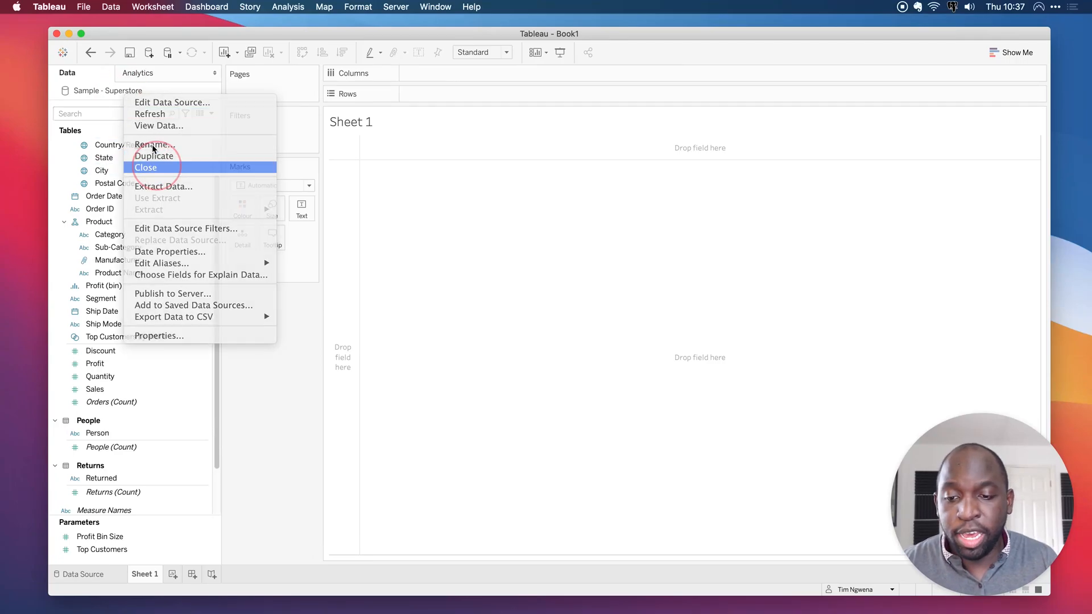
click(146, 167)
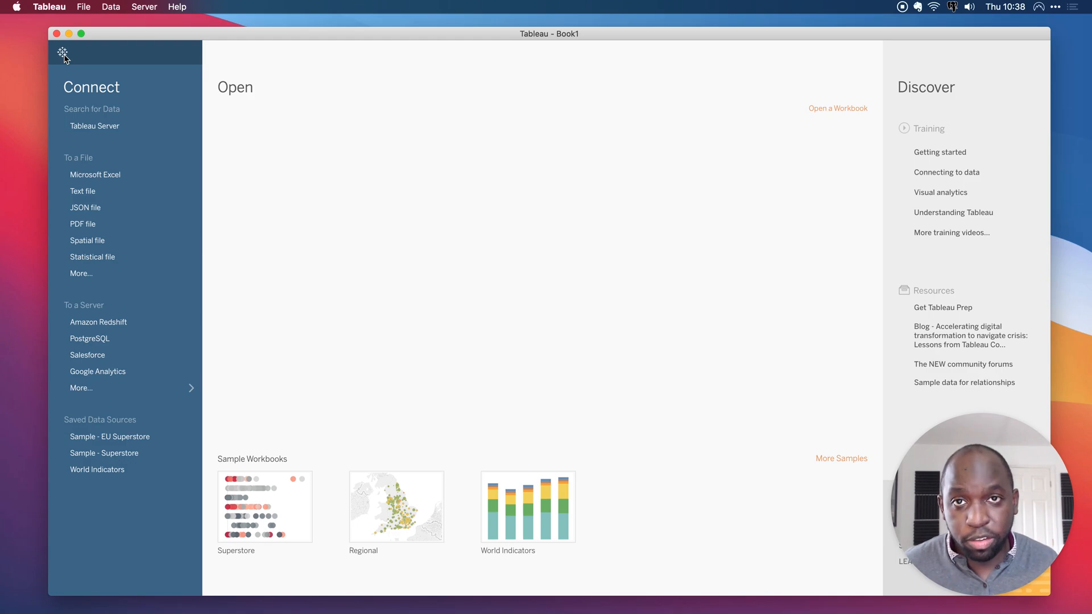
mouse_move(146, 322)
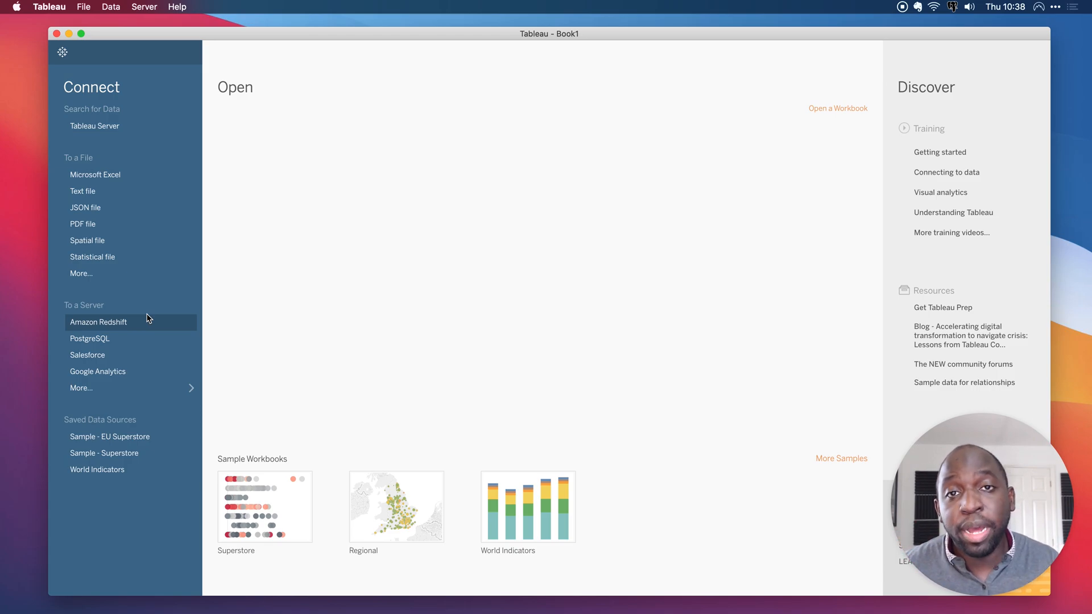
mouse_move(87, 357)
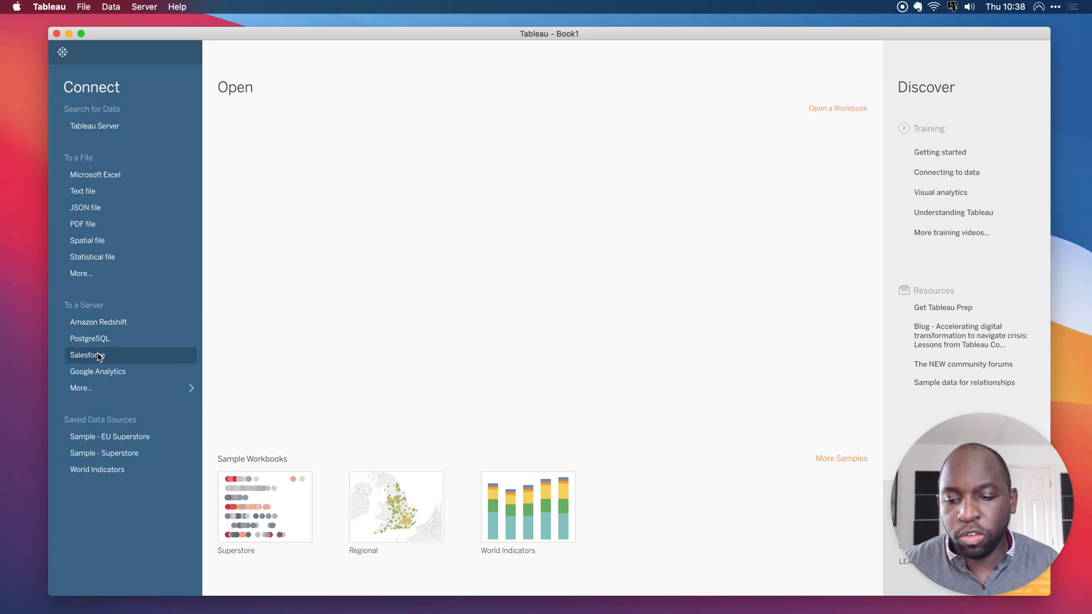
Connect to the local PostgreSQL database by entering the password and signing in.
click(89, 338)
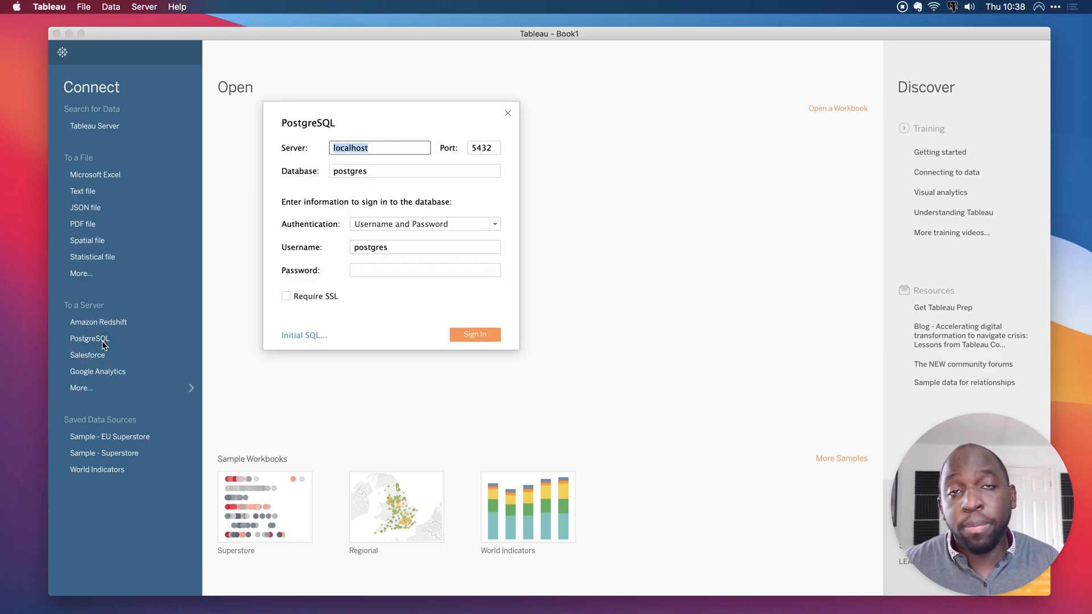
click(425, 270)
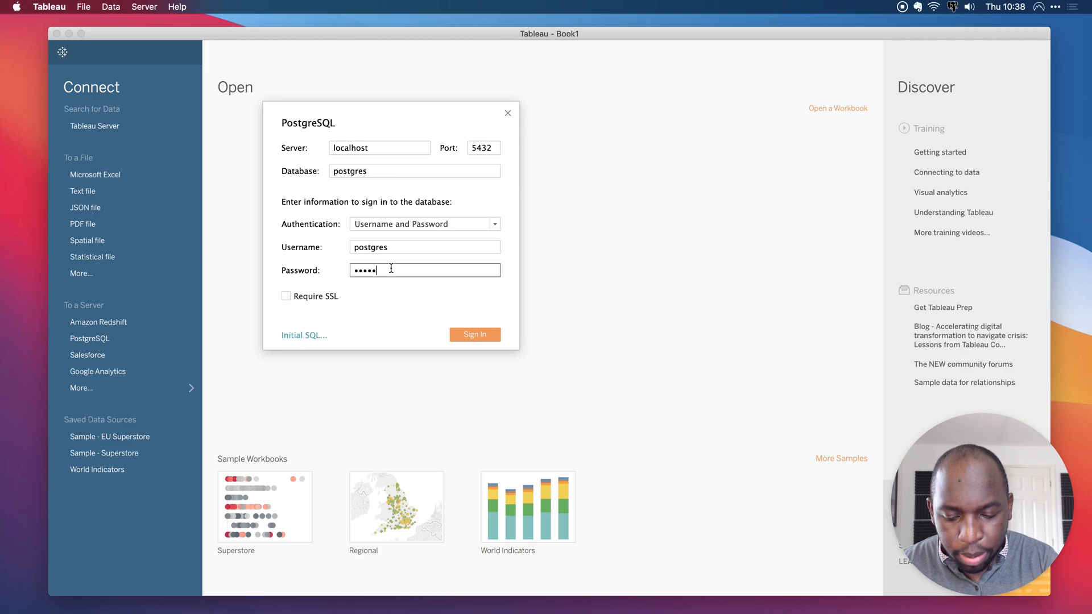
click(475, 335)
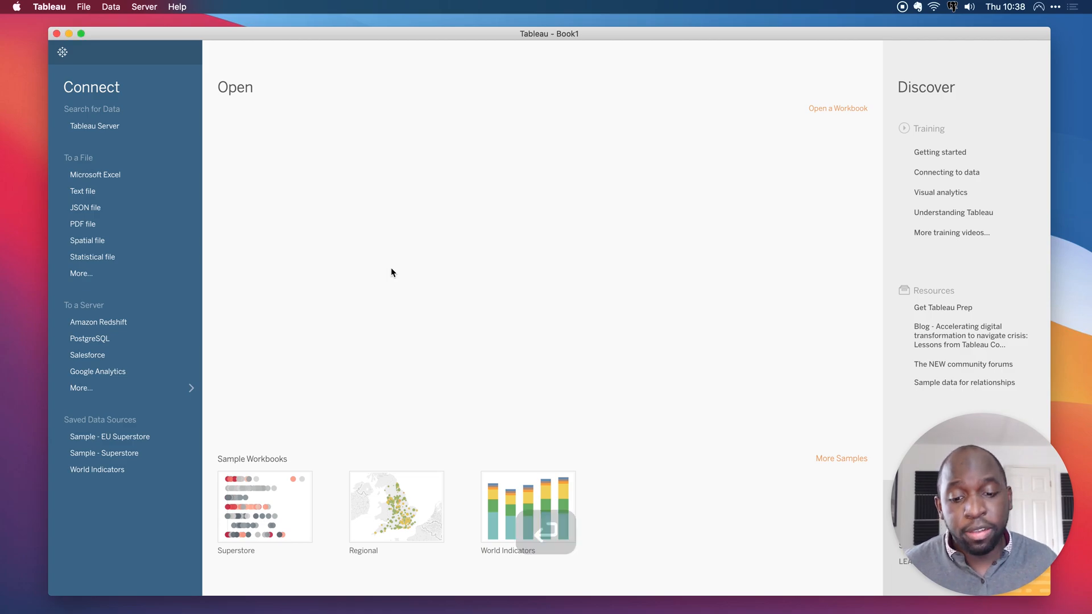
click(89, 338)
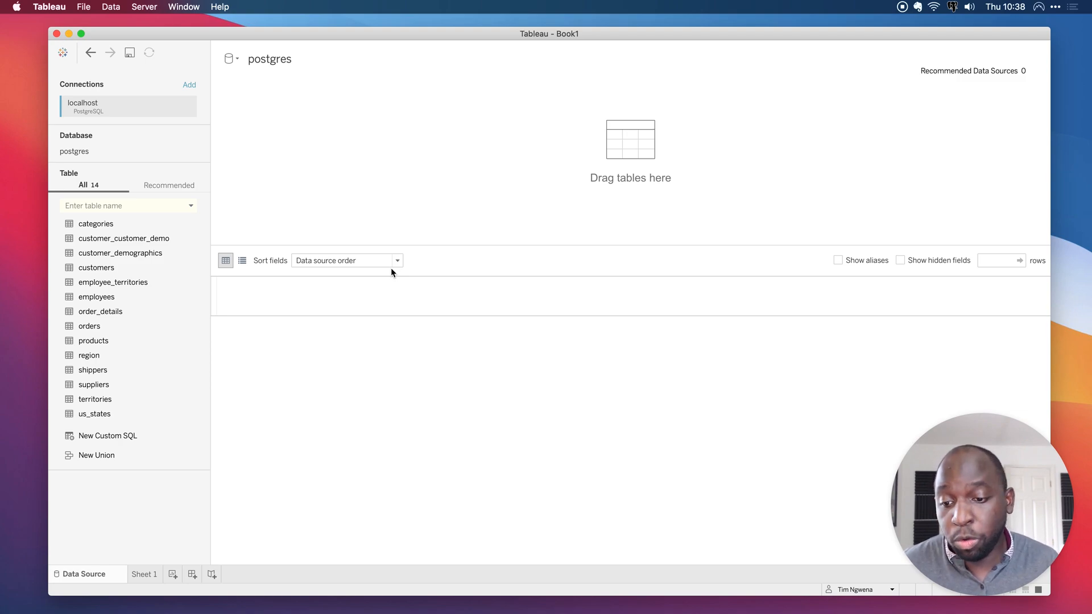
Relate the categories and products tables, then open Sheet 1 with the new source.
drag(95, 224, 198, 214)
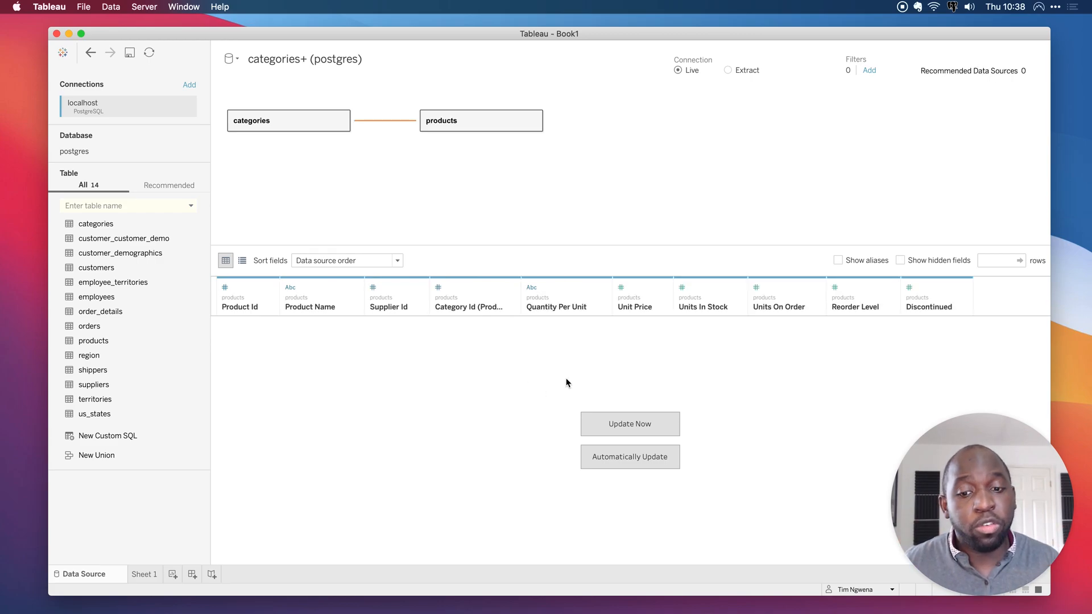
click(386, 120)
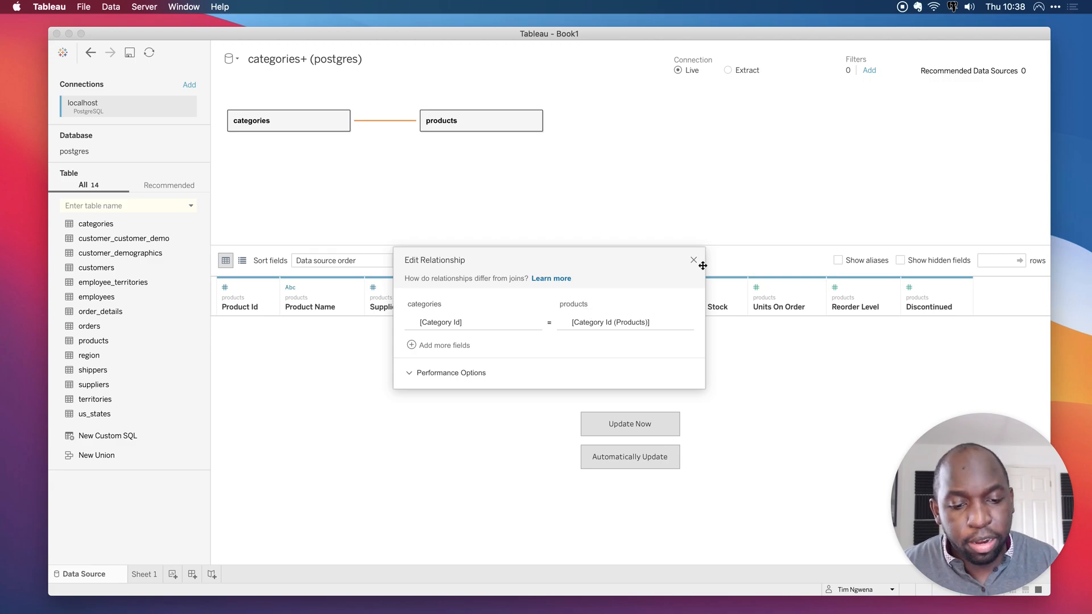
click(693, 259)
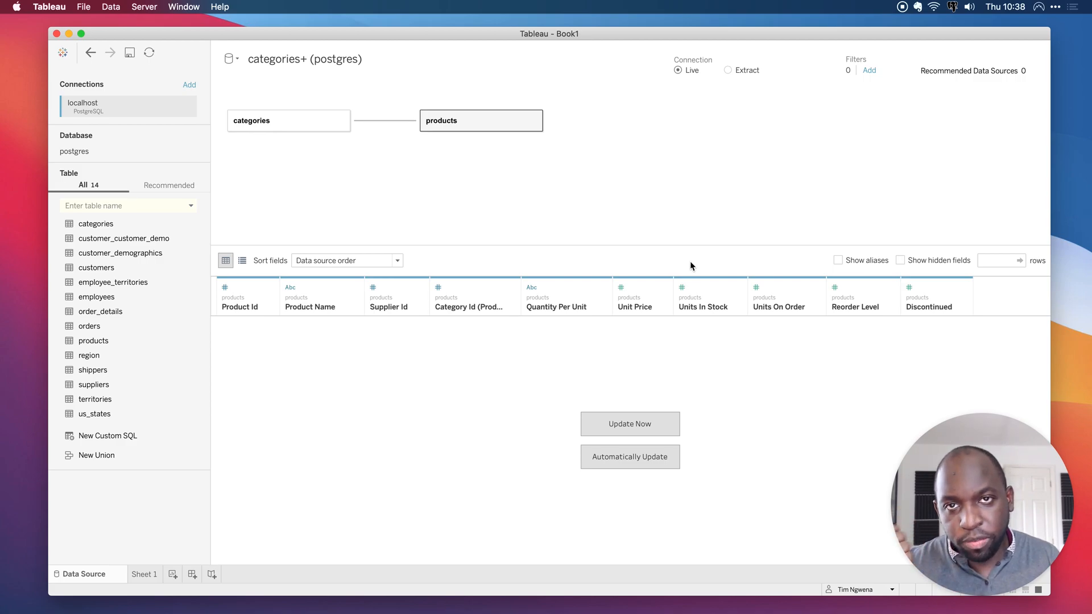
click(145, 574)
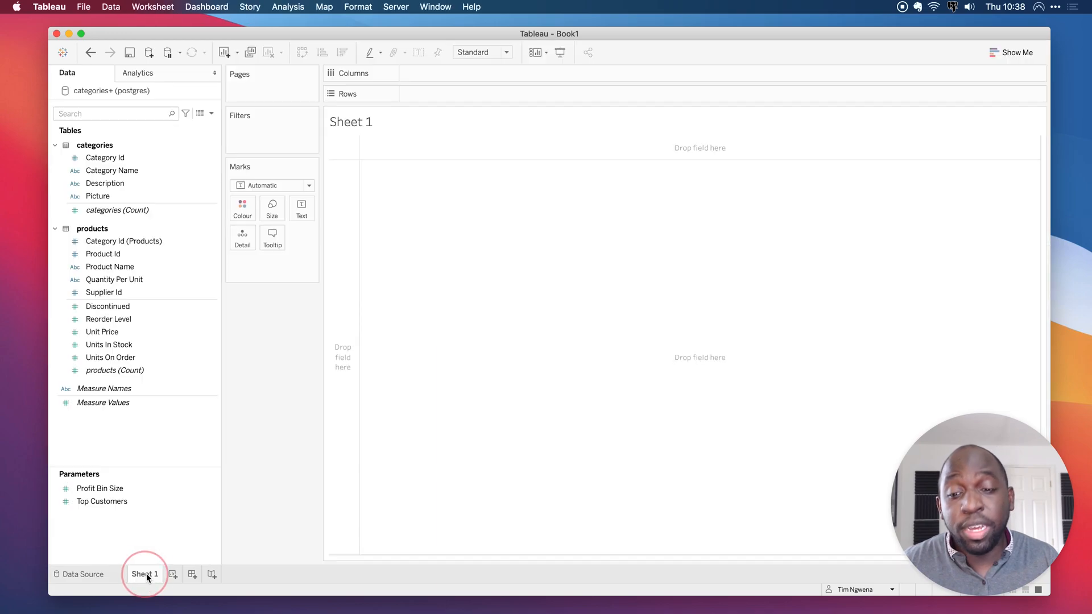
mouse_move(289, 536)
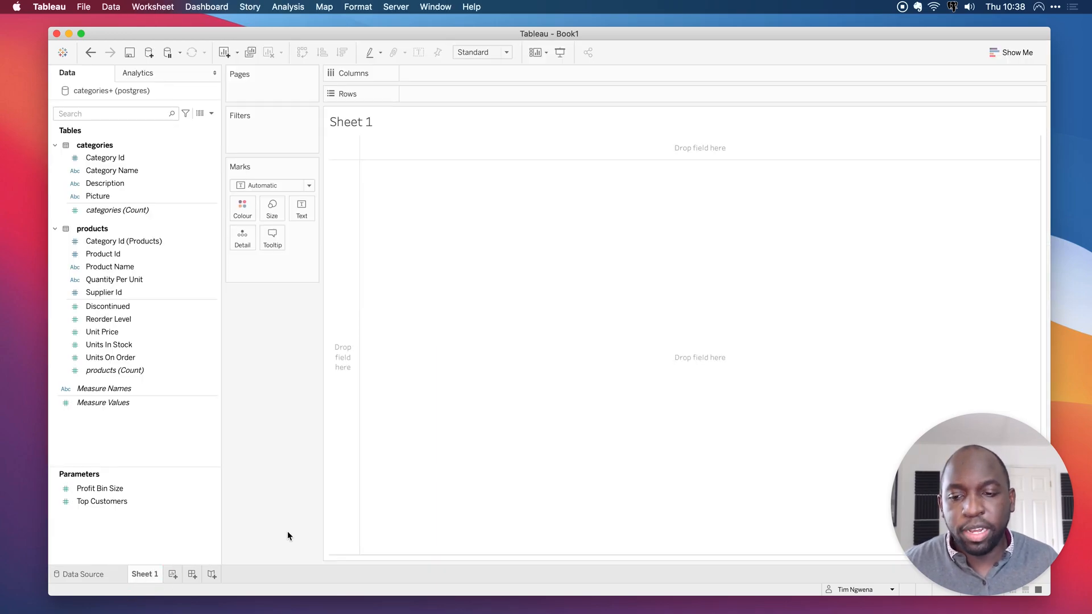
Save the categories+ (postgres) data source into Desktop > Tableau file types.
right_click(111, 90)
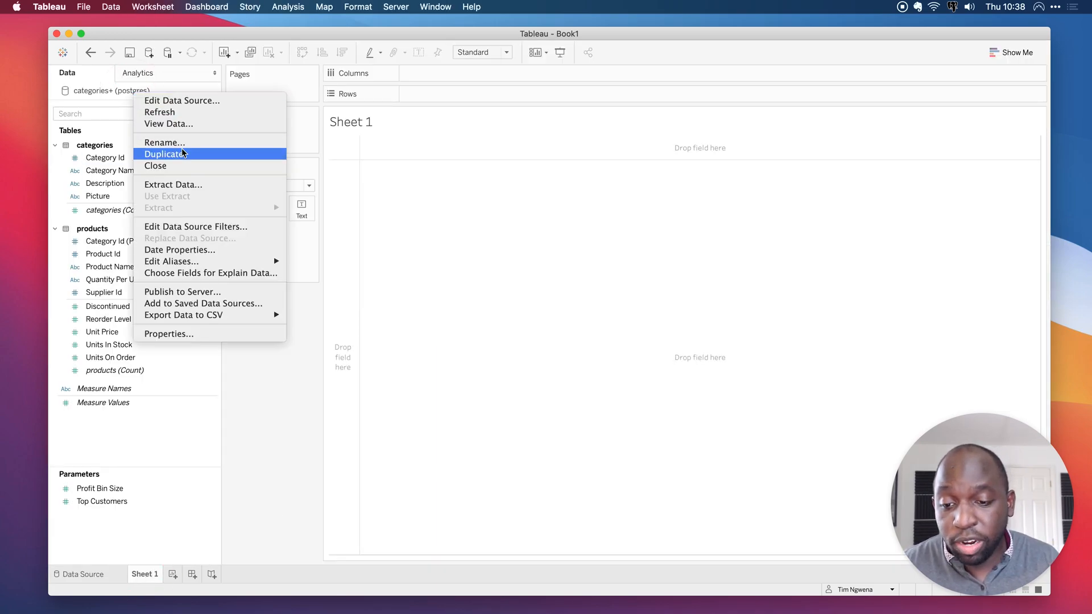
click(173, 184)
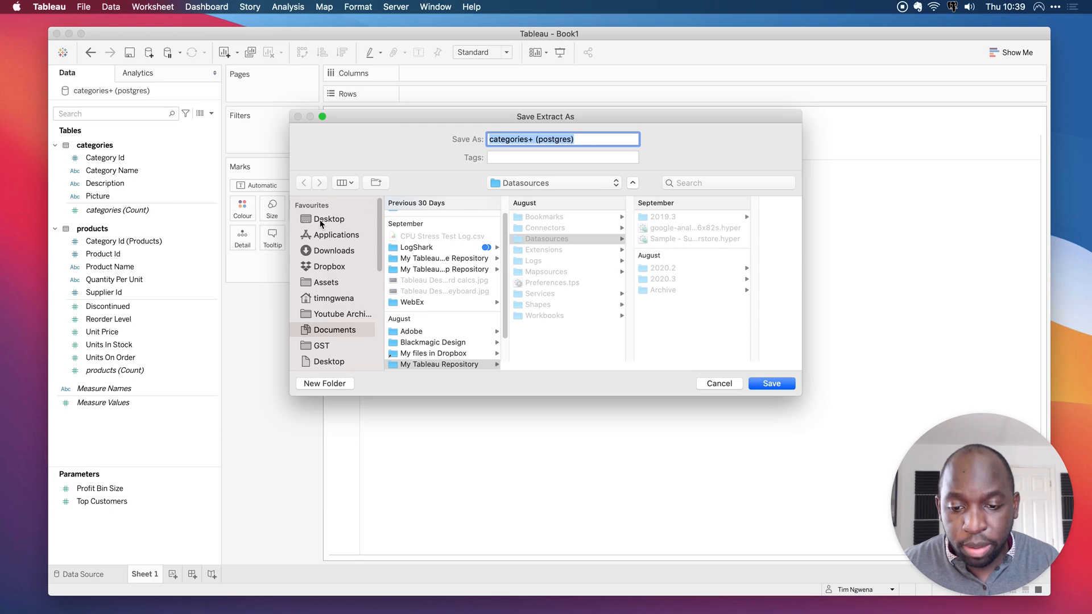
click(328, 218)
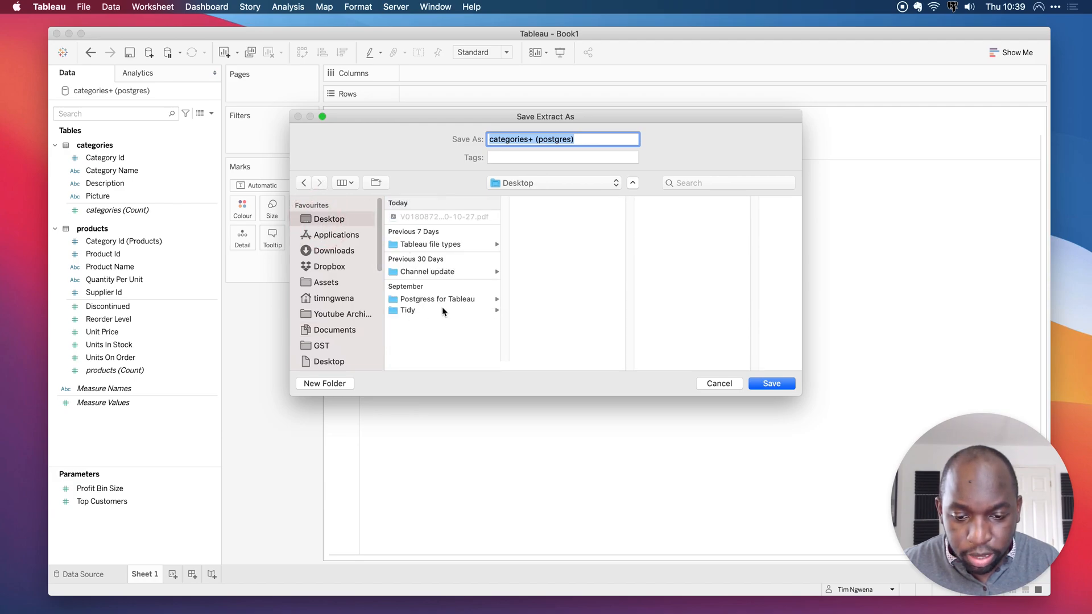
click(430, 243)
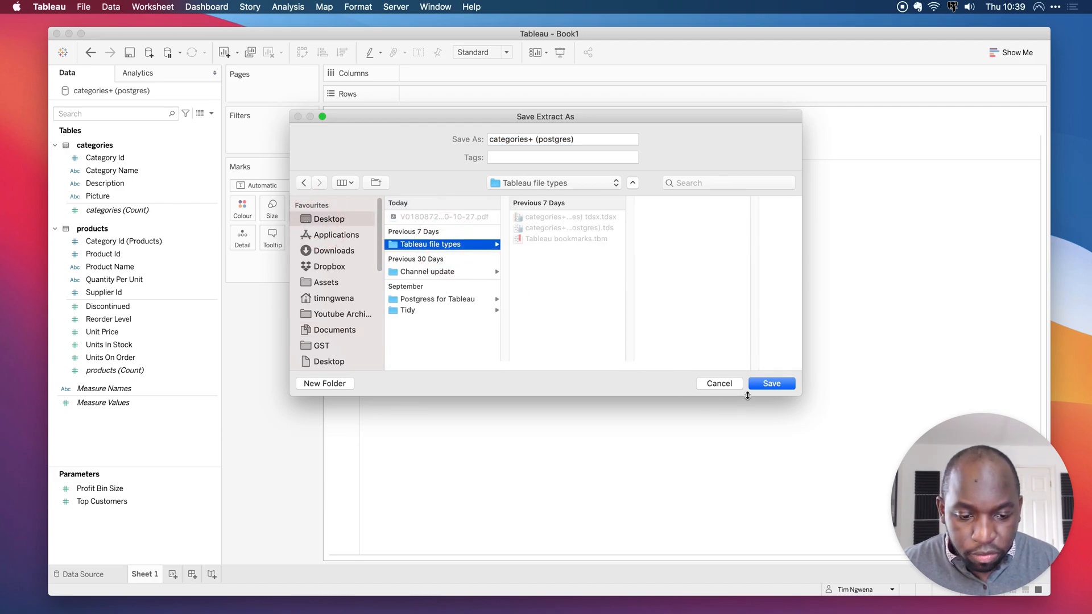
click(771, 384)
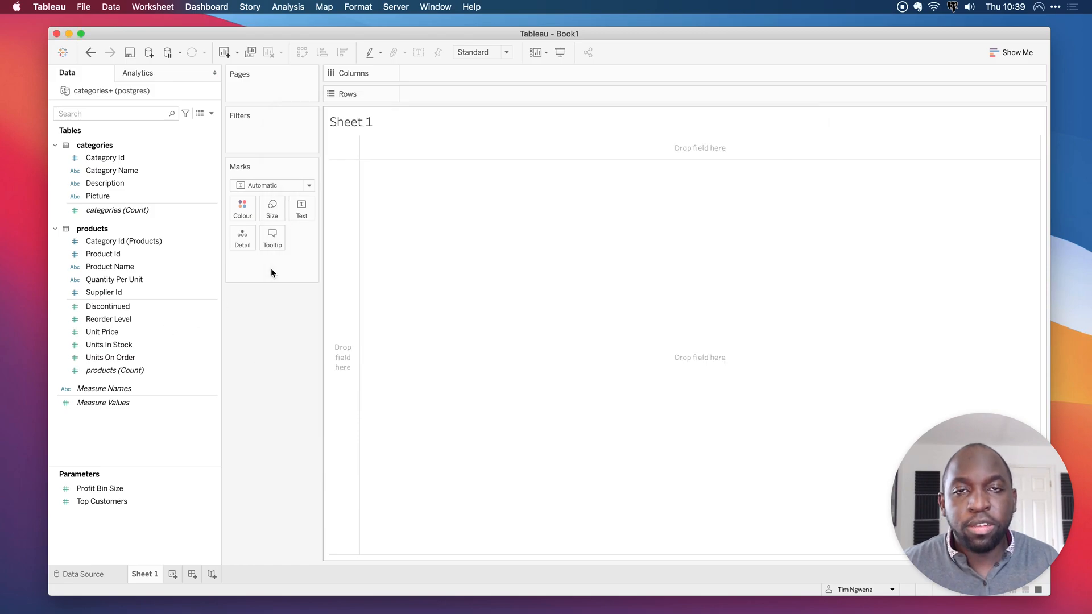
mouse_move(428, 189)
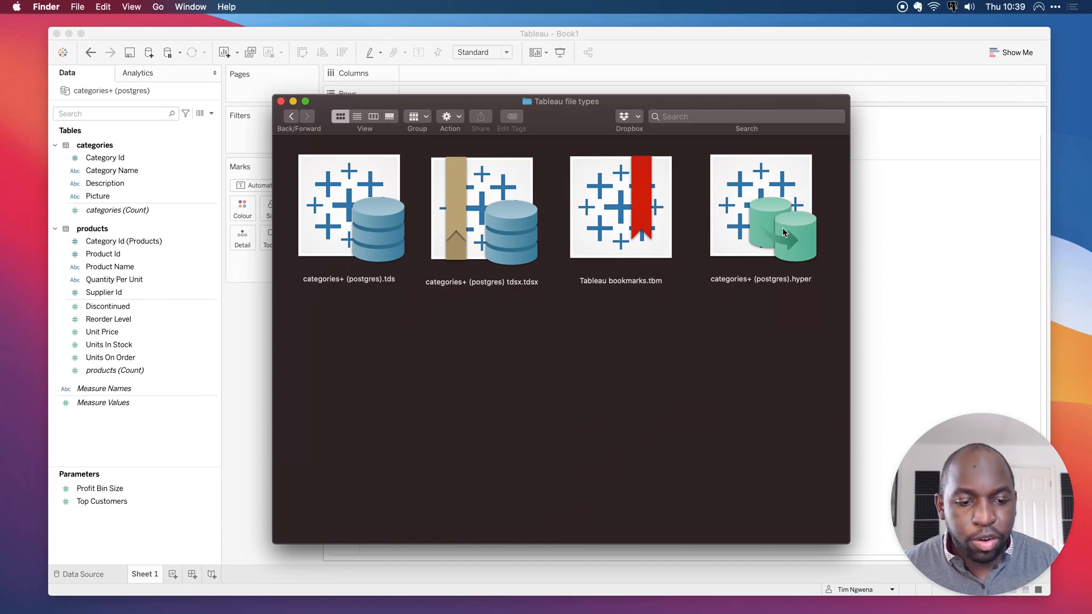
mouse_move(369, 186)
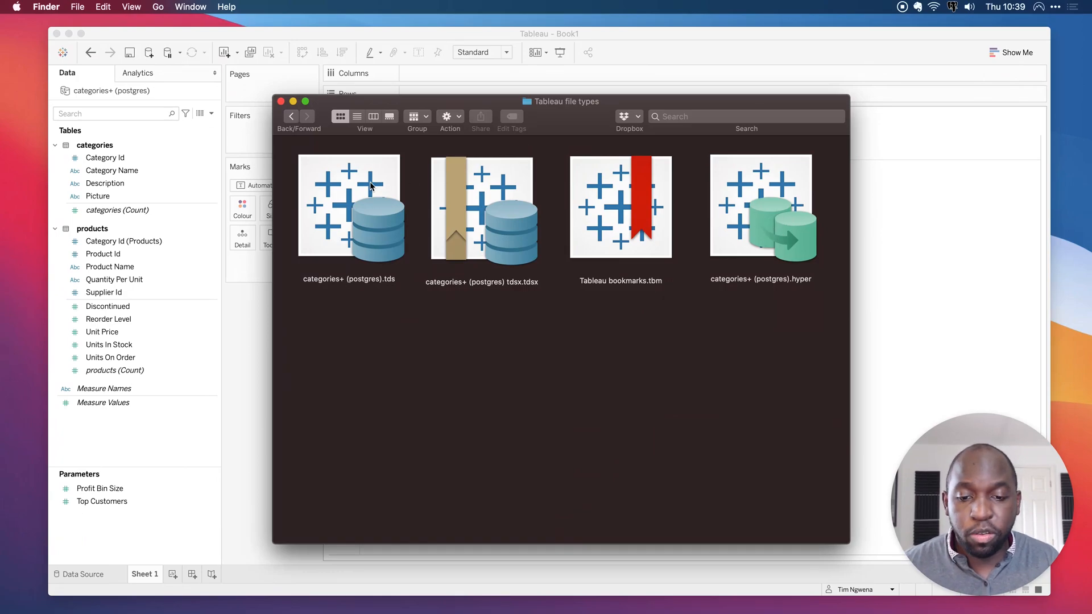
mouse_move(909, 188)
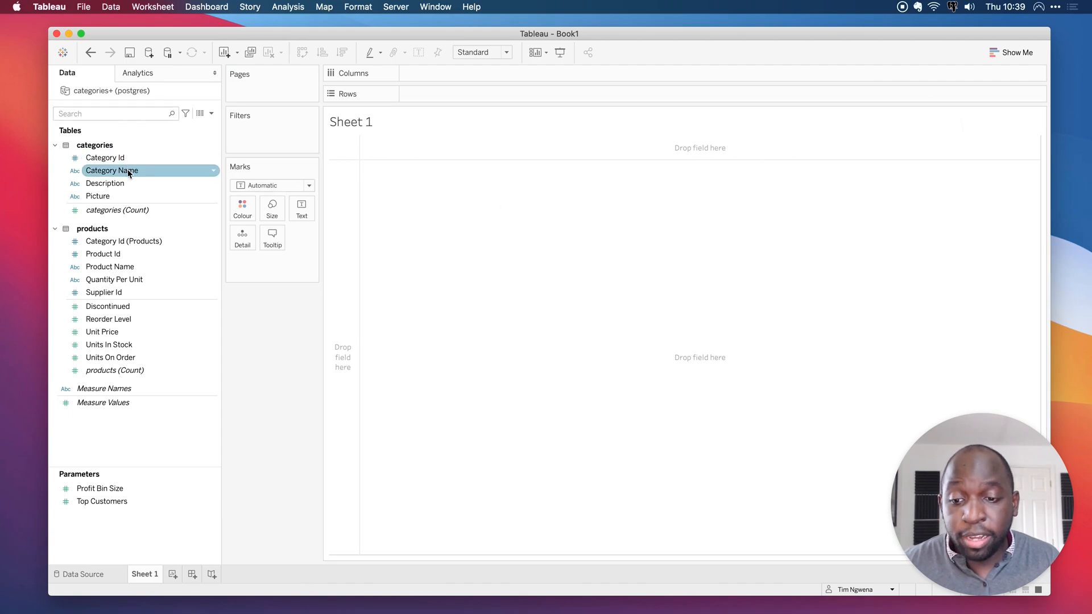
Set Unit Price's default format to custom currency with 1 decimal, then plot it on Rows.
click(97, 195)
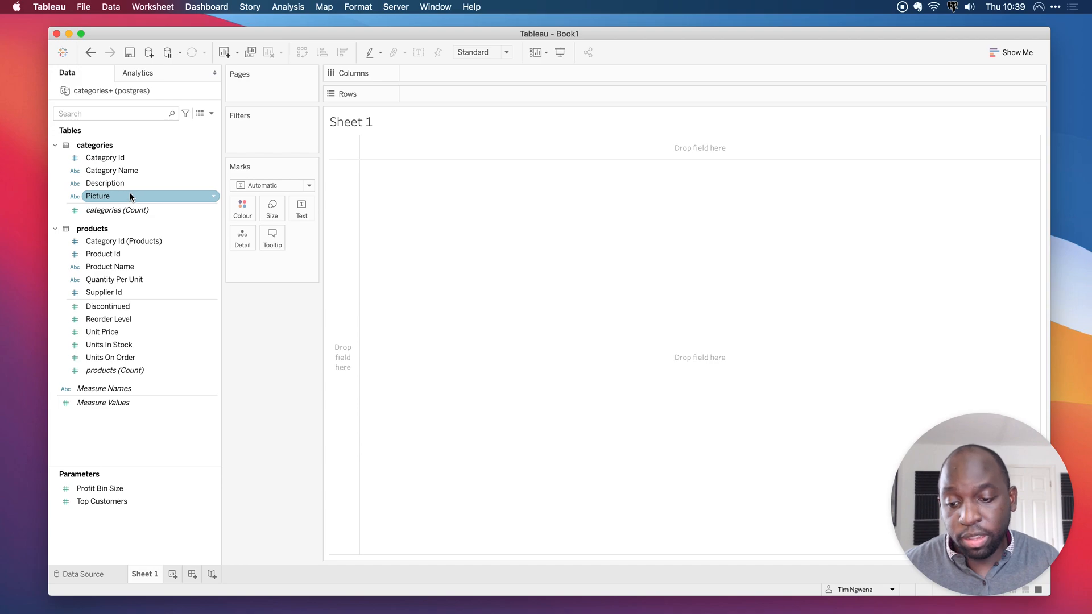
right_click(102, 332)
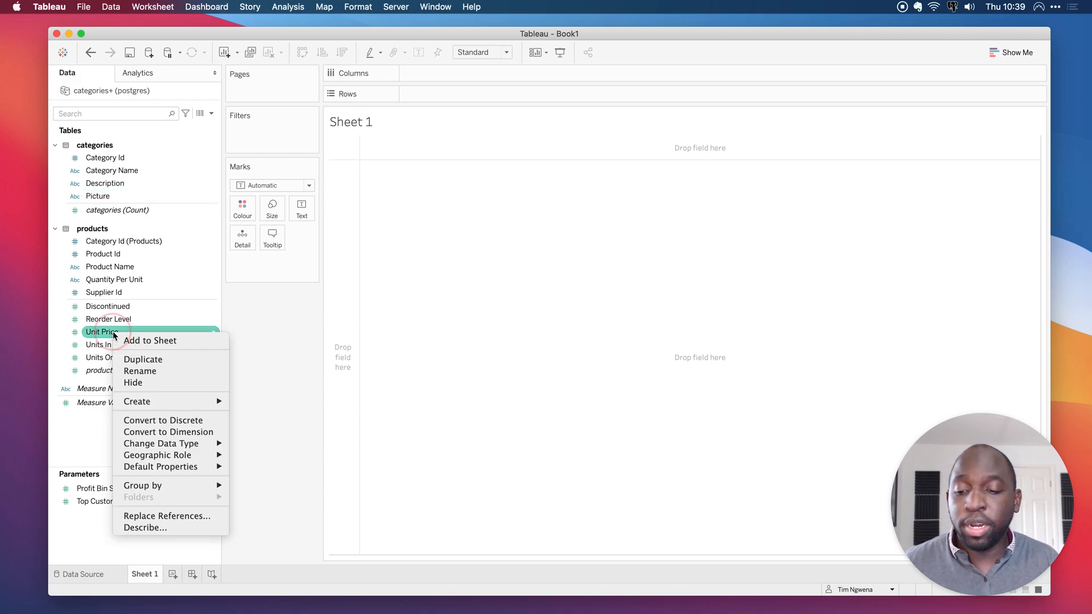
mouse_move(160, 444)
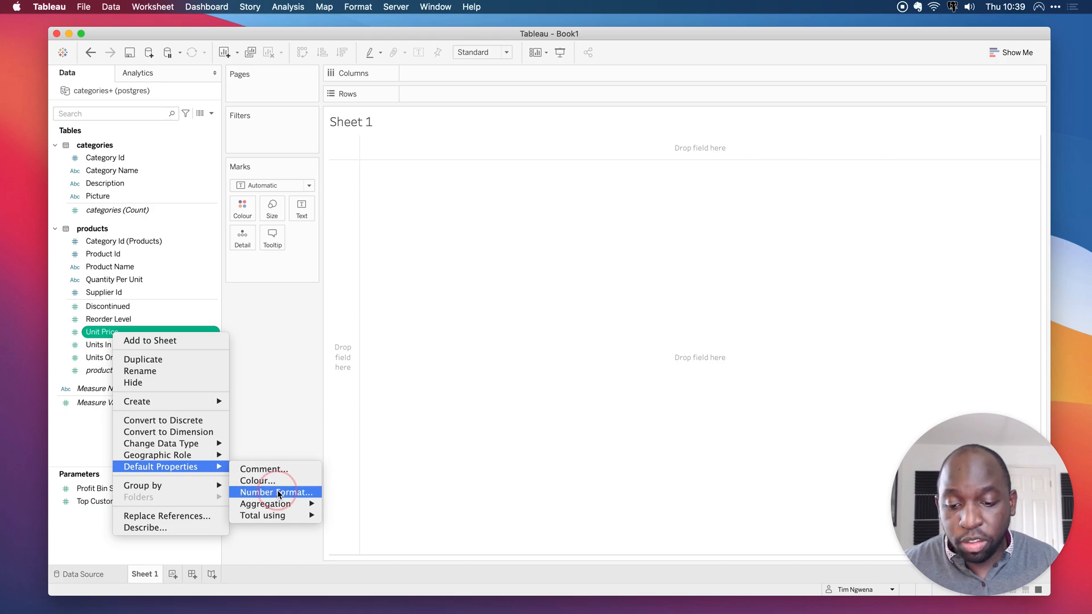
click(275, 492)
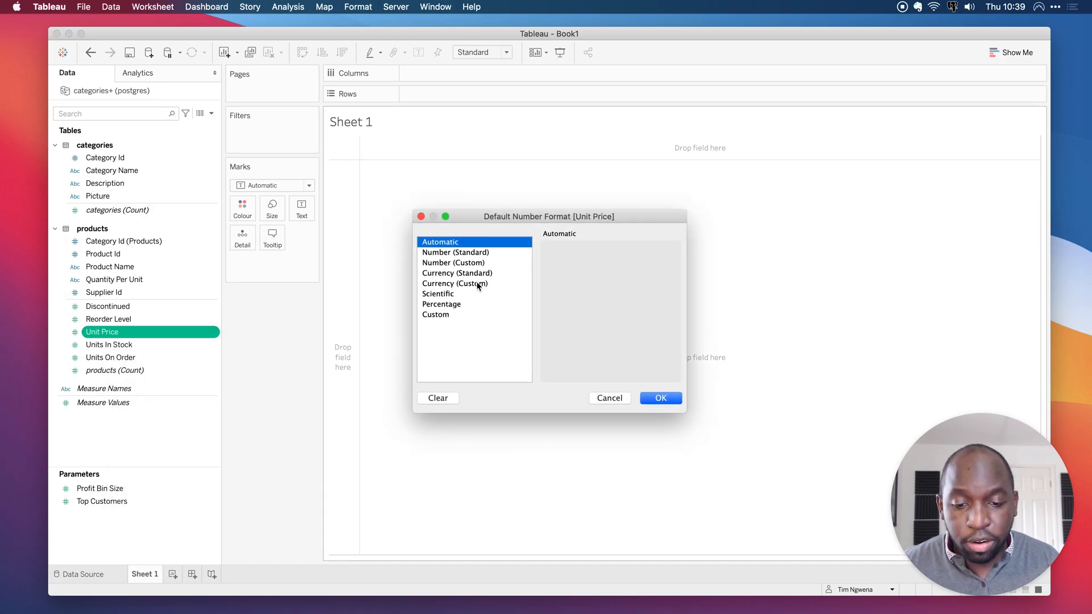
click(458, 283)
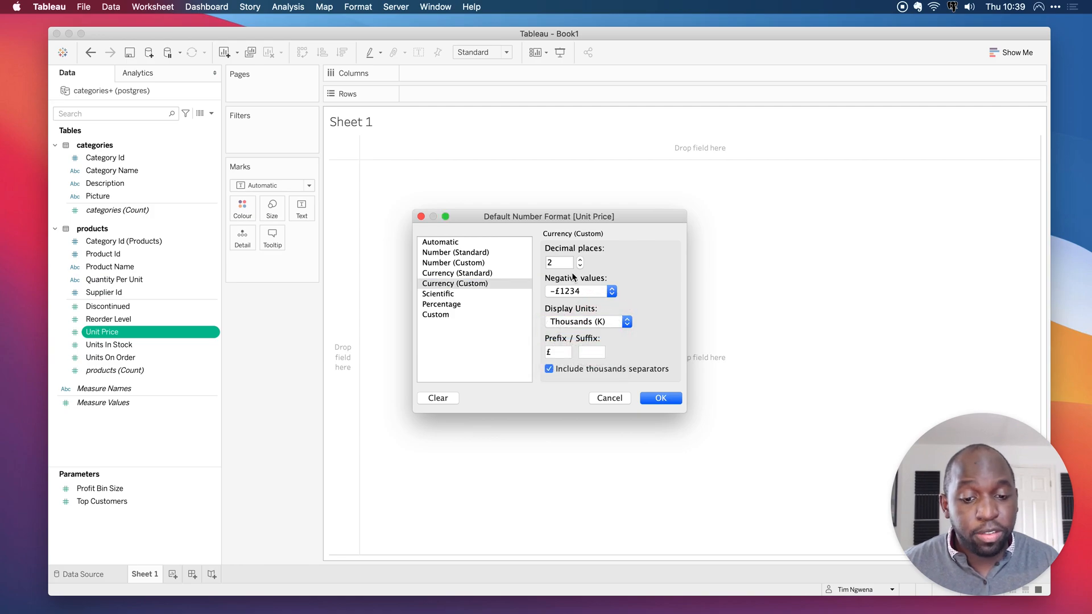
click(580, 265)
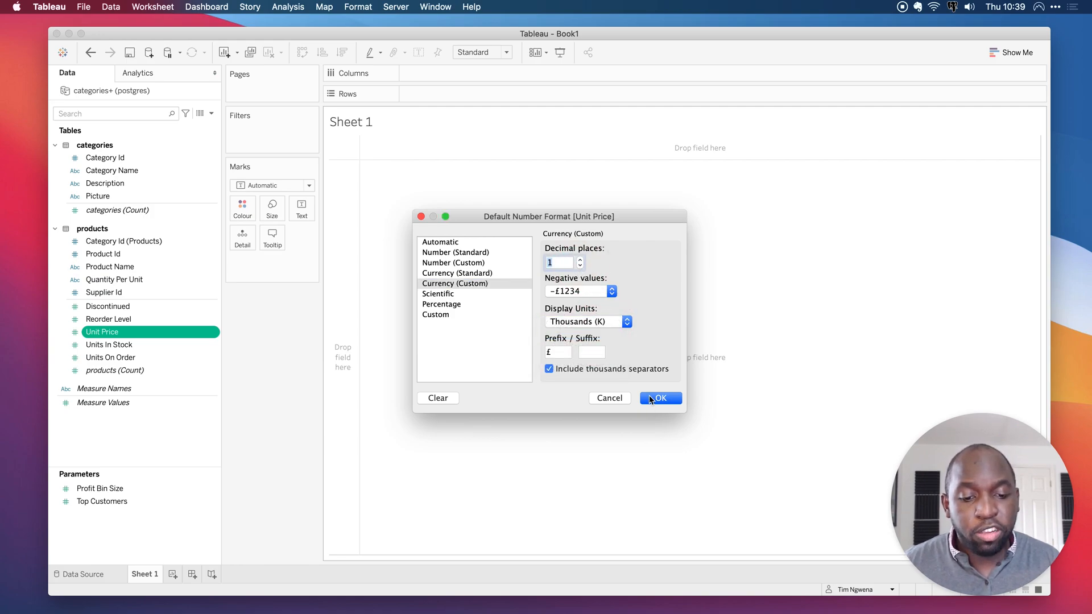
click(660, 398)
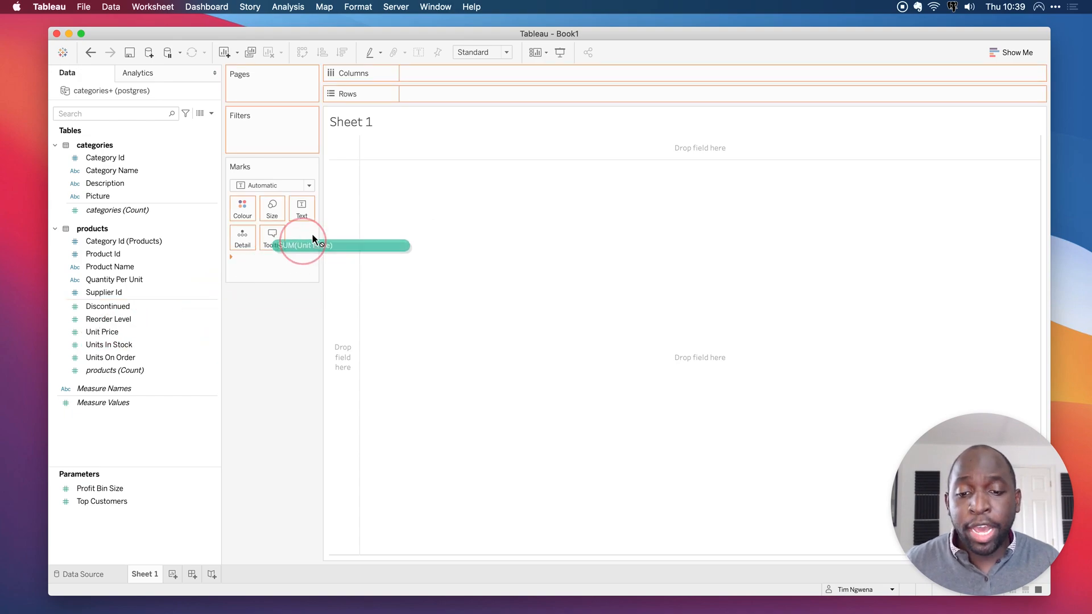
drag(307, 244, 446, 93)
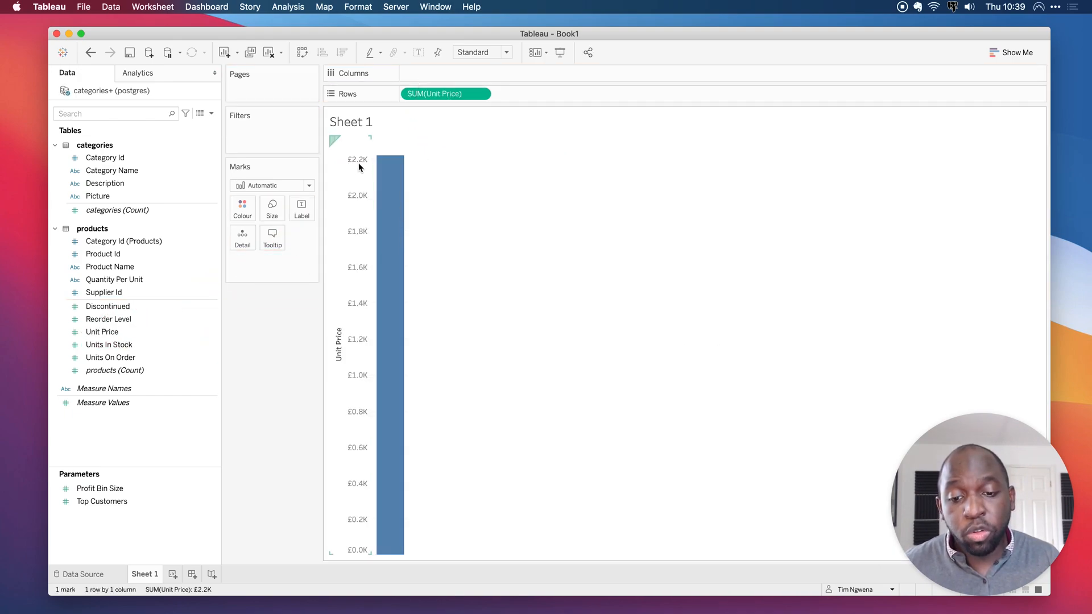
mouse_move(362, 264)
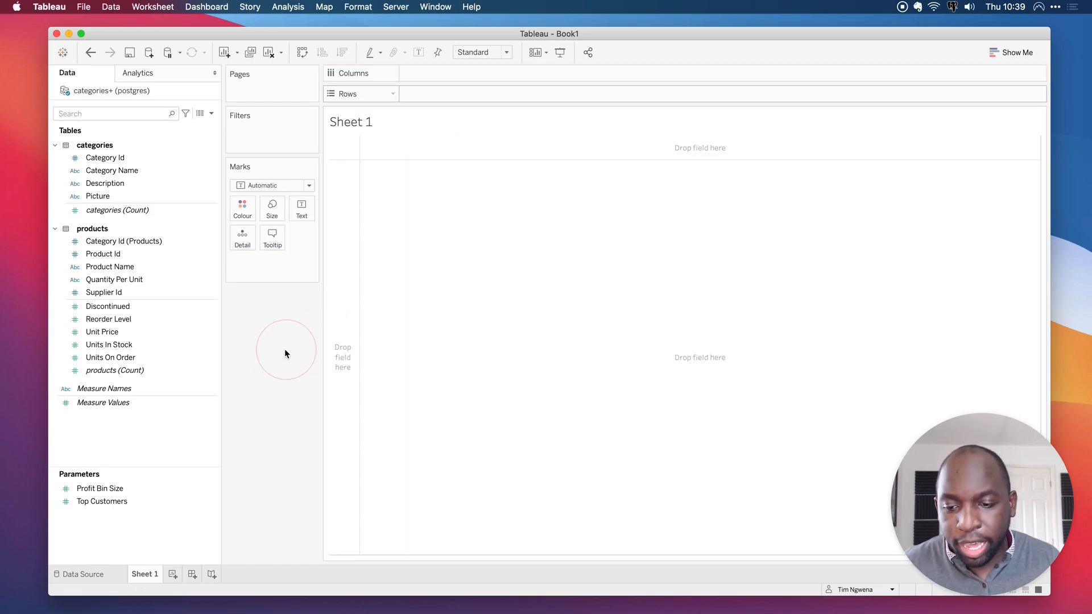
mouse_move(155, 201)
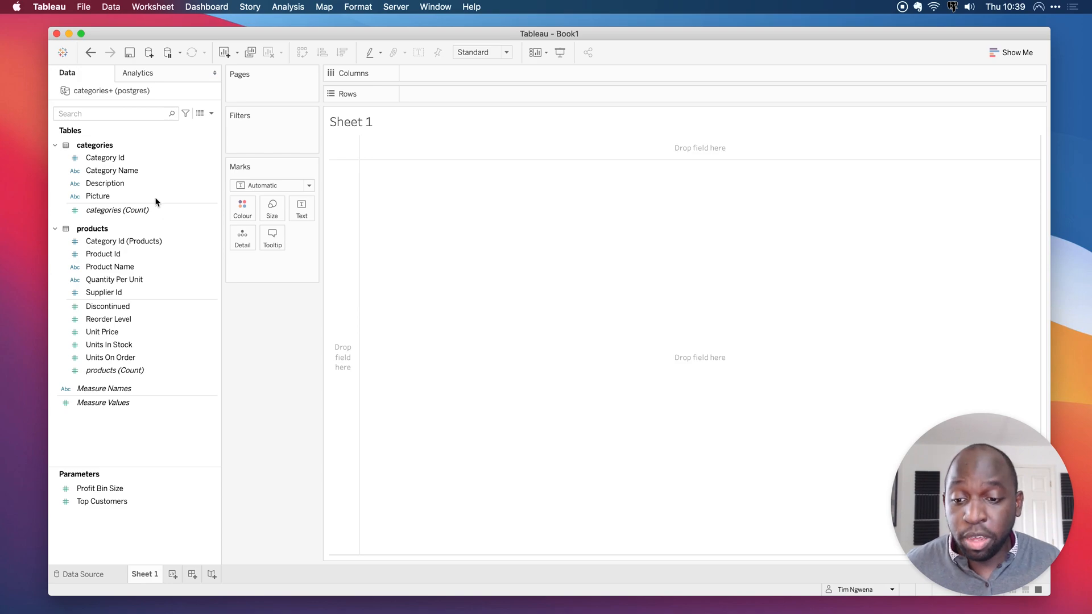
Combine Category Name and Product Name into a hierarchy named 'Product hierachy'.
click(112, 170)
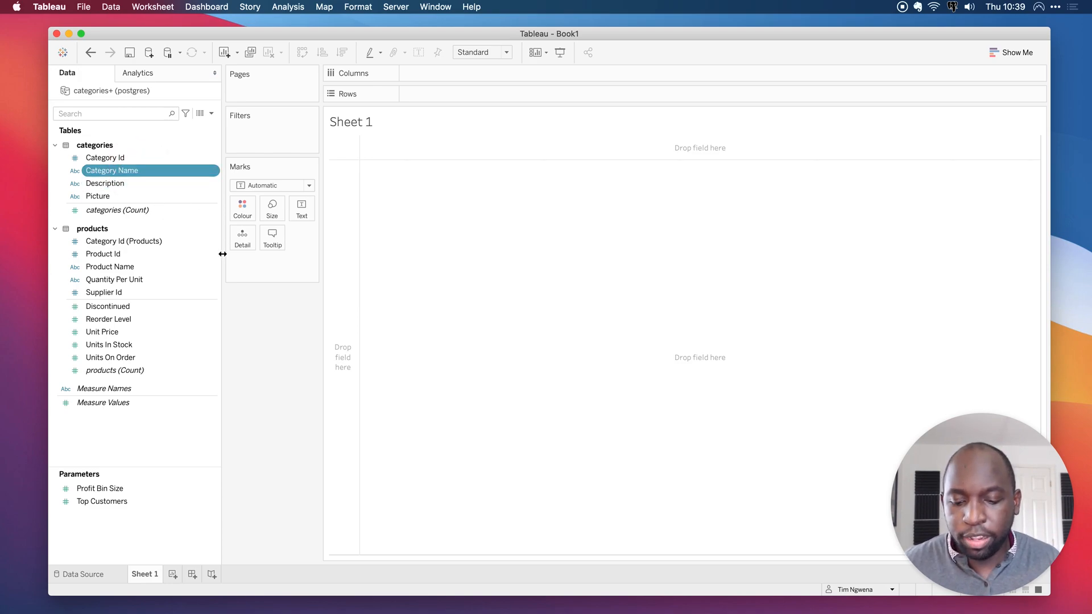
click(109, 344)
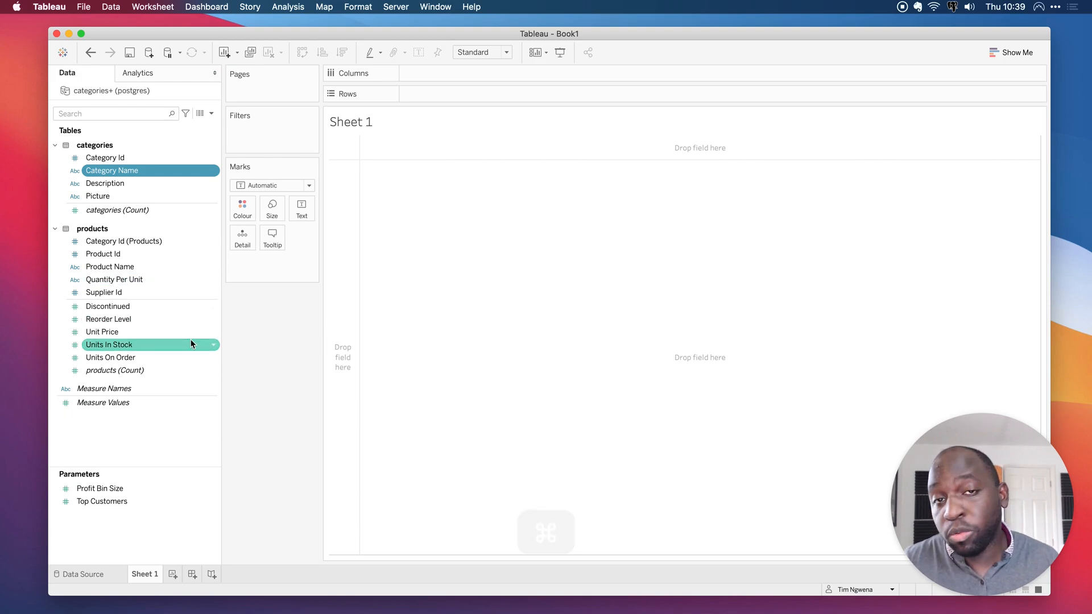
click(109, 267)
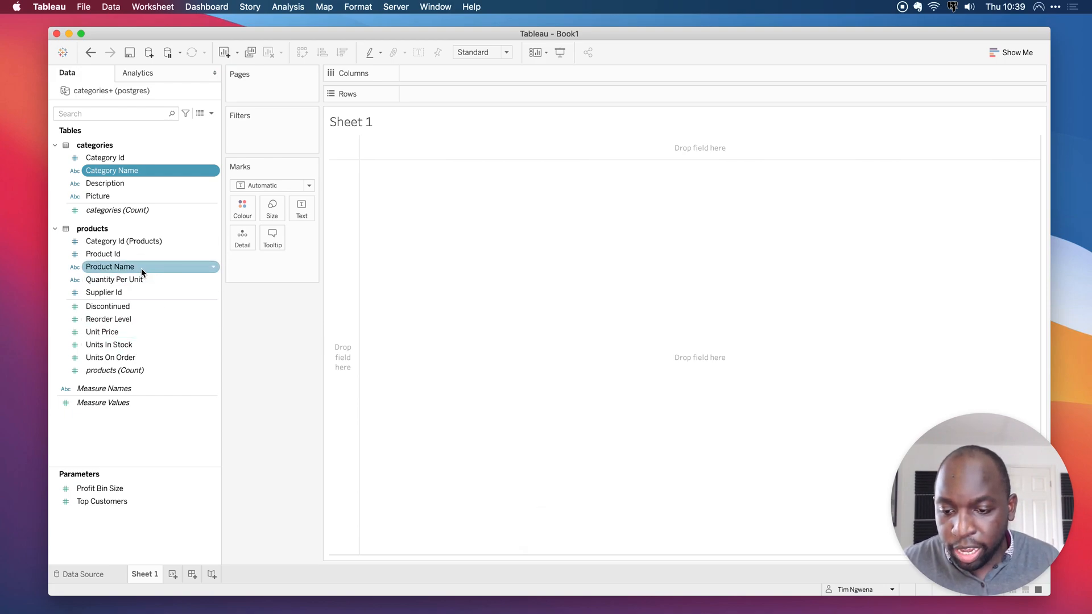
click(109, 267)
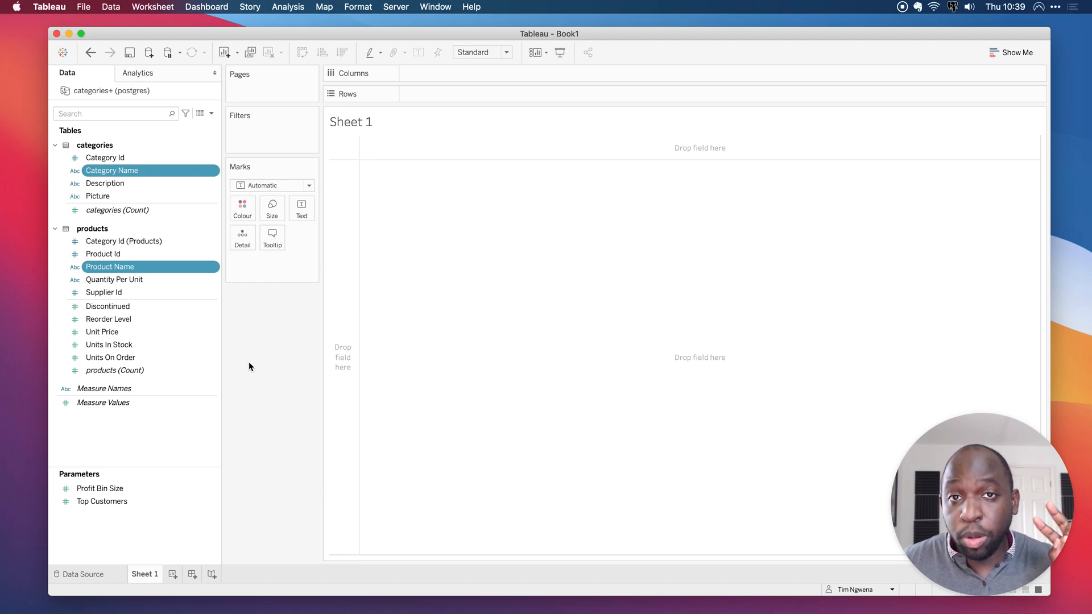
right_click(109, 267)
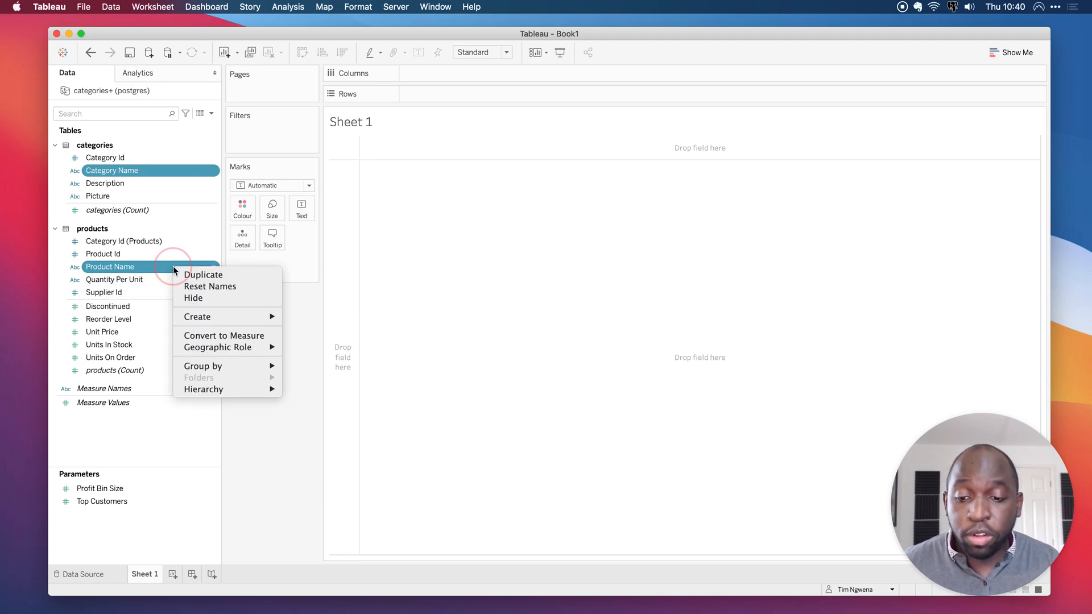
mouse_move(203, 389)
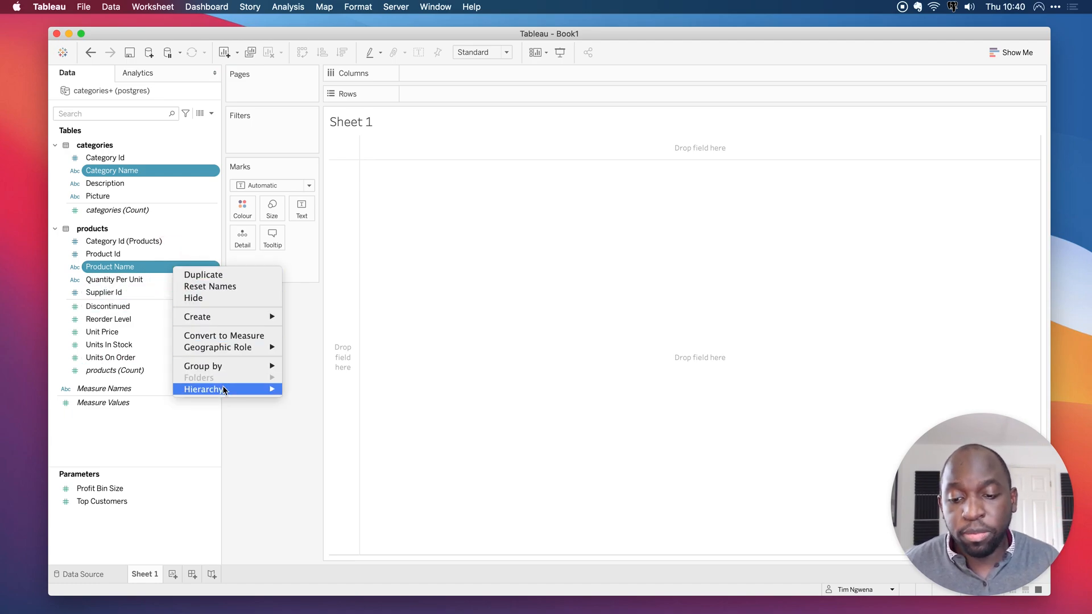
click(202, 389)
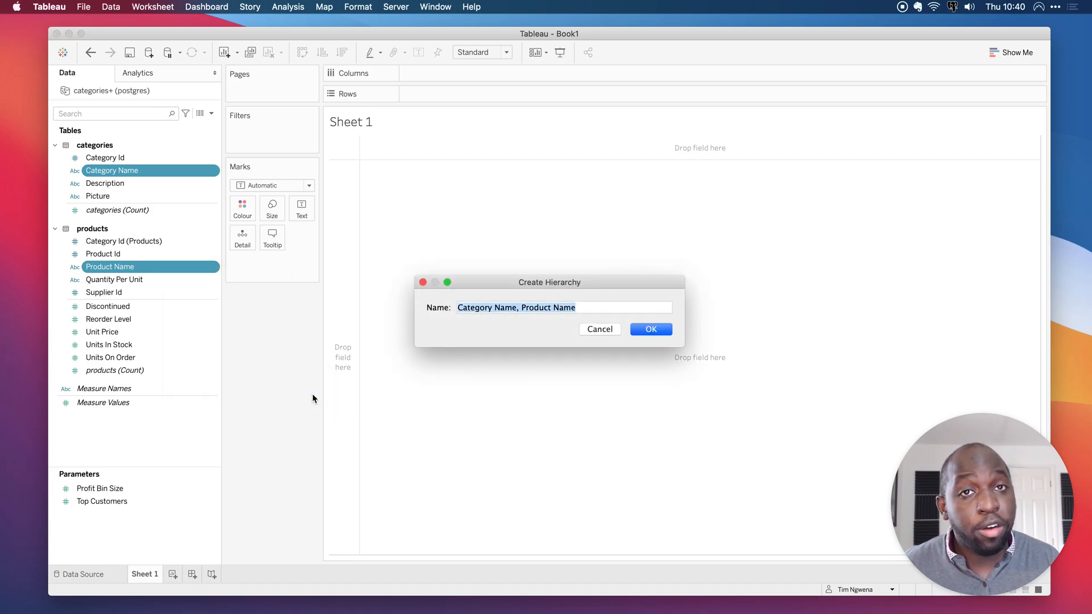
mouse_move(438, 380)
text(P)
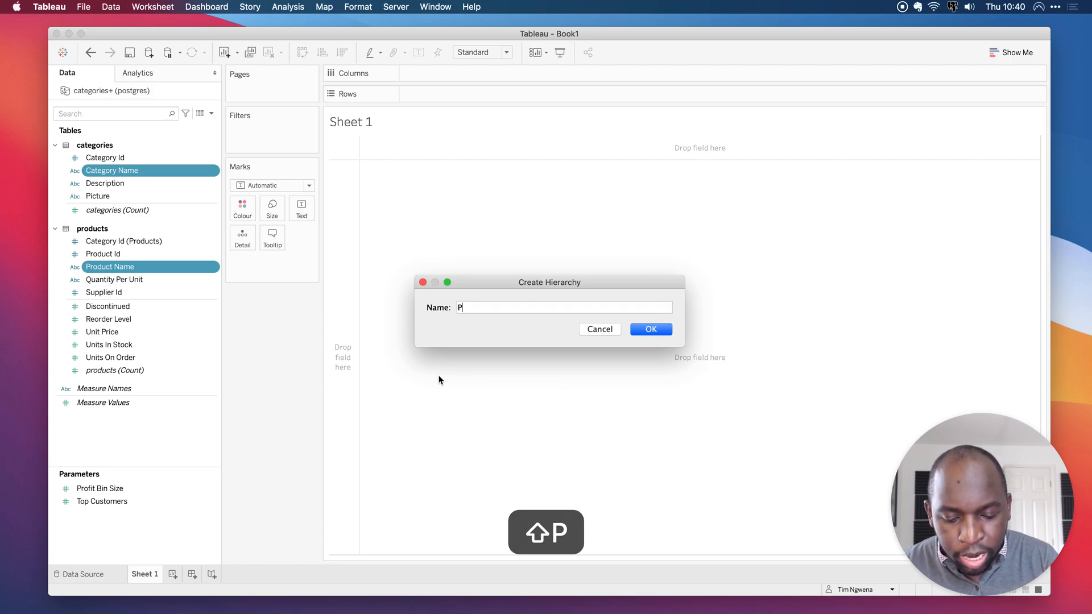
text(roduct hi)
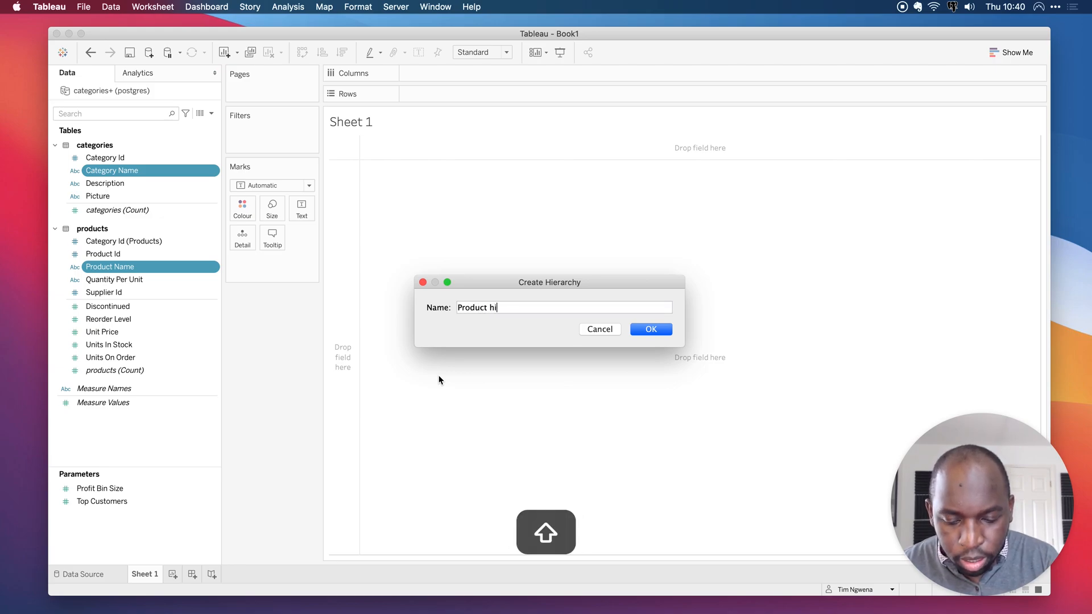
text(erachy)
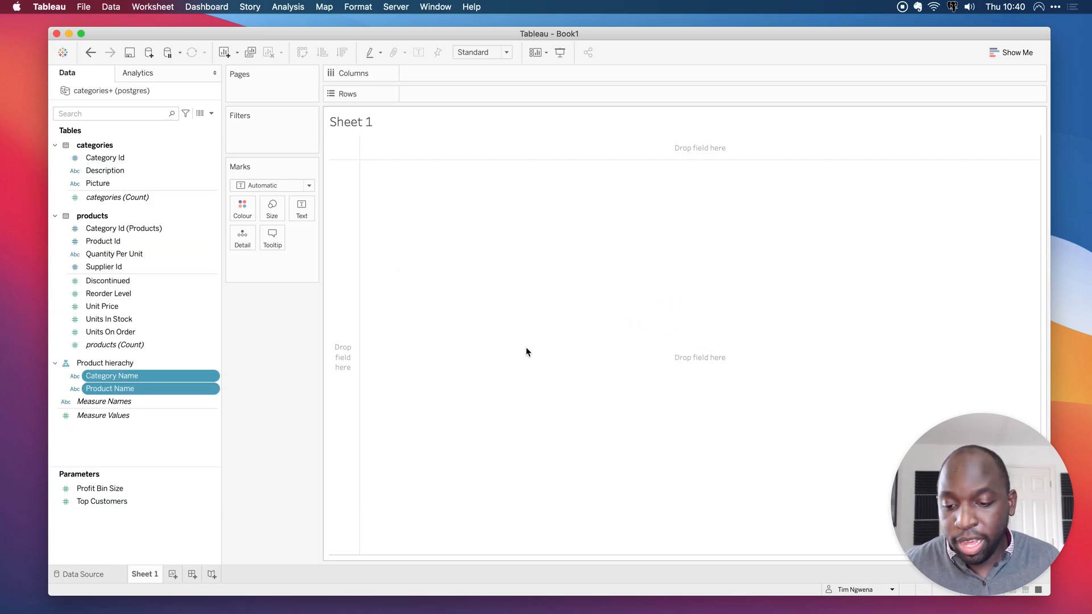
mouse_move(198, 375)
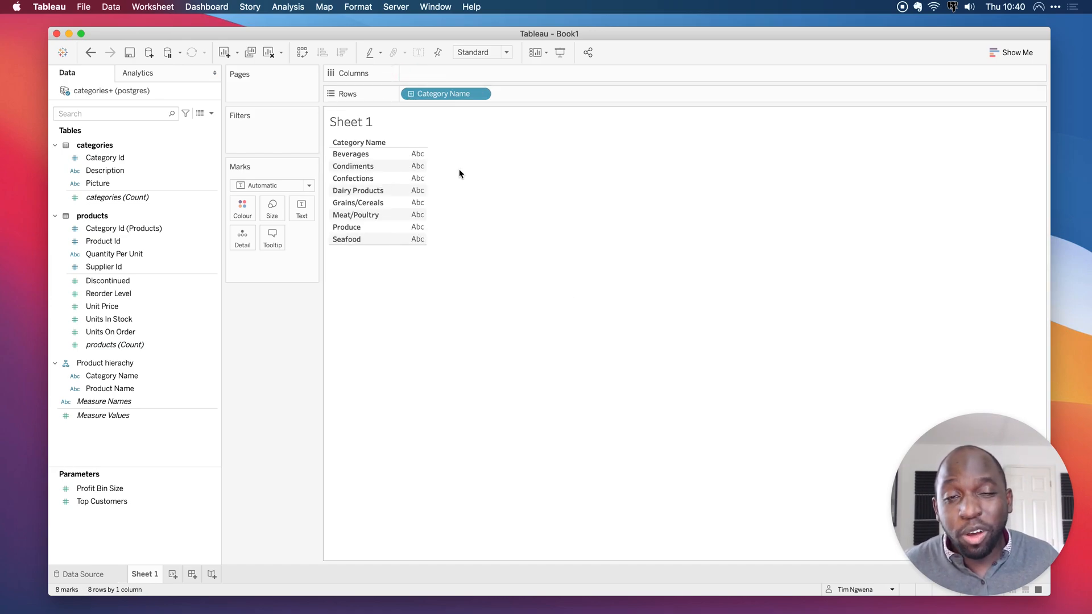
mouse_move(470, 146)
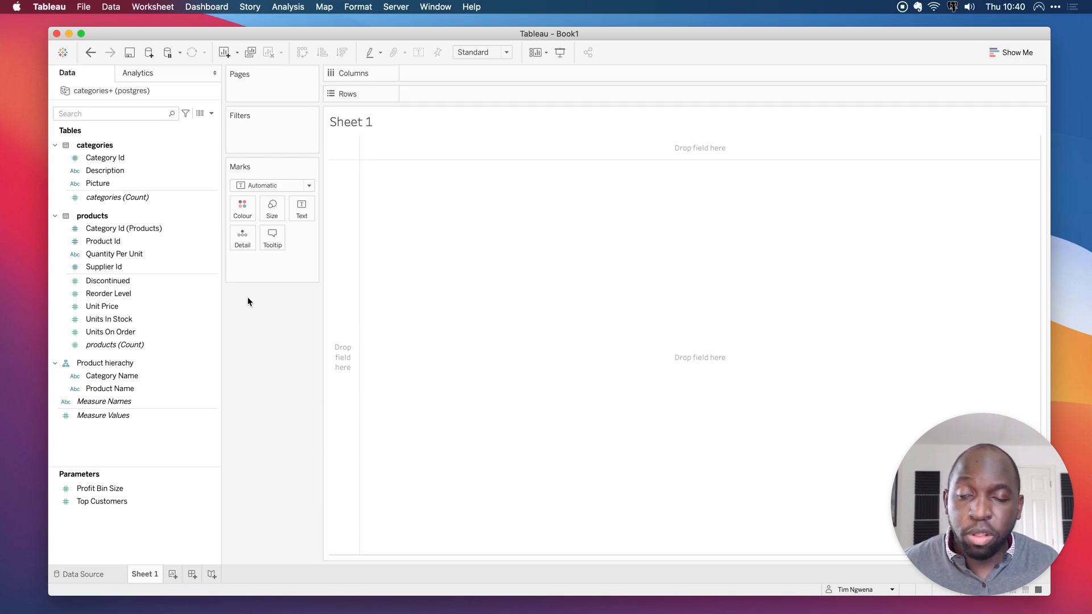
Browse Datasources > 2020.3 > en_GB-EU in the save dialog, then cancel without saving.
right_click(111, 91)
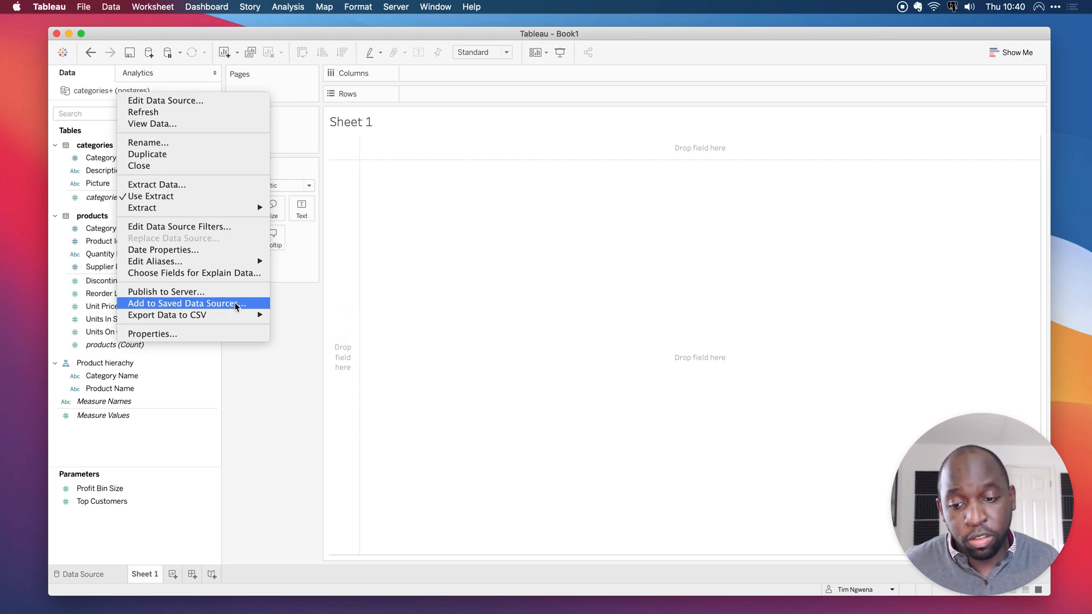
click(235, 307)
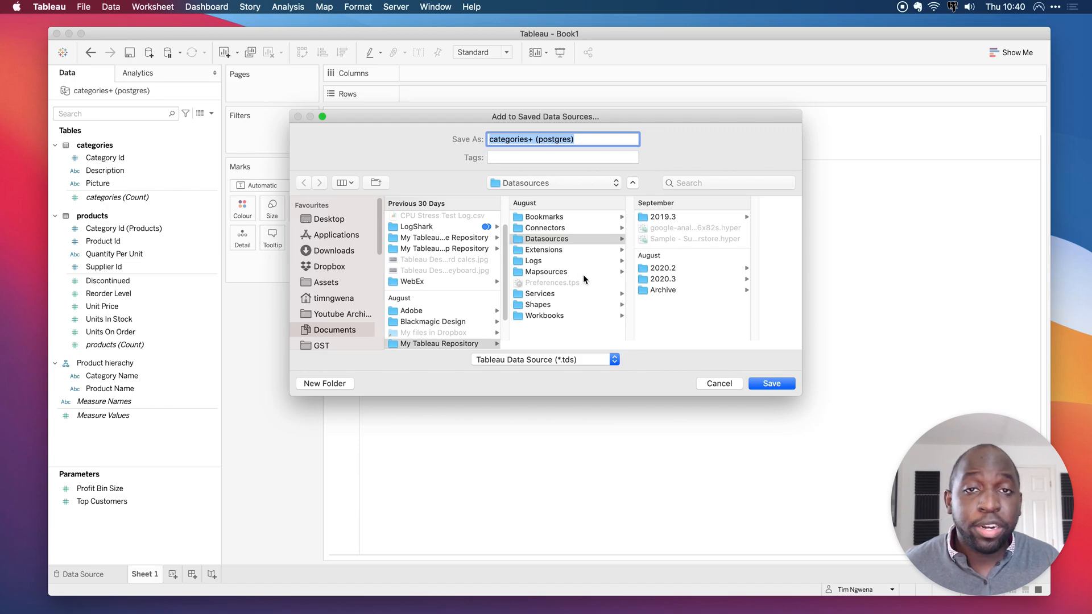
mouse_move(622, 130)
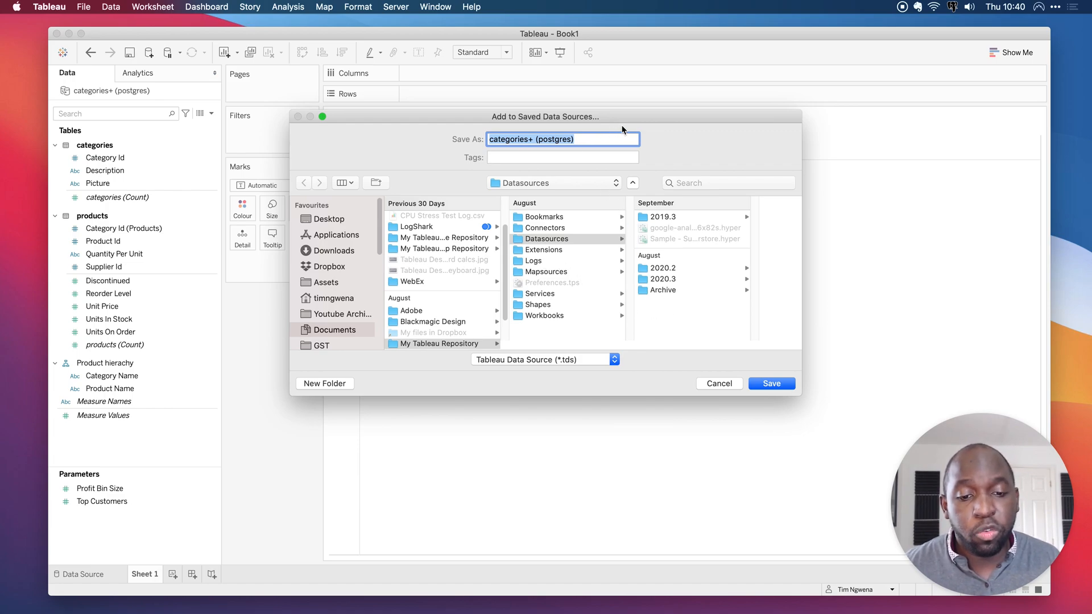
mouse_move(709, 307)
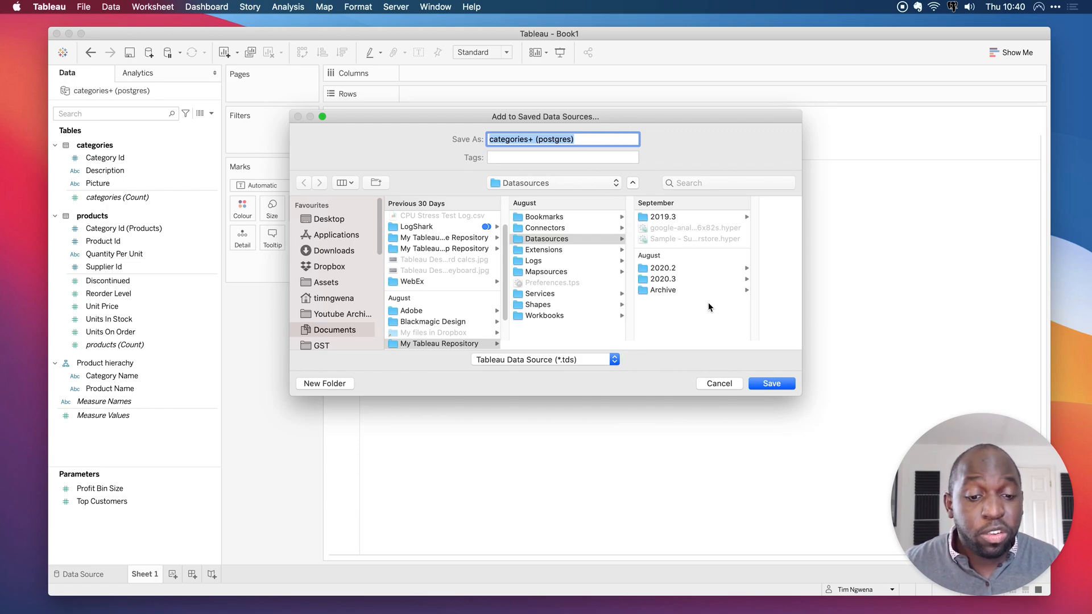
mouse_move(673, 221)
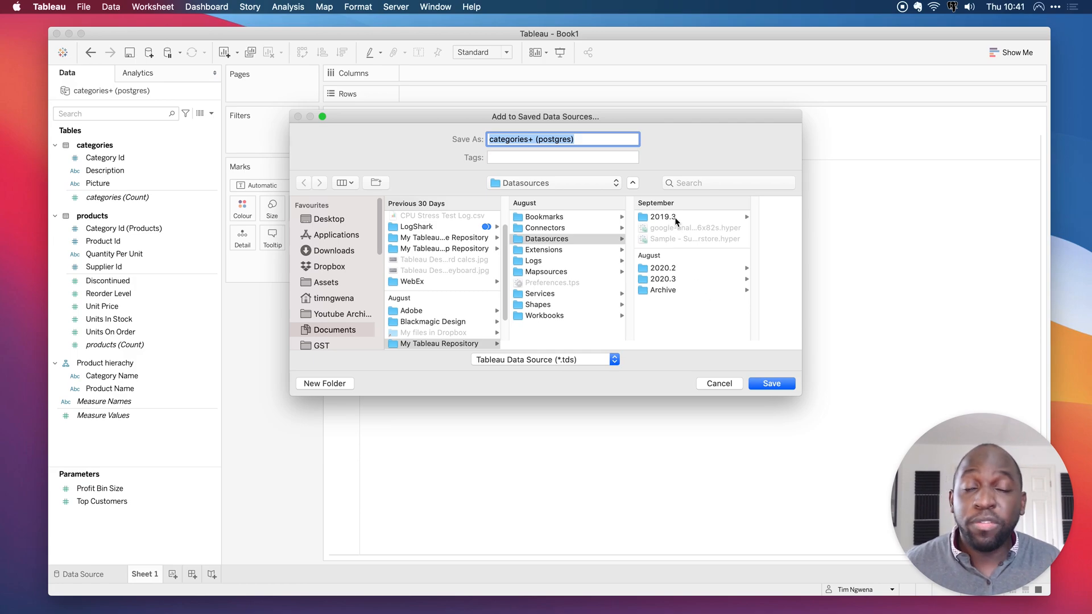
mouse_move(676, 221)
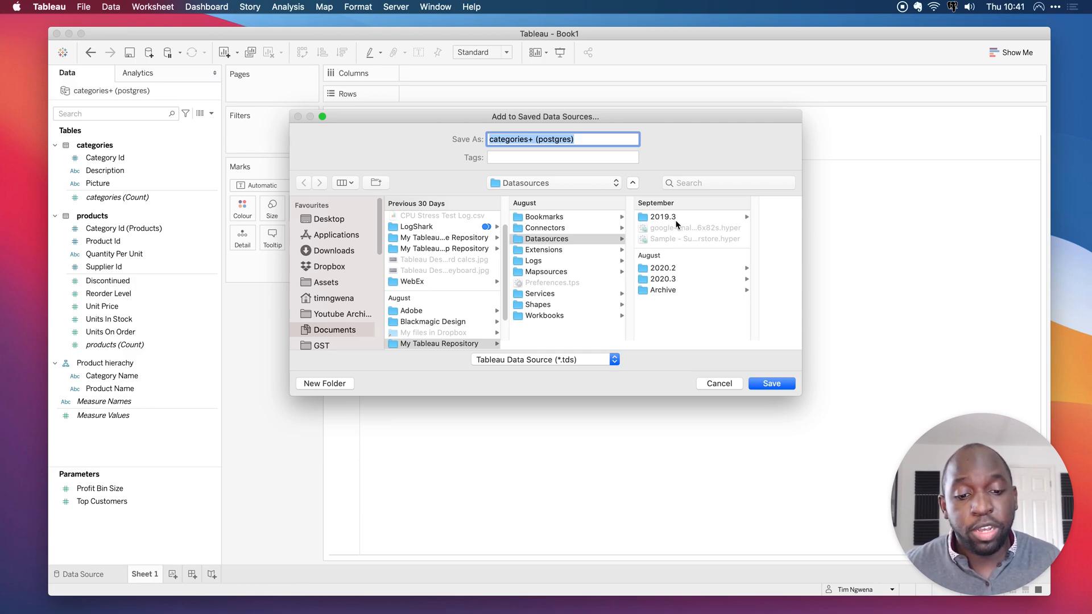
mouse_move(679, 258)
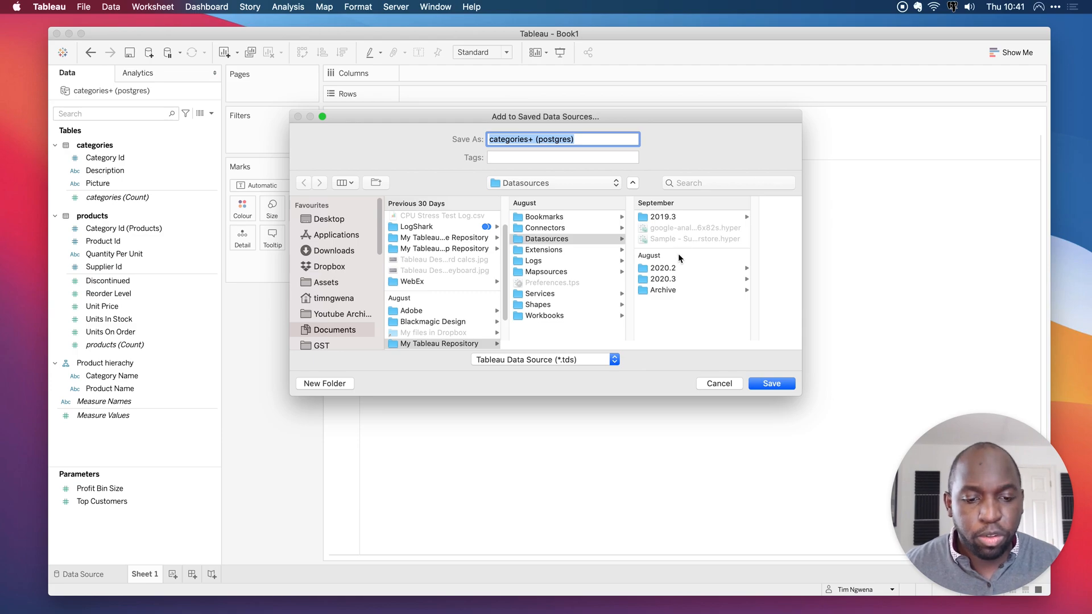
click(660, 279)
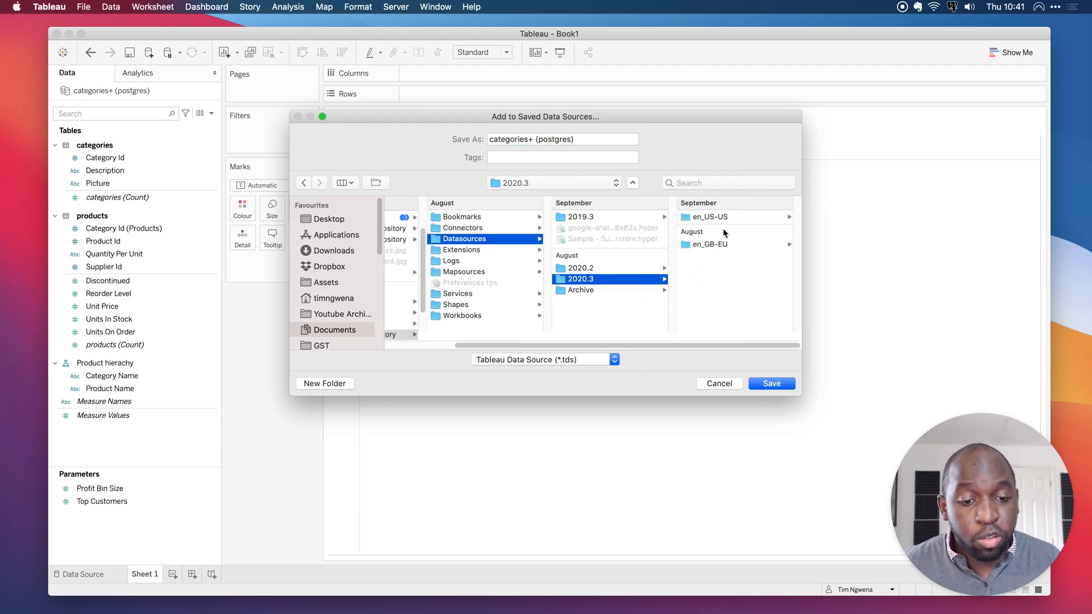
mouse_move(718, 249)
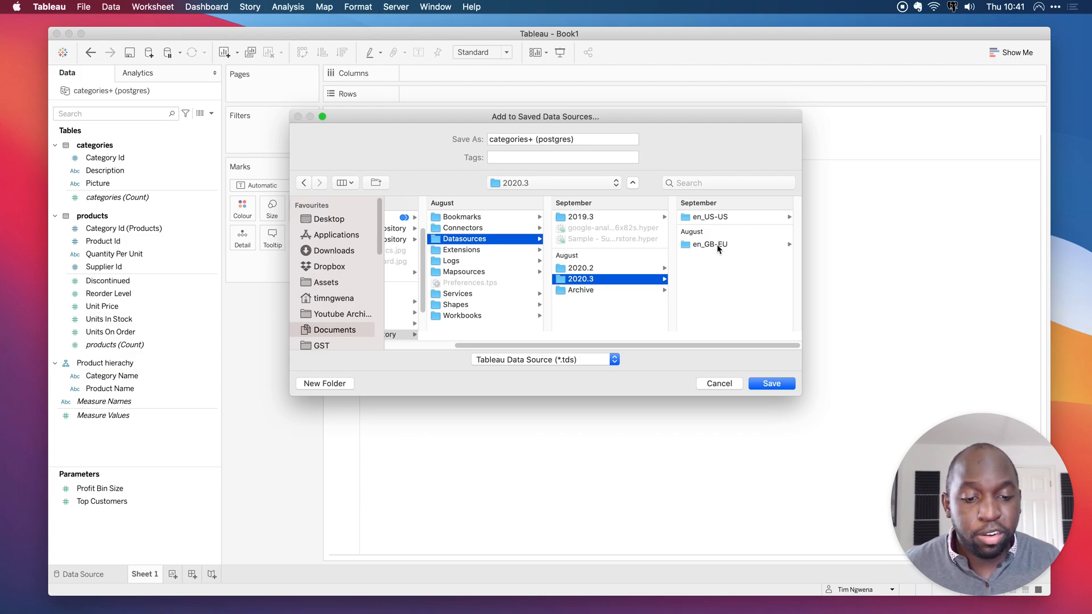
click(709, 245)
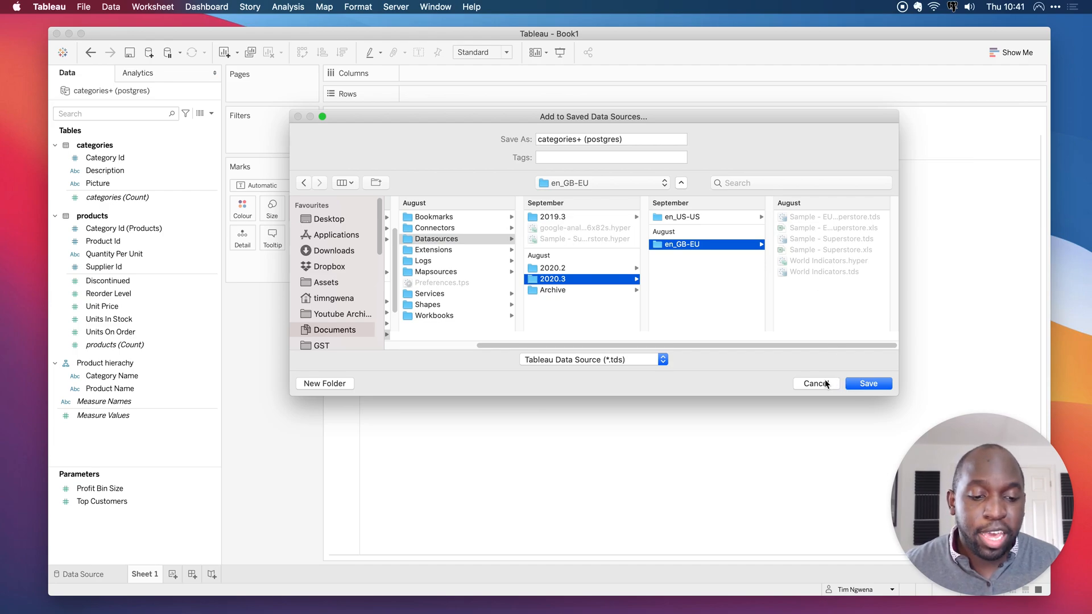
click(815, 382)
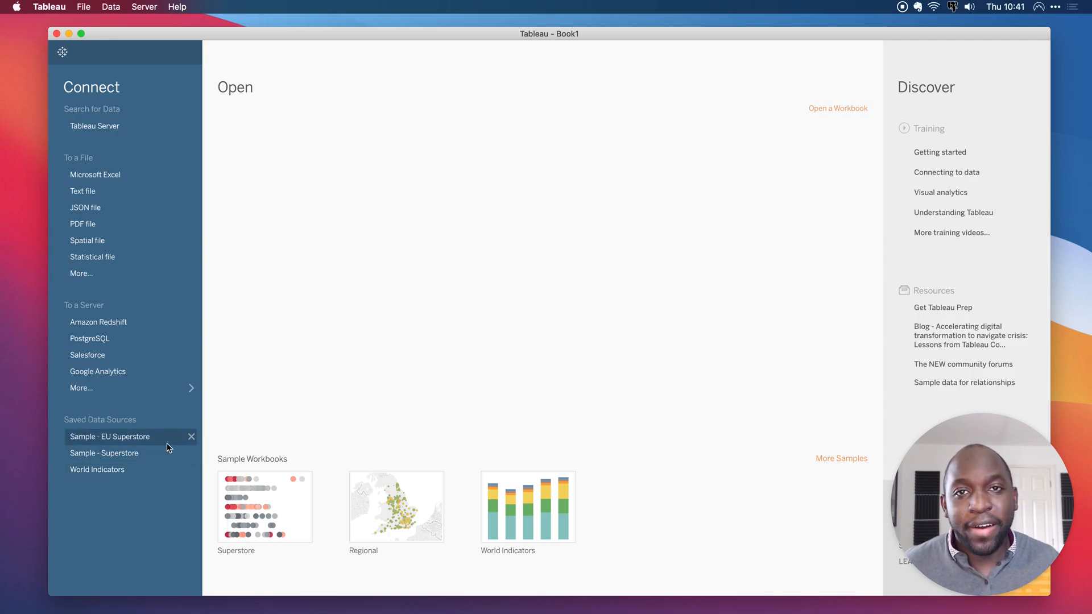
mouse_move(106, 51)
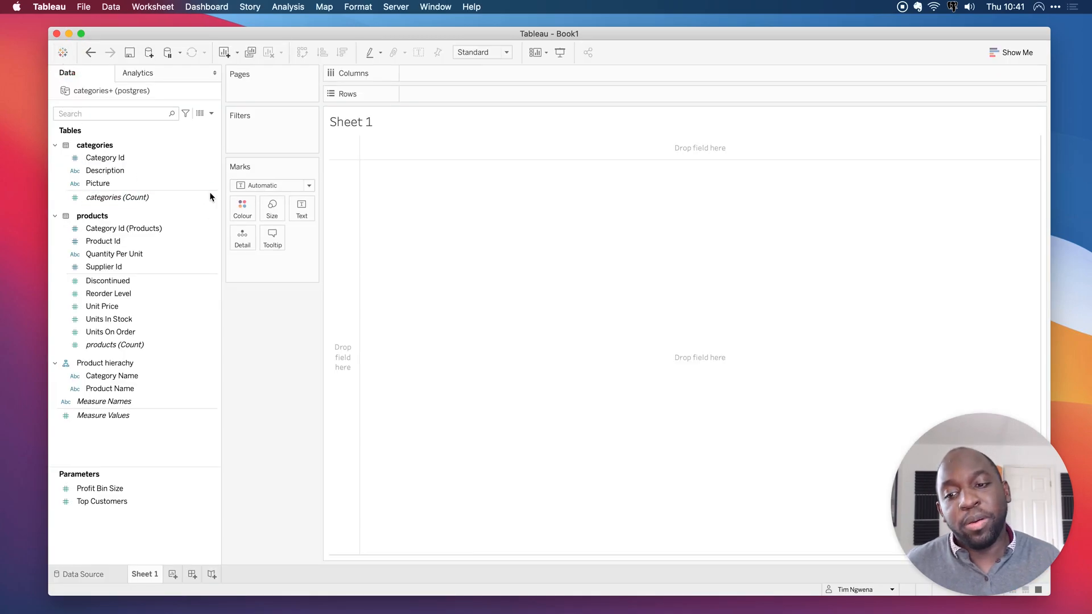
Save categories+ (postgres) as .tds in Desktop > Tableau file types, replacing the existing file.
right_click(112, 91)
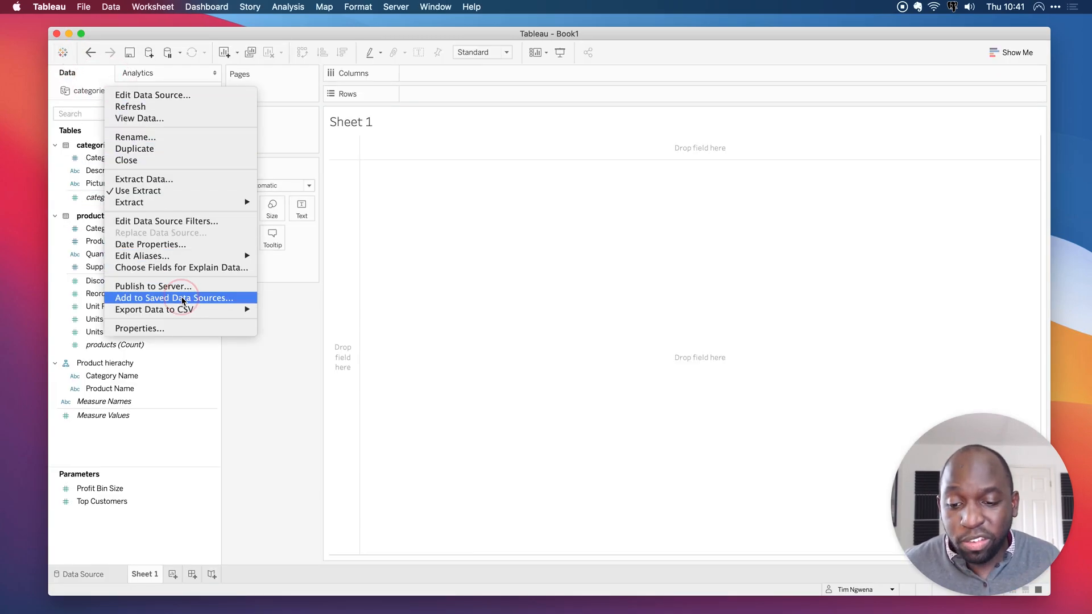
click(174, 298)
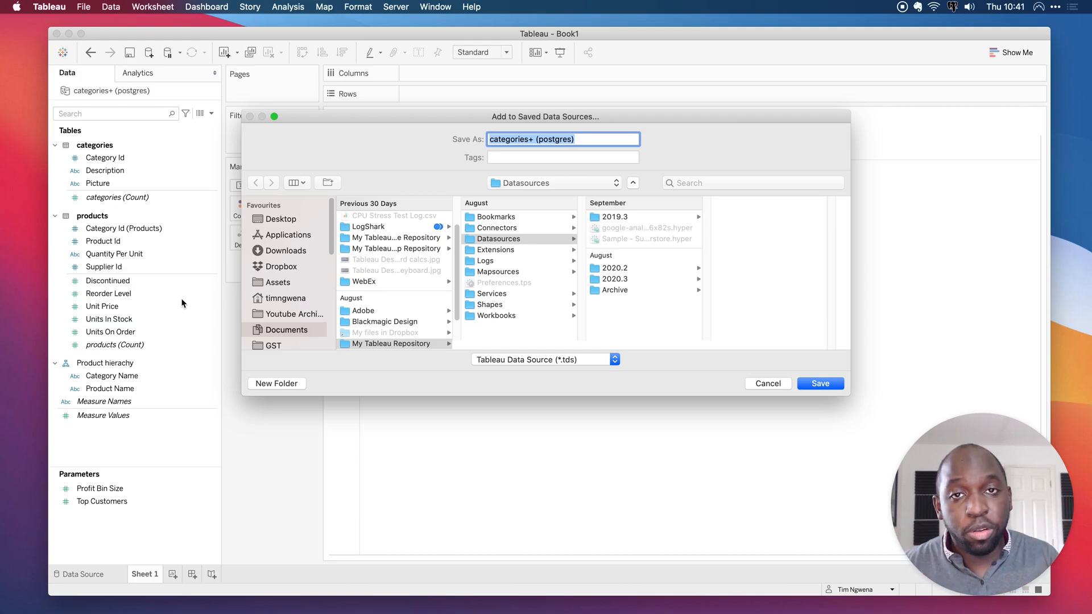
mouse_move(277, 218)
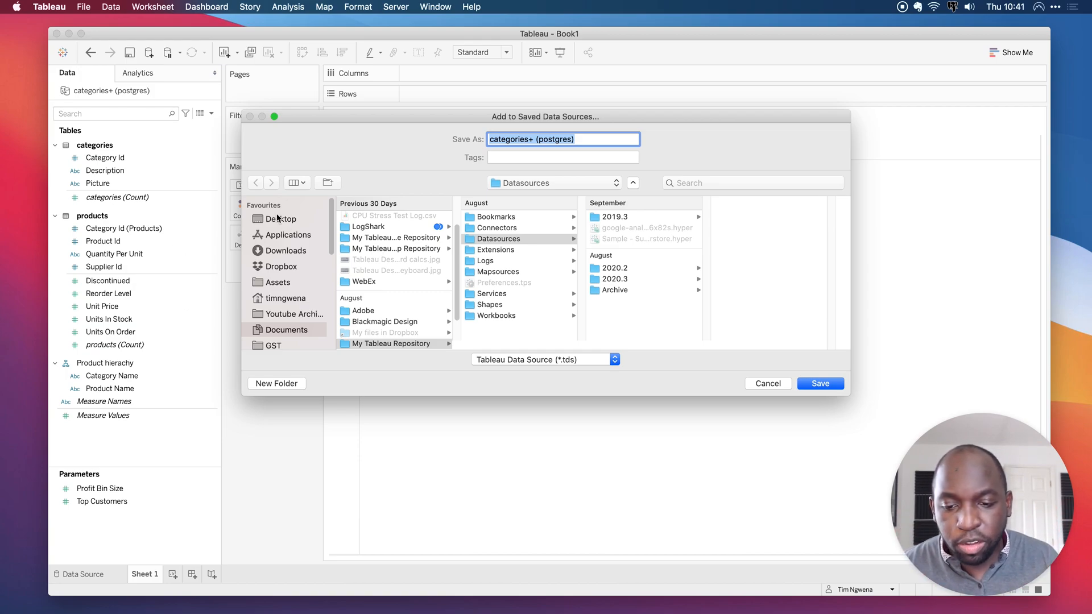
click(381, 244)
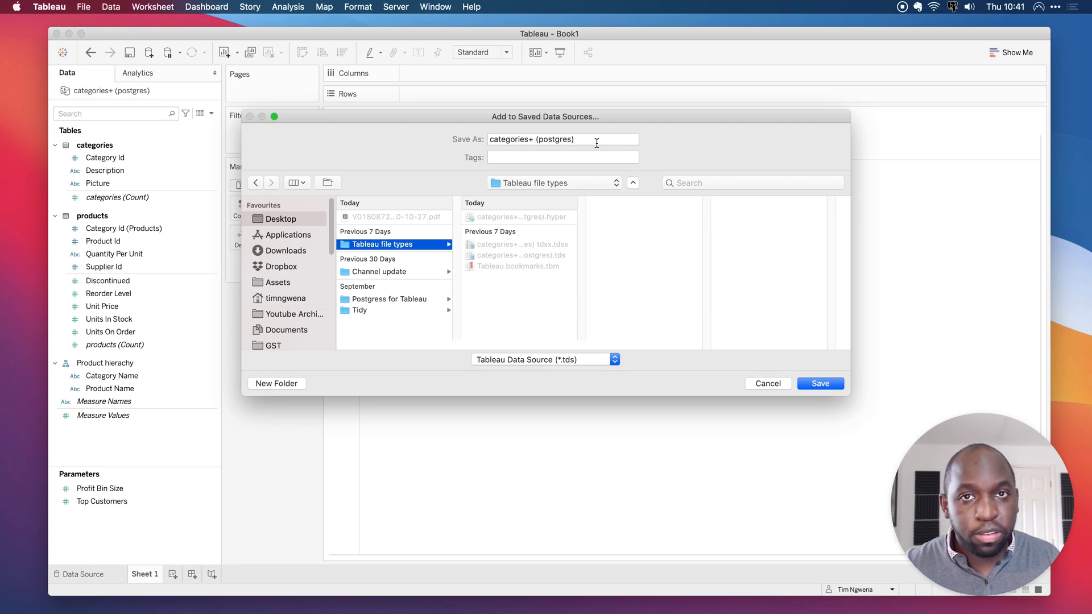
mouse_move(627, 299)
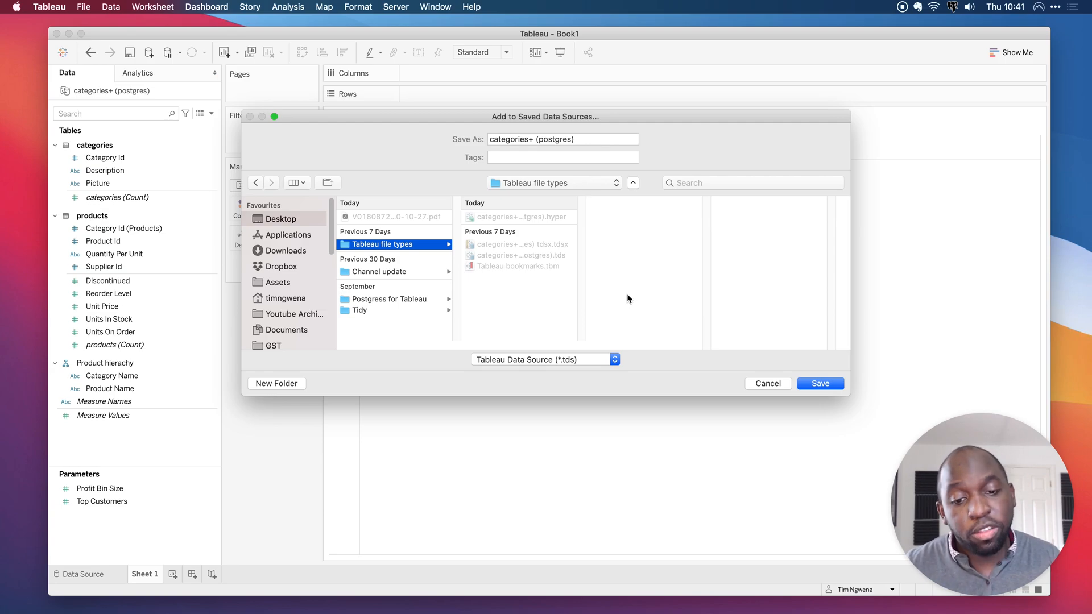
mouse_move(596, 370)
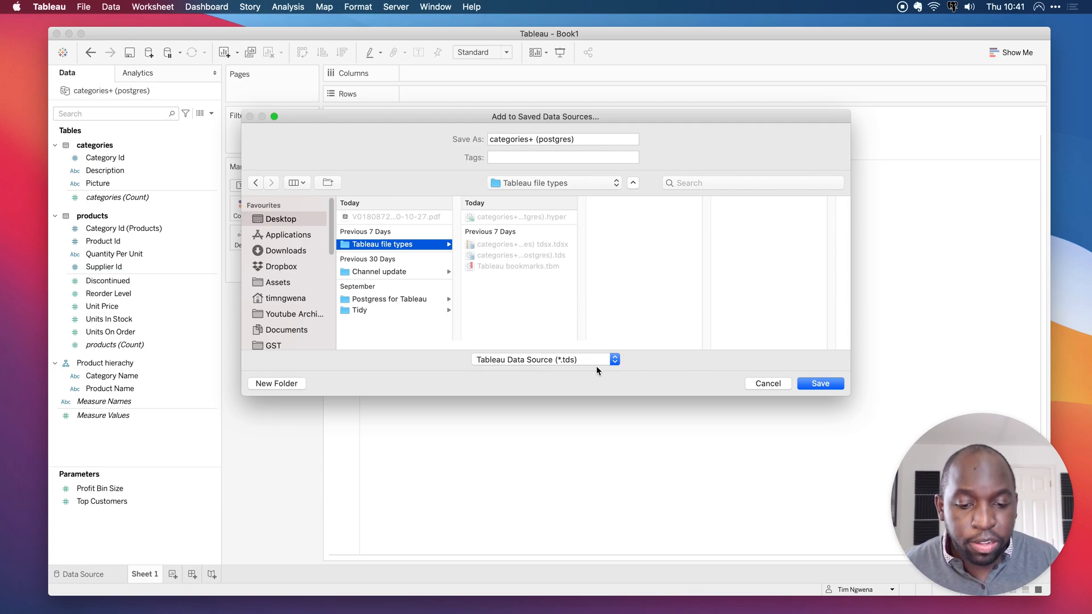
mouse_move(591, 368)
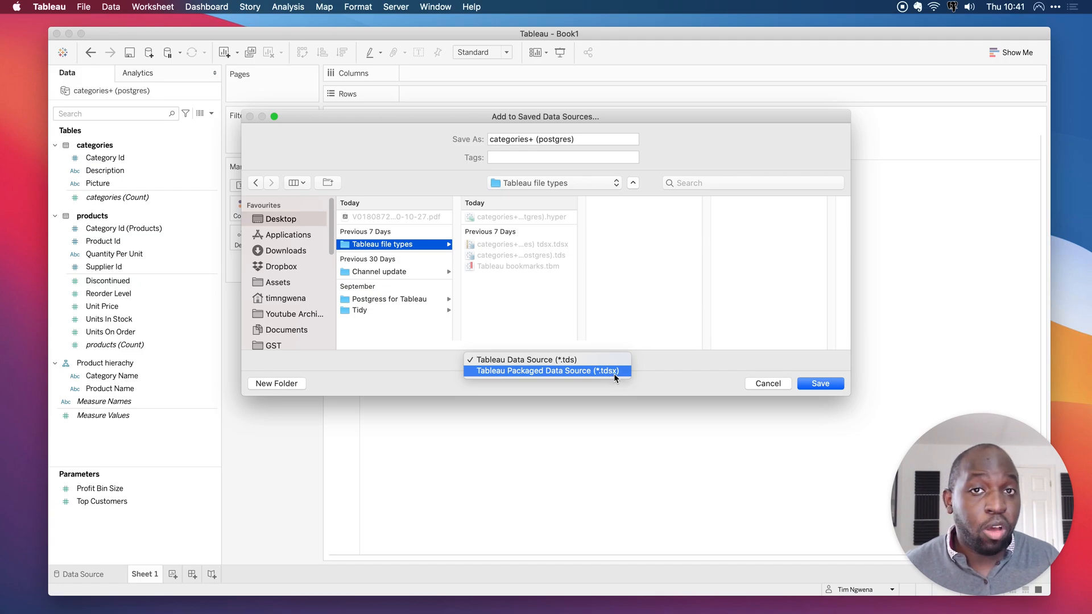
click(521, 359)
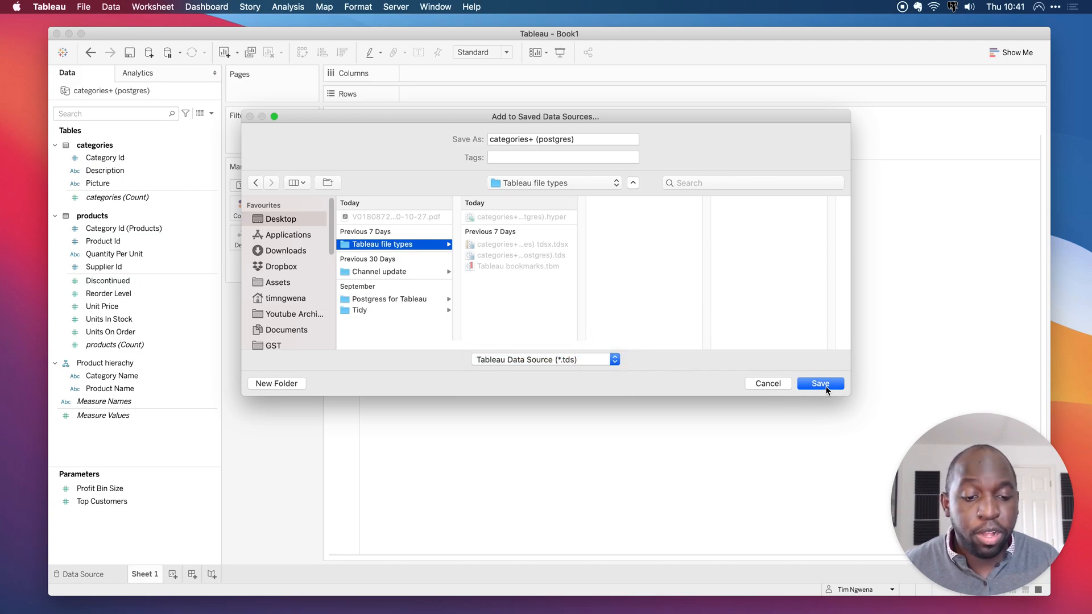
click(820, 383)
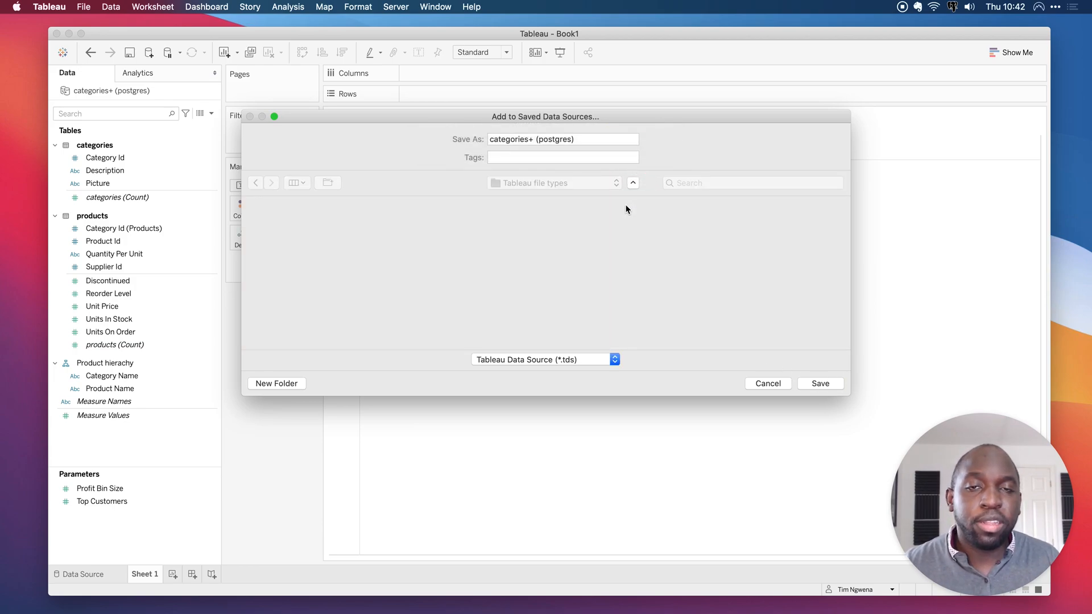
click(767, 383)
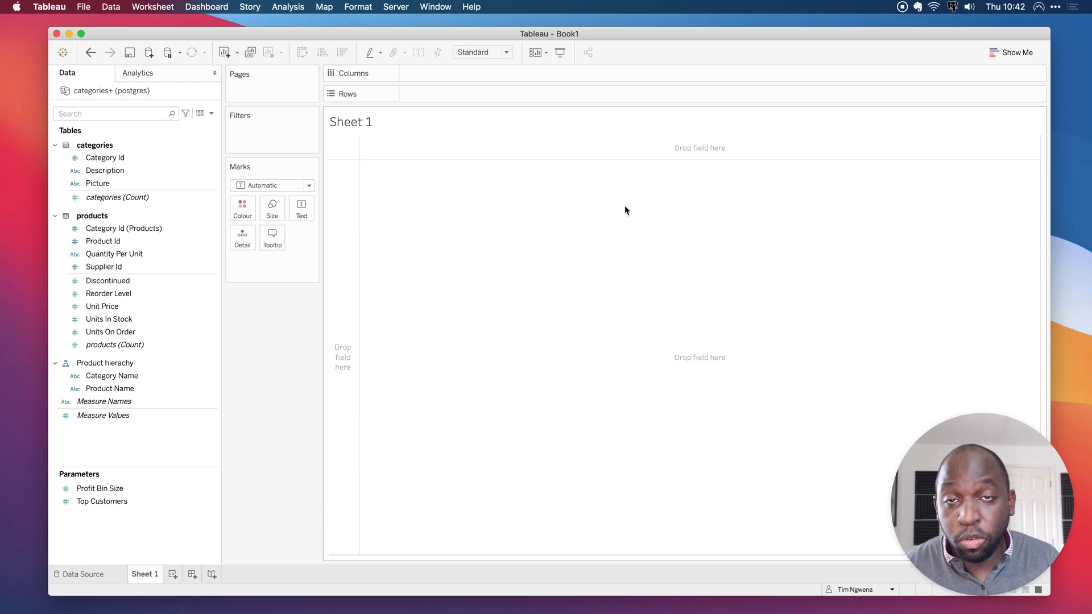
mouse_move(619, 212)
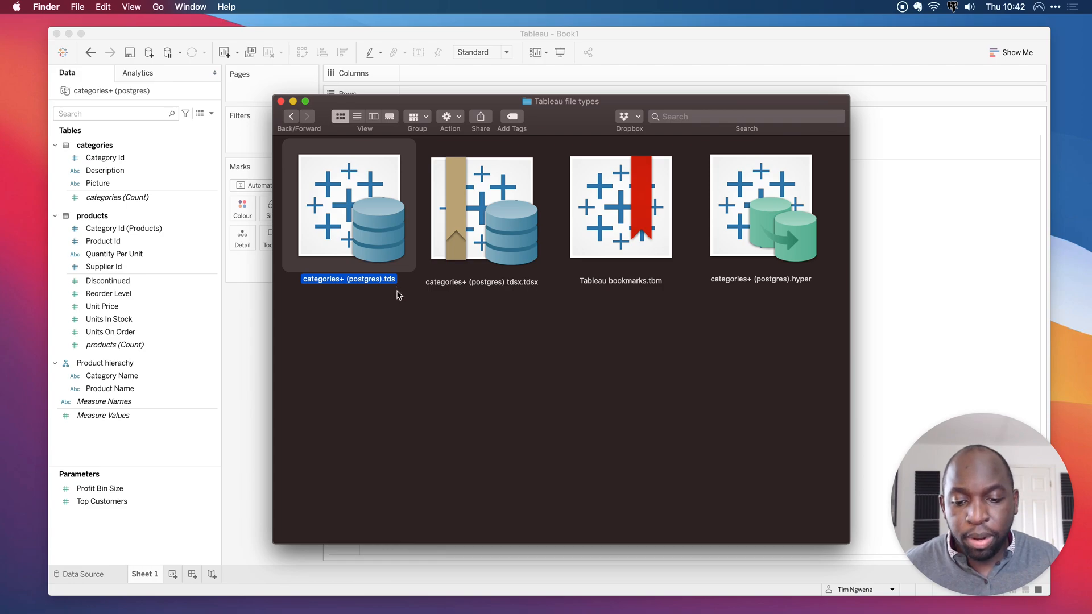
mouse_move(397, 294)
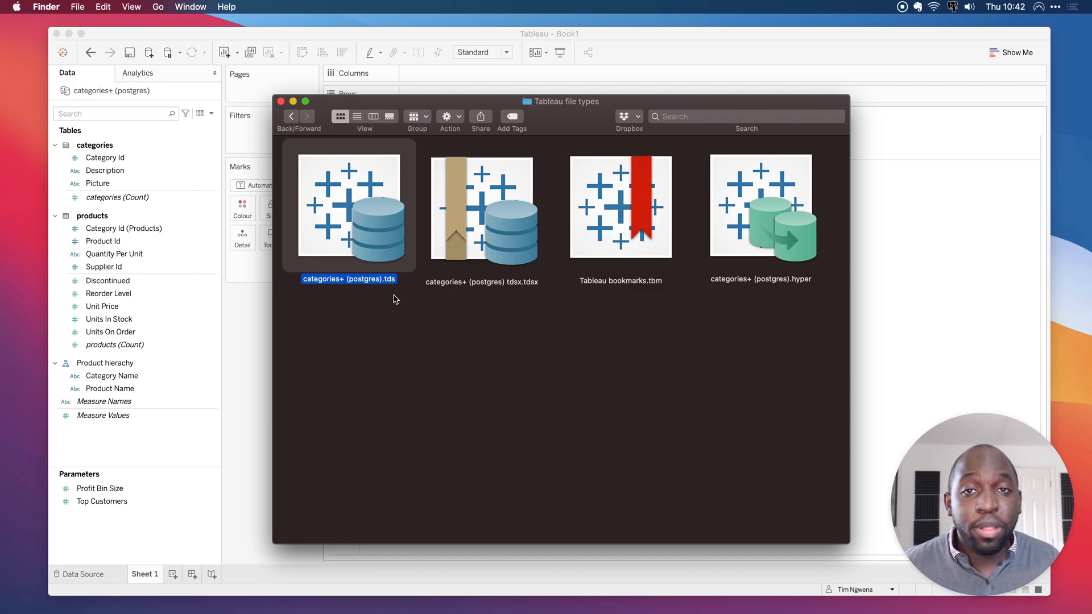
Bring up the Finder actions menu for categories+ (postgres).tds.
right_click(348, 202)
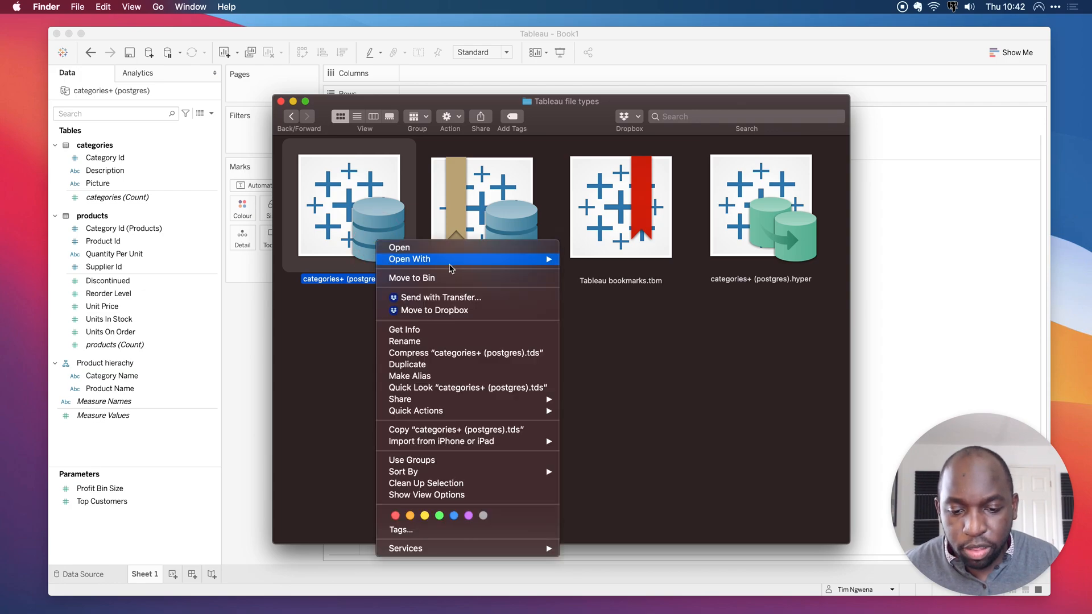
mouse_move(450, 259)
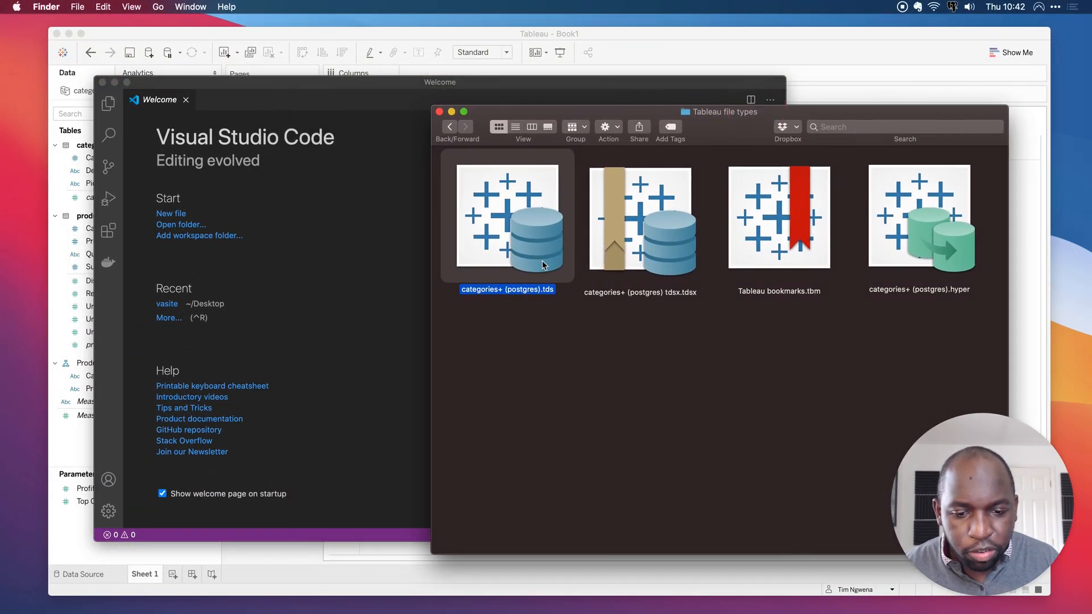
Open categories+ (postgres).tds in the code editor and scroll through its column metadata XML.
double_click(507, 217)
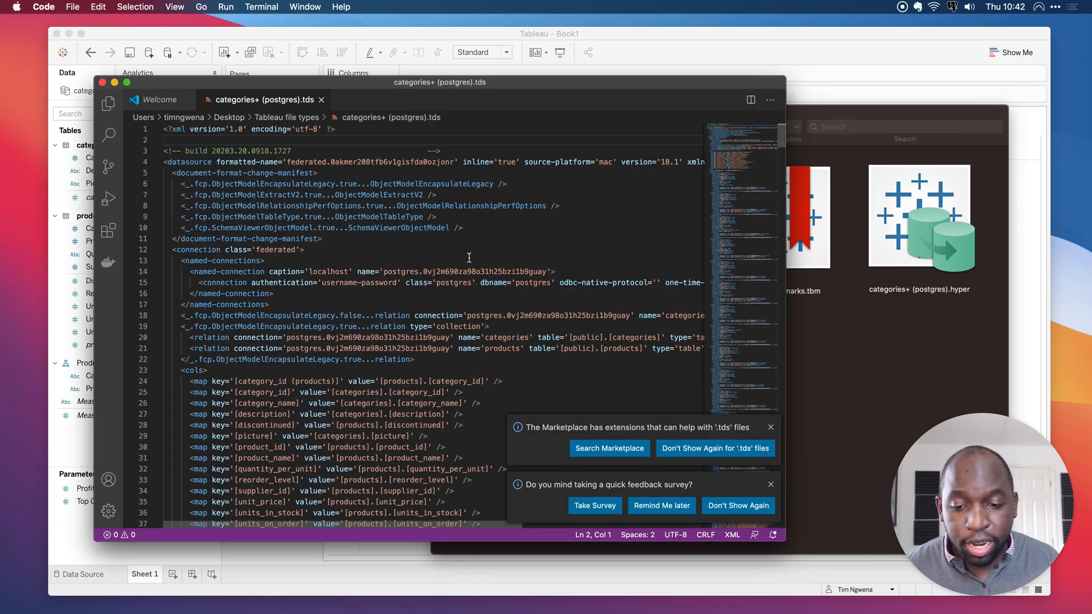
scroll(down, 3)
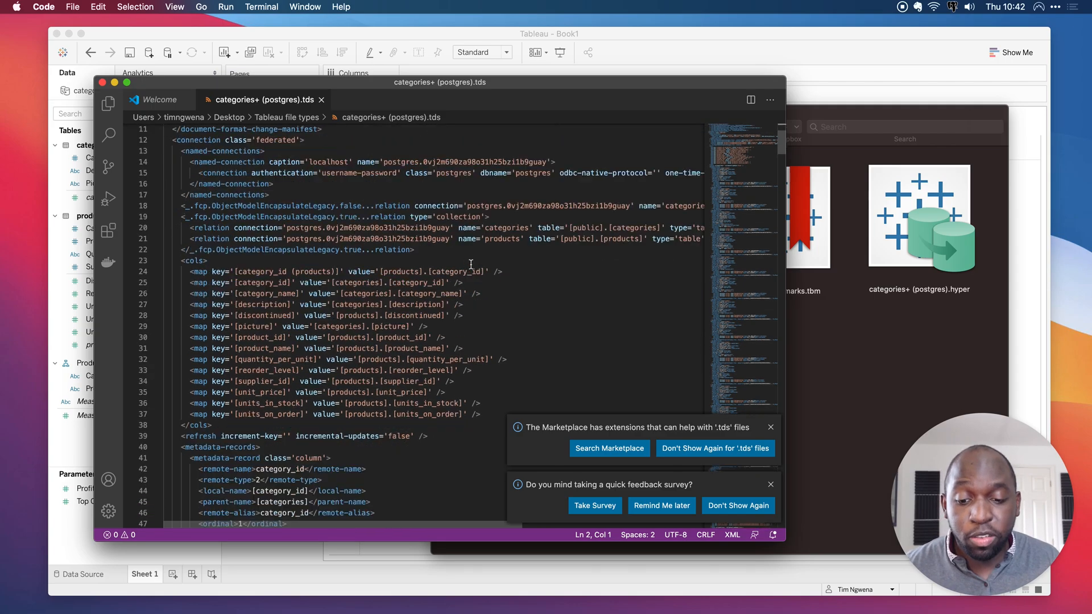
scroll(down, 3)
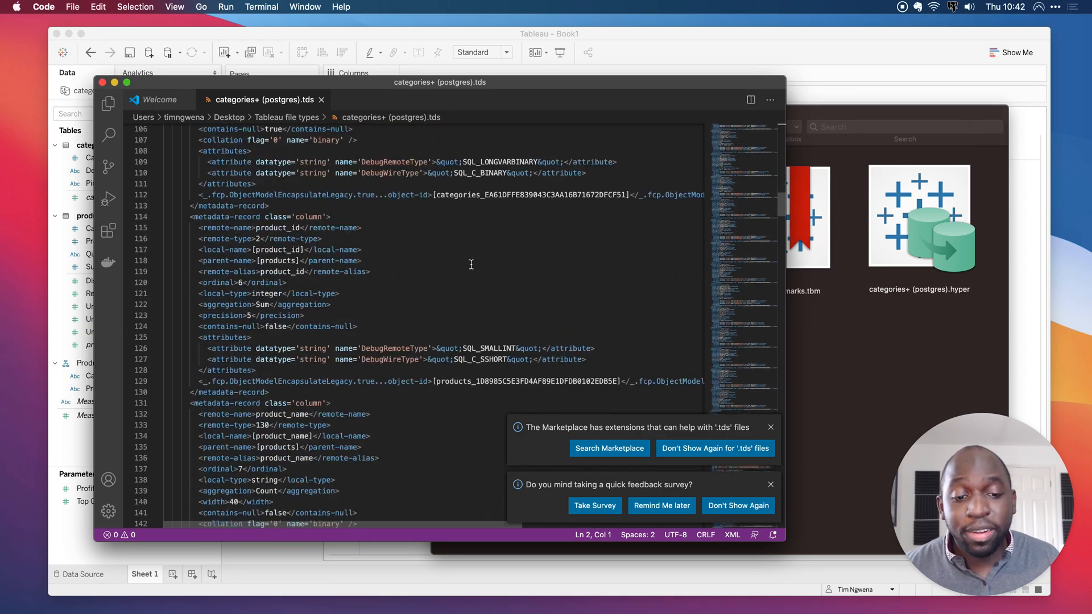
scroll(down, 3)
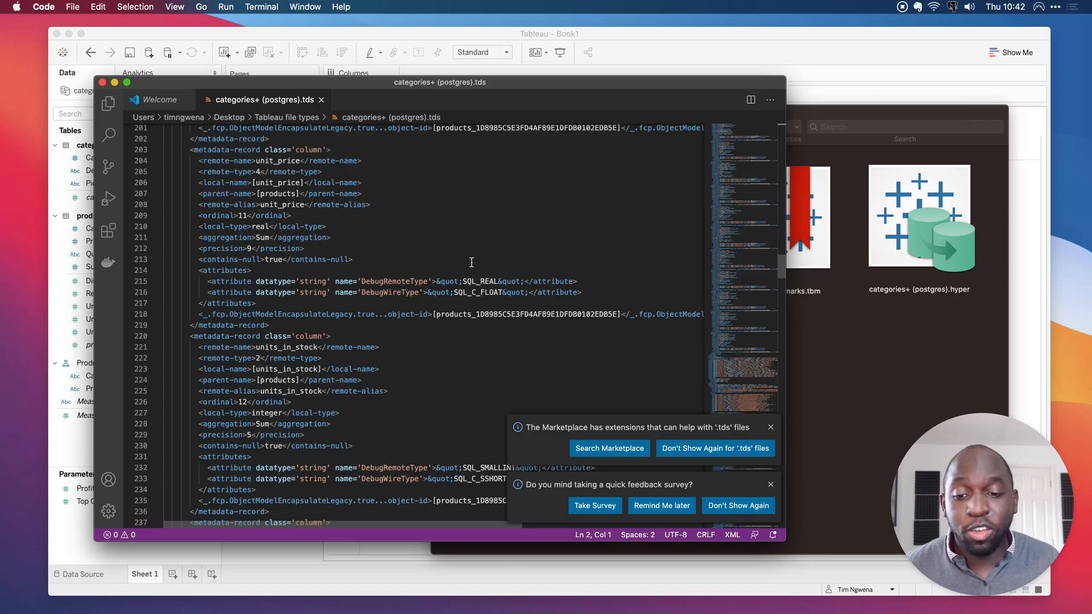
scroll(down, 3)
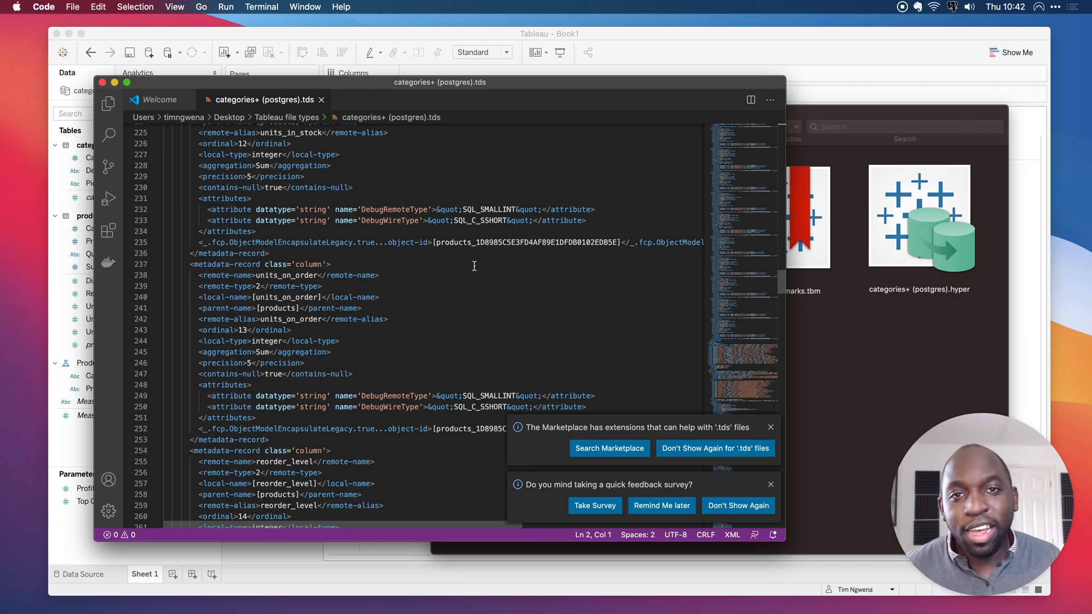
scroll(down, 3)
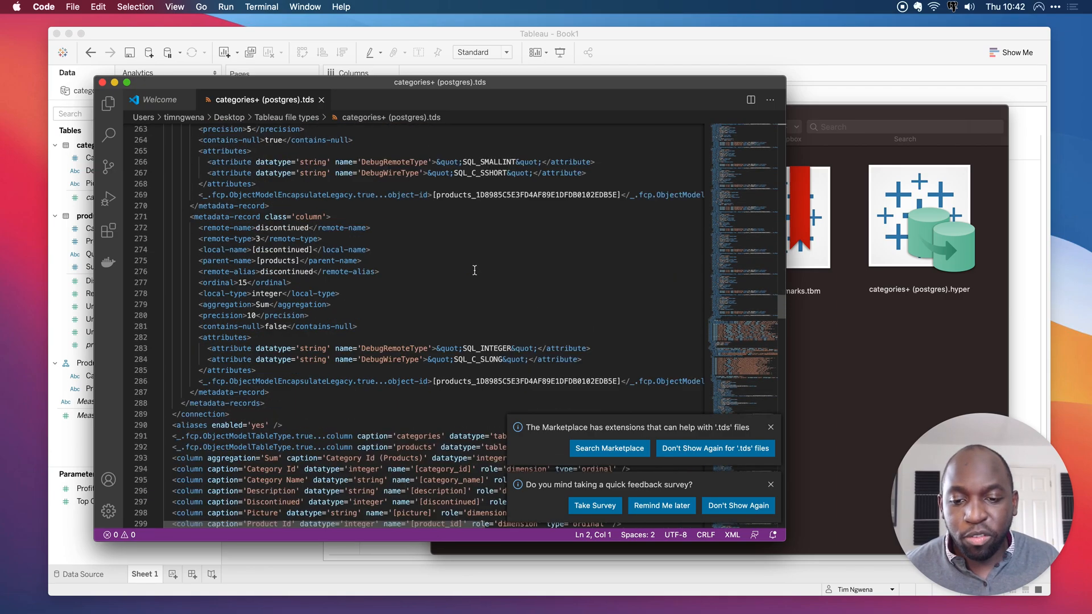
scroll(down, 3)
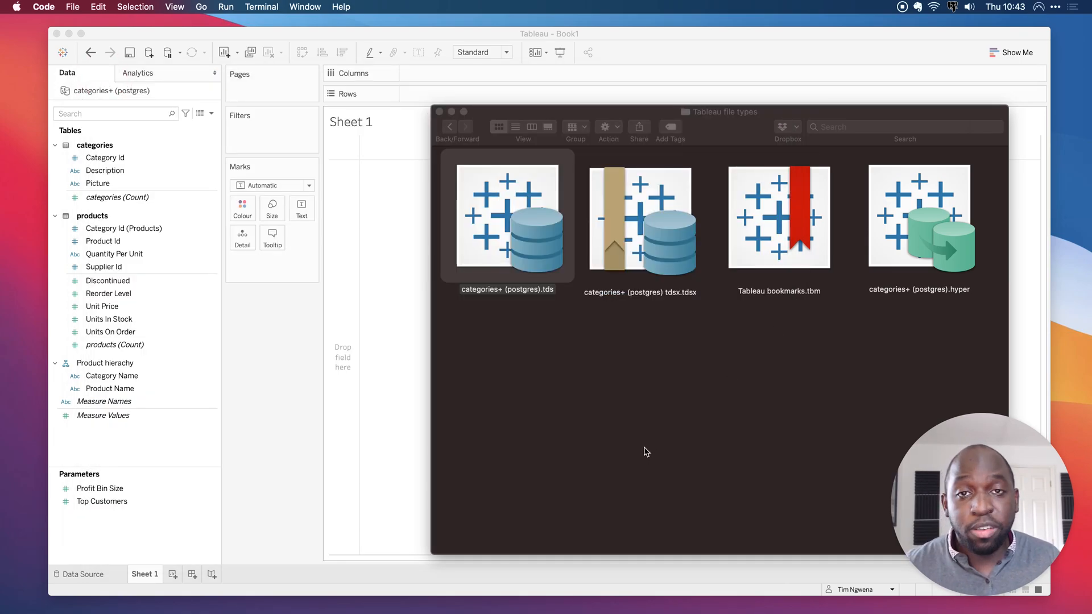
mouse_move(632, 453)
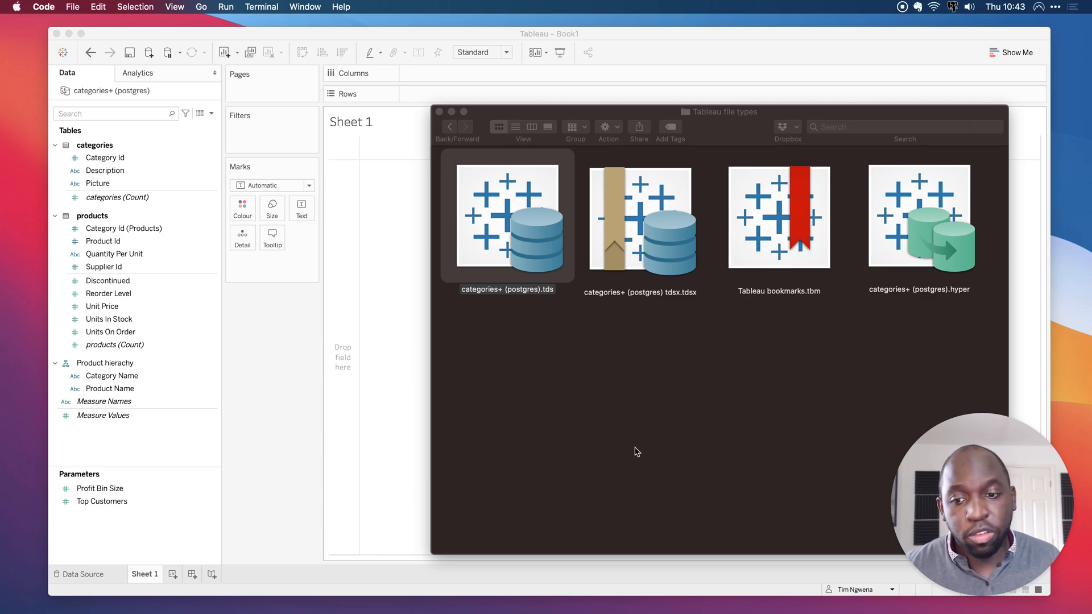
mouse_move(554, 432)
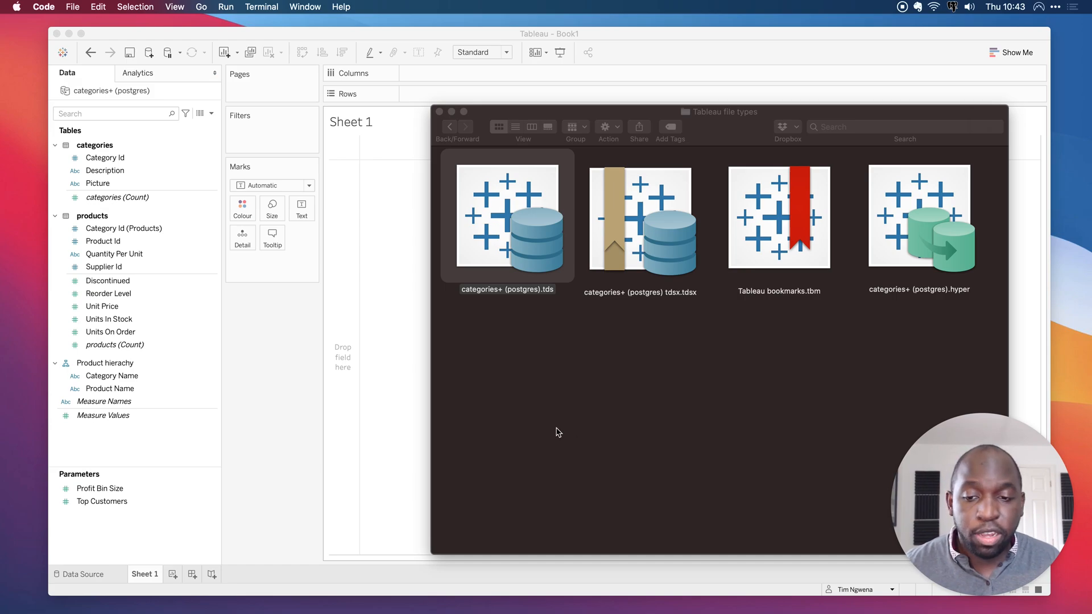
Right-click the categories+ (postgres) data source to close it from the workbook.
right_click(108, 90)
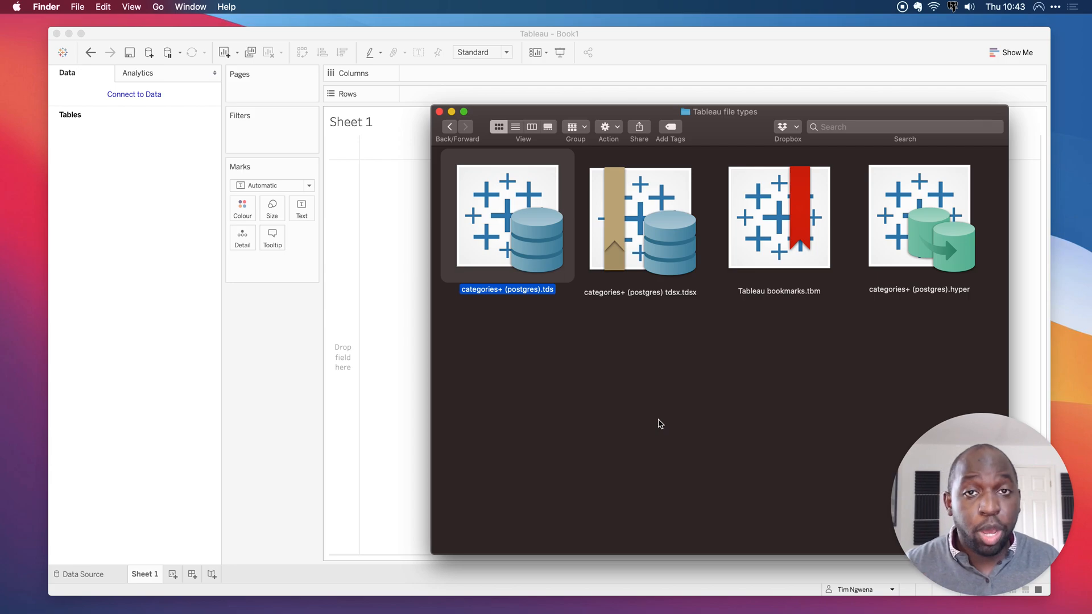
mouse_move(561, 332)
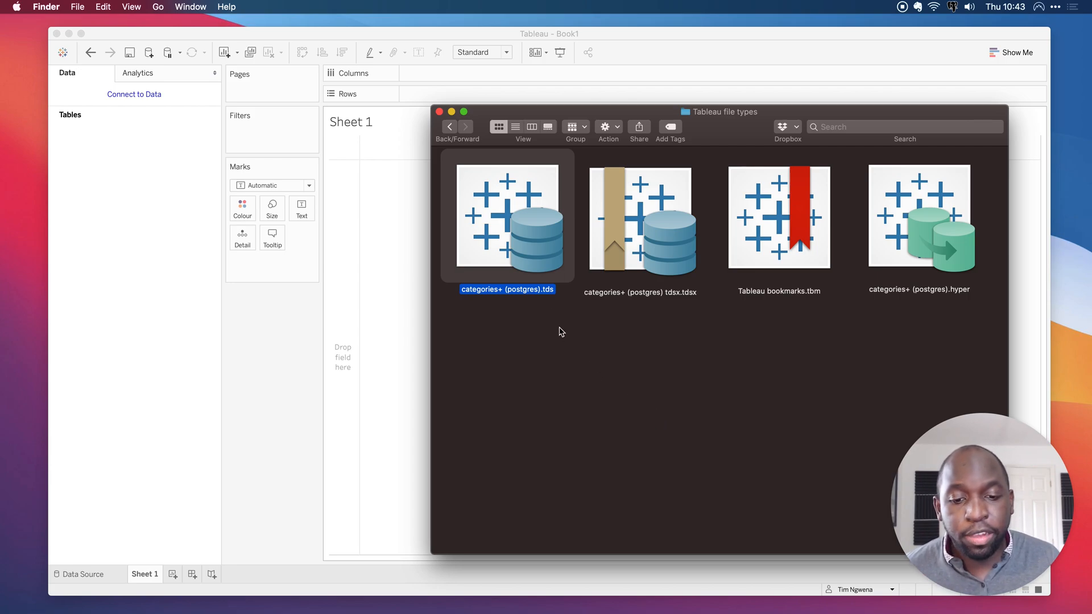
mouse_move(522, 267)
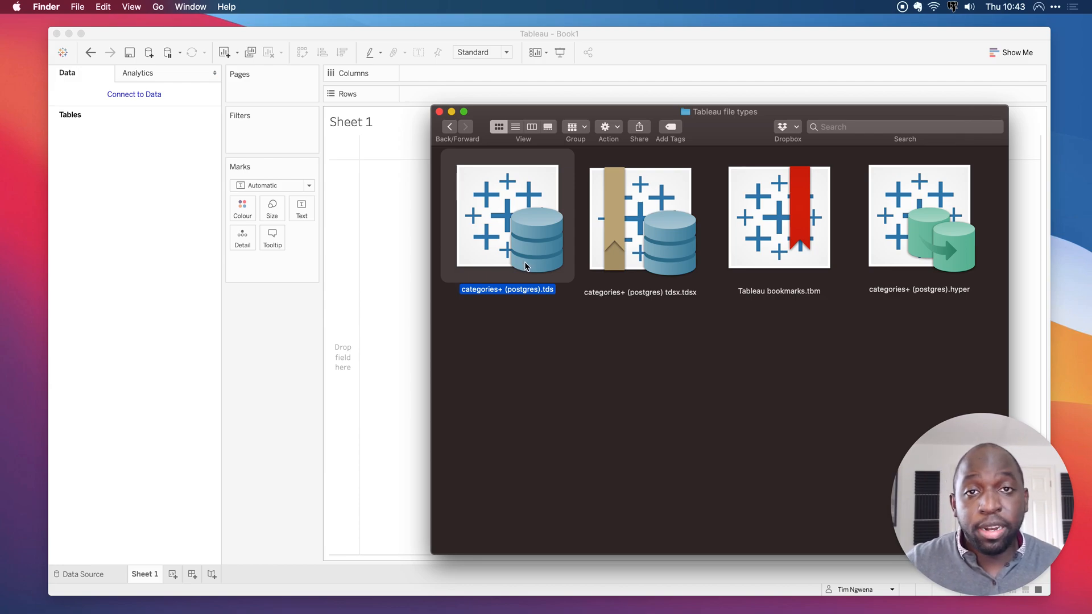
mouse_move(317, 188)
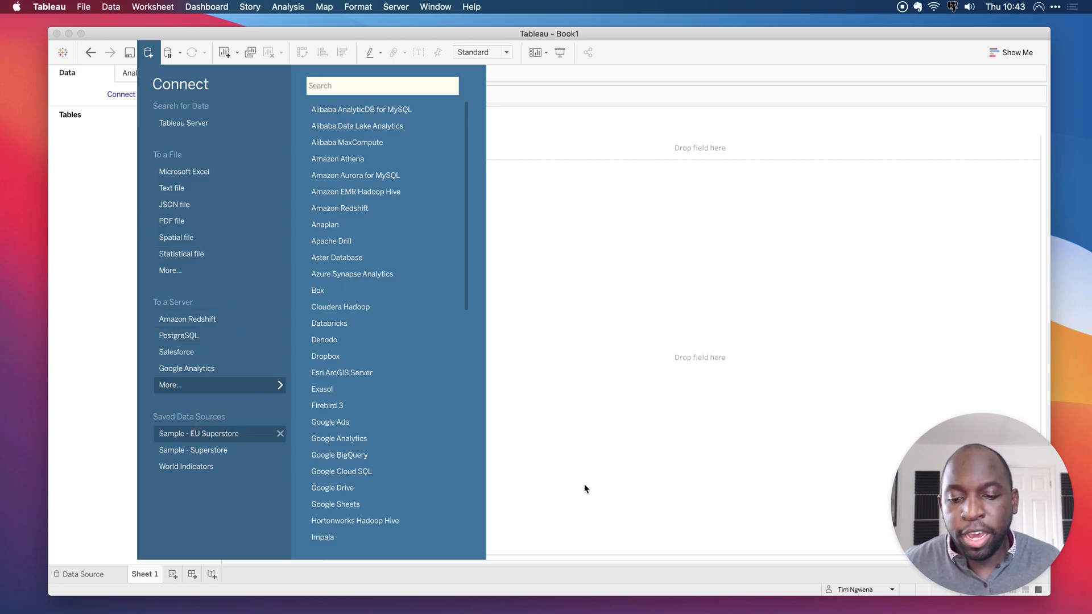
Open the saved categories+ (postgres) data source from the Connect pane.
click(198, 433)
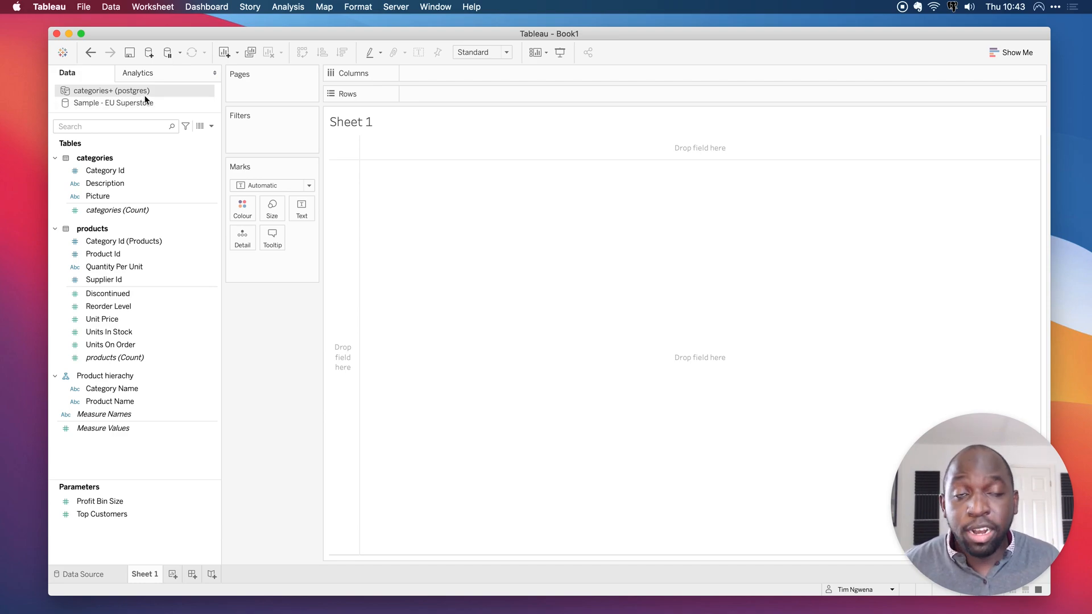
Make categories+ (postgres) the active source and plot Sum of Unit Price as one bar.
click(104, 376)
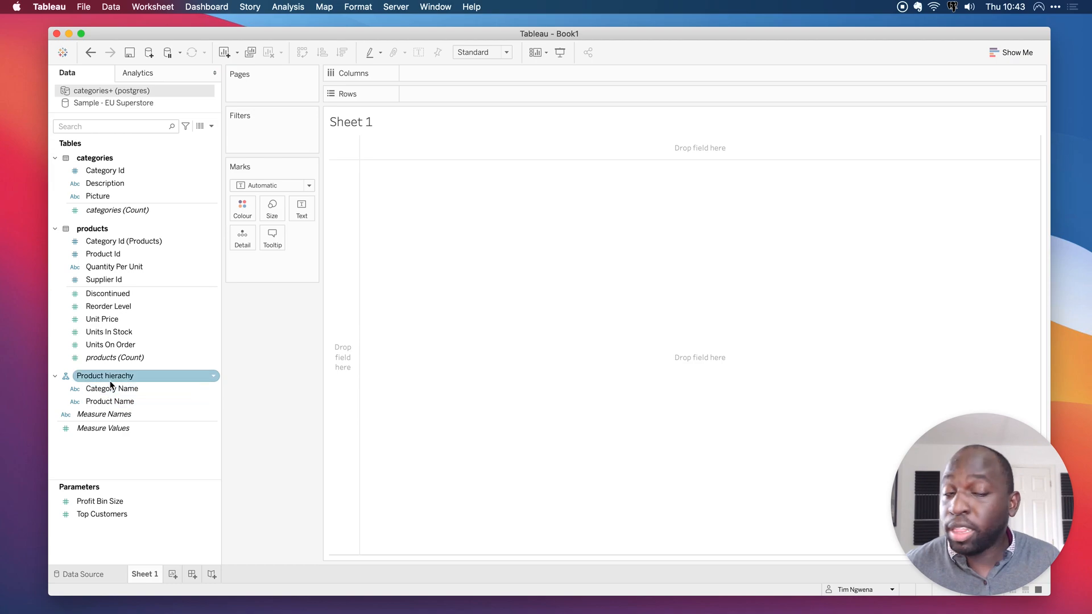
click(102, 319)
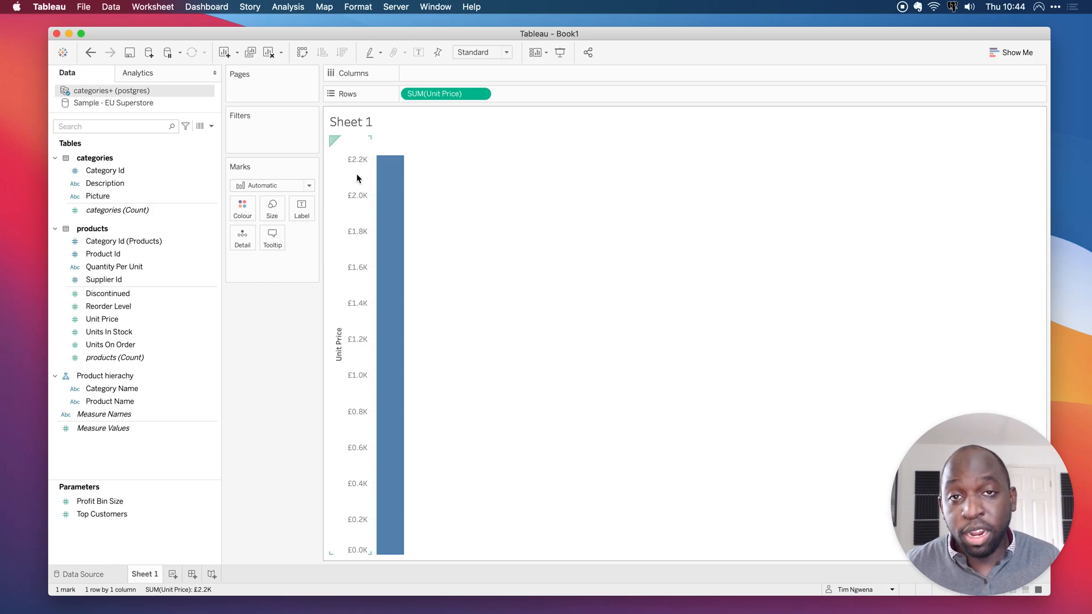
mouse_move(360, 187)
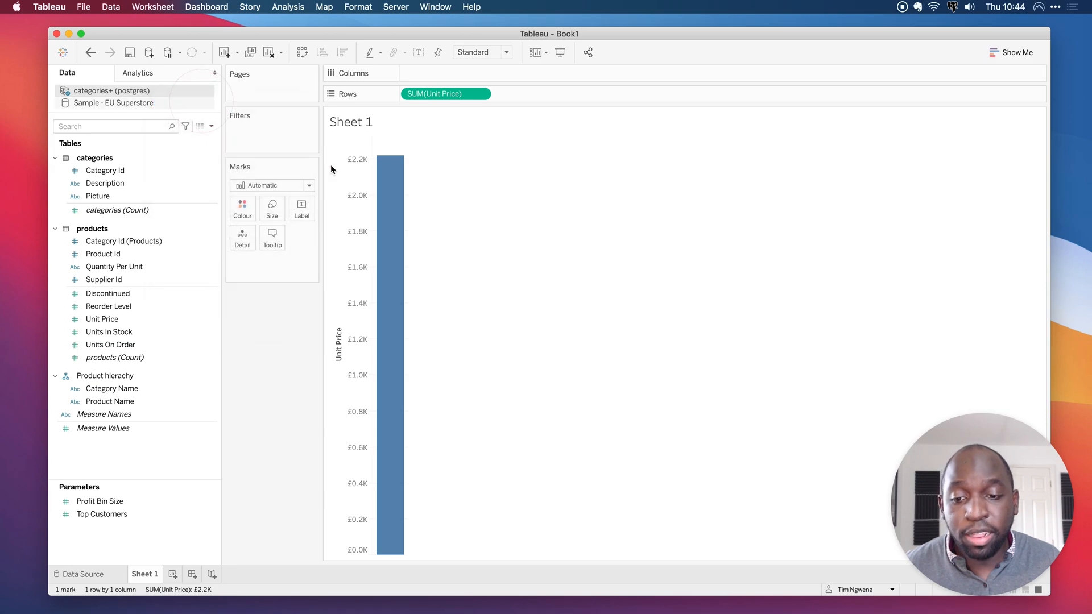
mouse_move(557, 272)
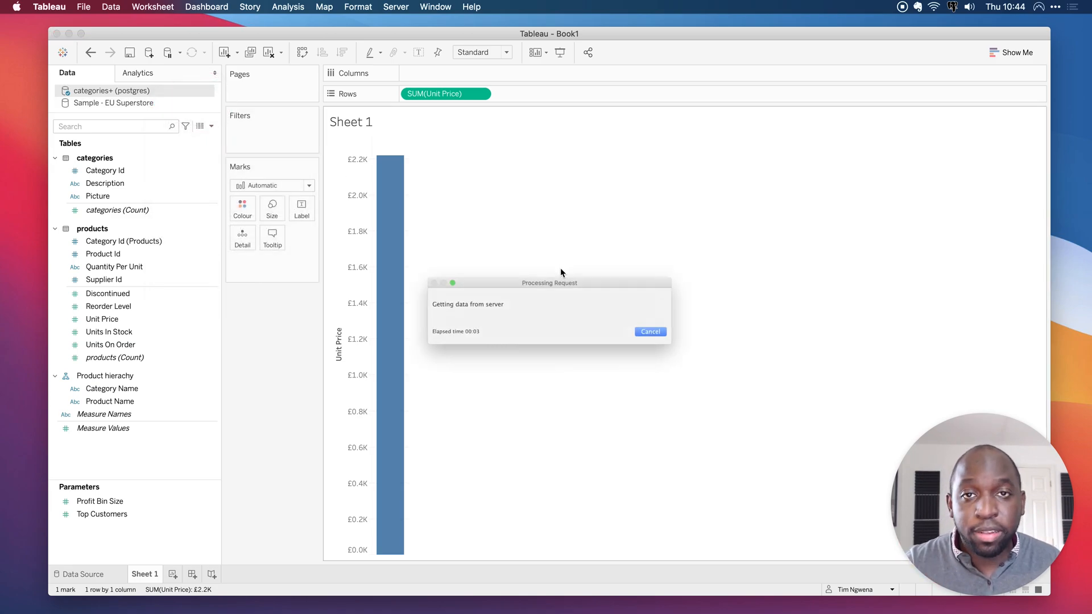
click(80, 573)
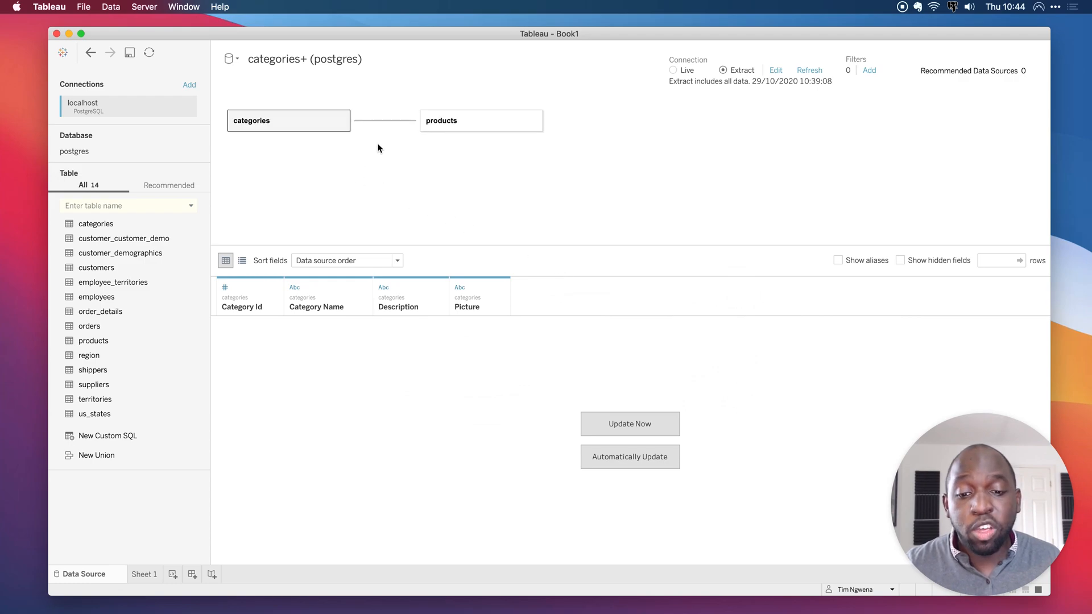
mouse_move(494, 162)
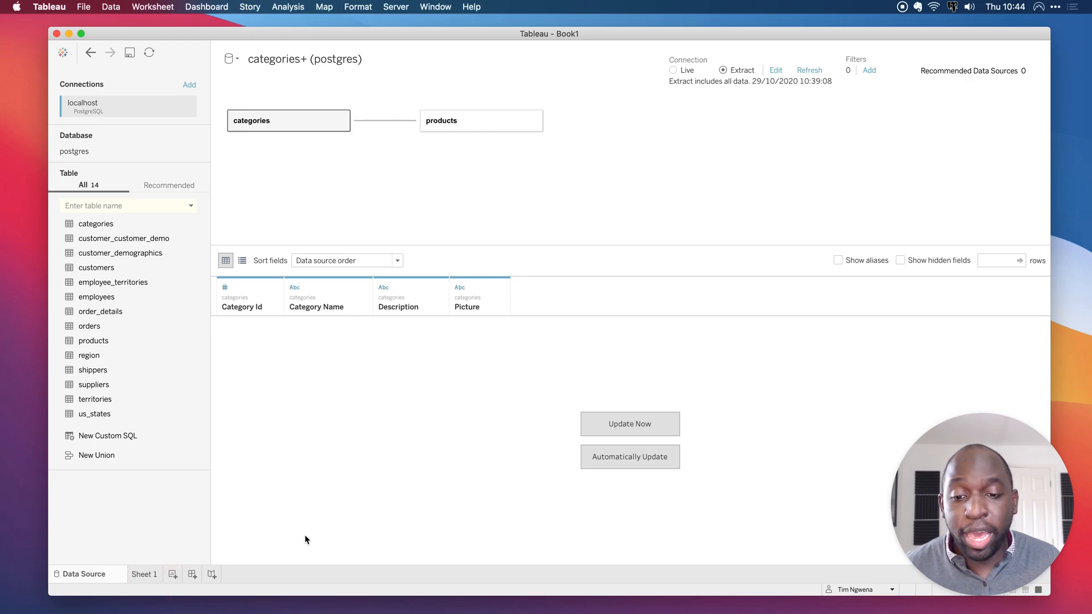
click(144, 574)
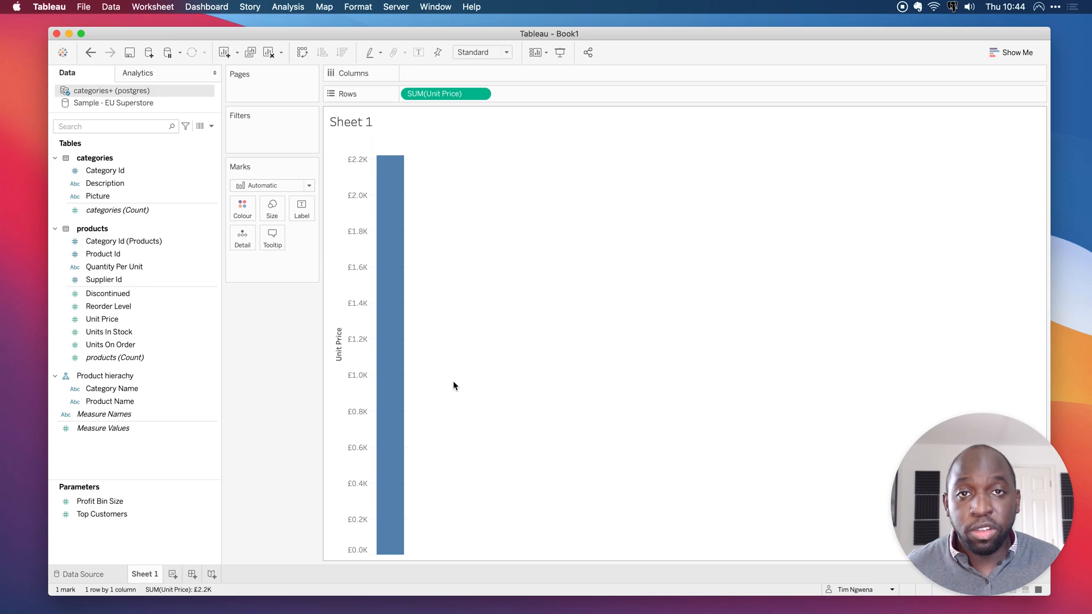
mouse_move(462, 388)
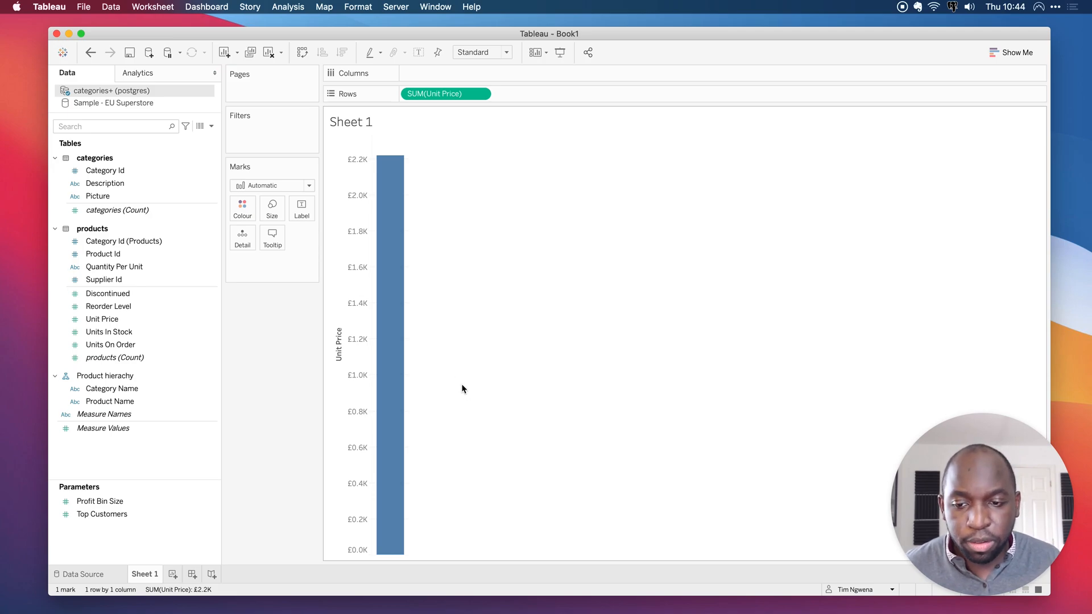
mouse_move(273, 270)
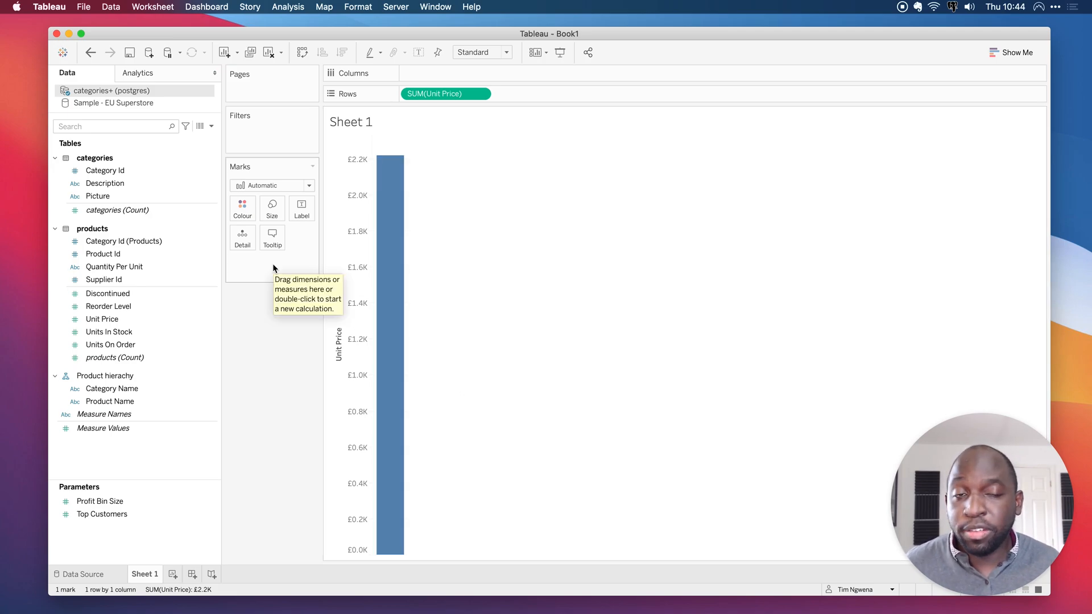
mouse_move(272, 224)
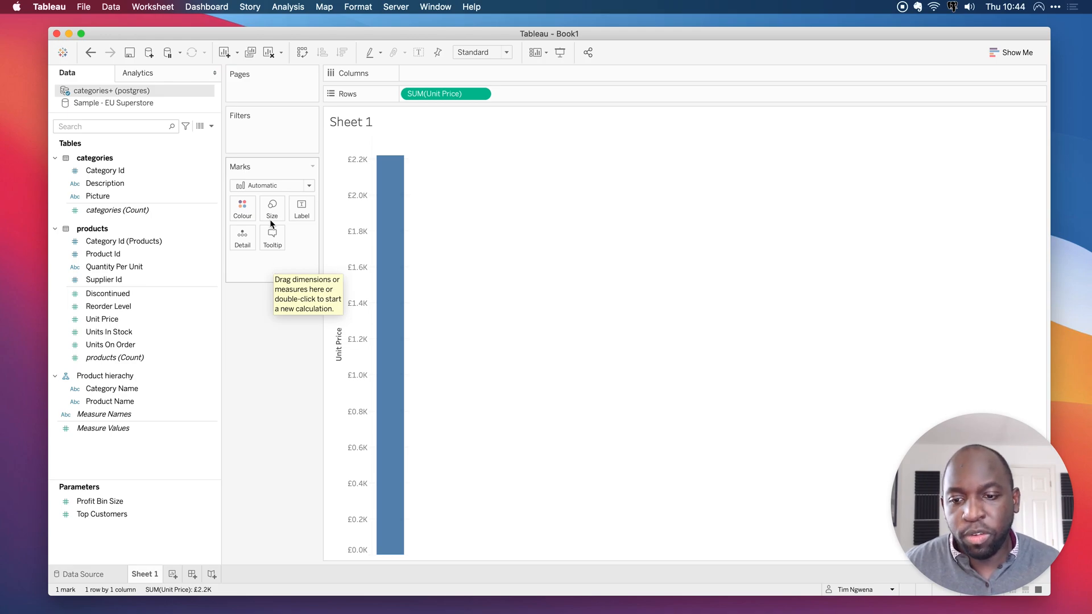
mouse_move(548, 276)
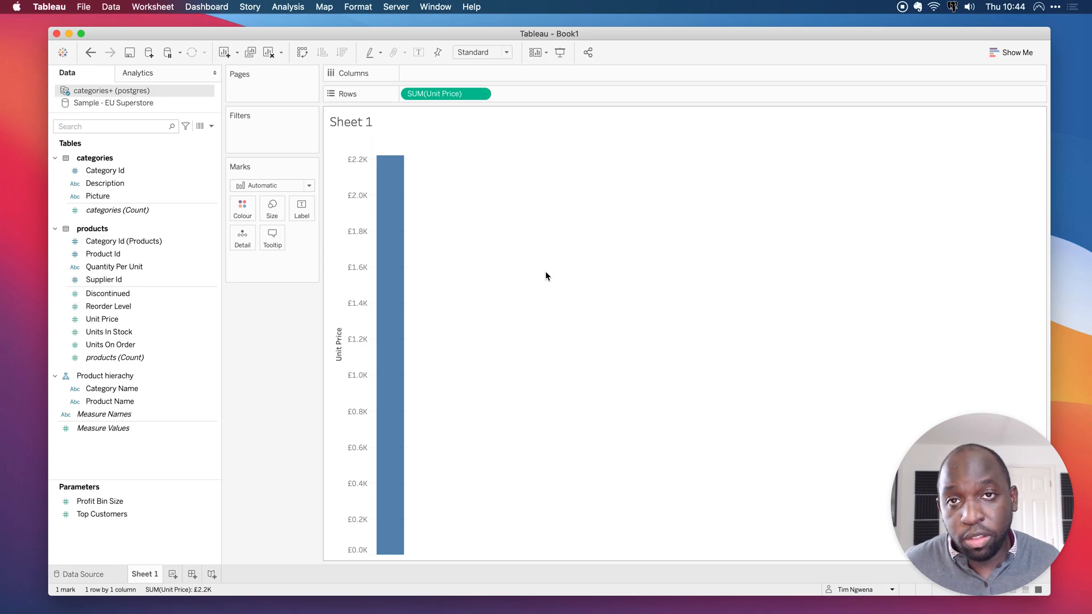
Save categories+ (postgres) as a packaged .tdsx, typing 'packaged' into the file name.
right_click(109, 91)
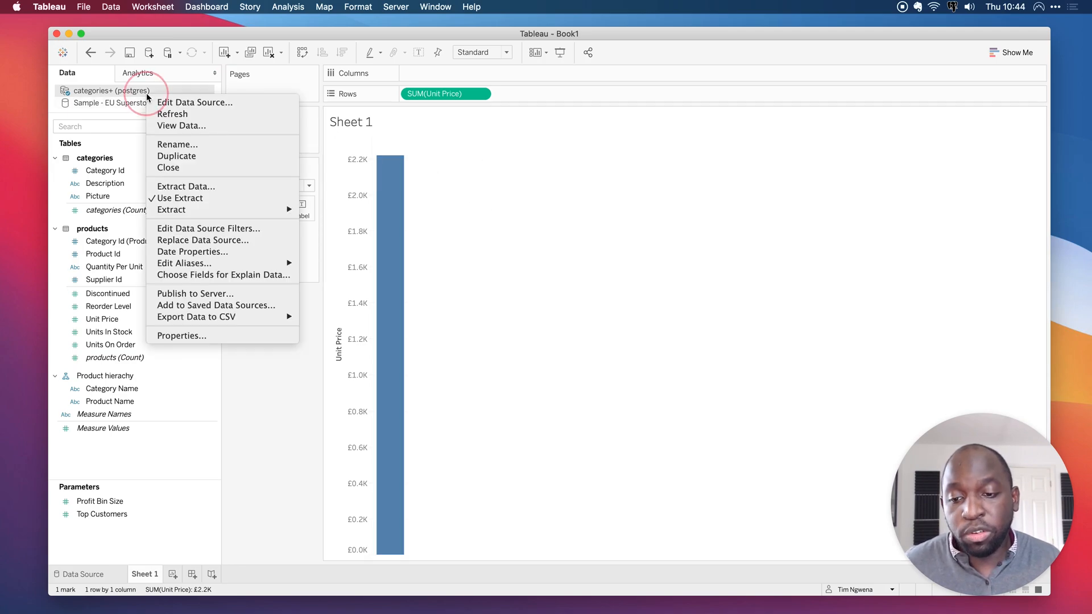
click(216, 305)
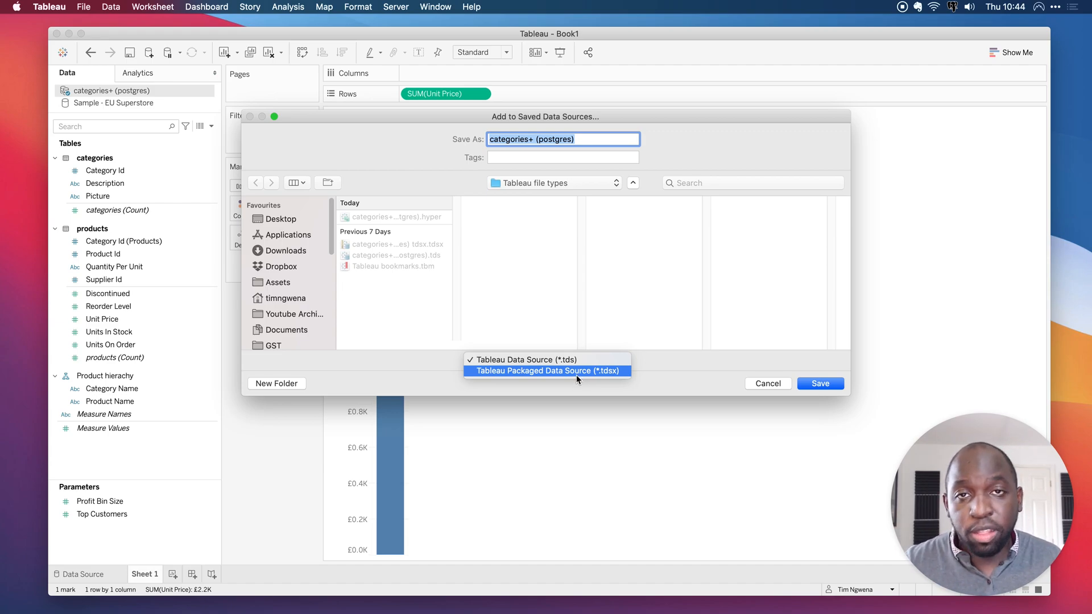
click(547, 370)
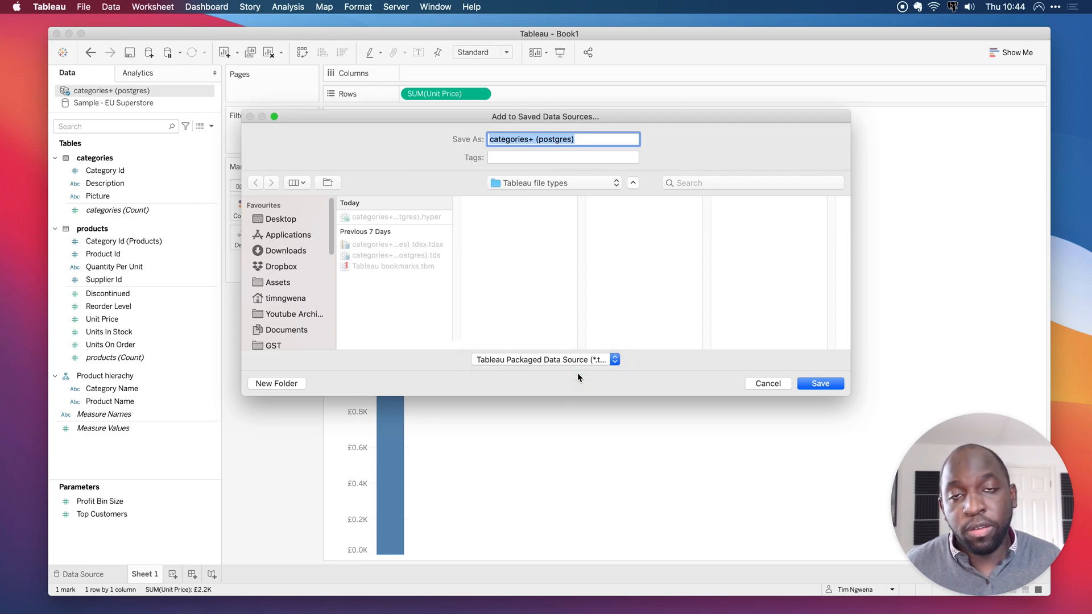
mouse_move(581, 199)
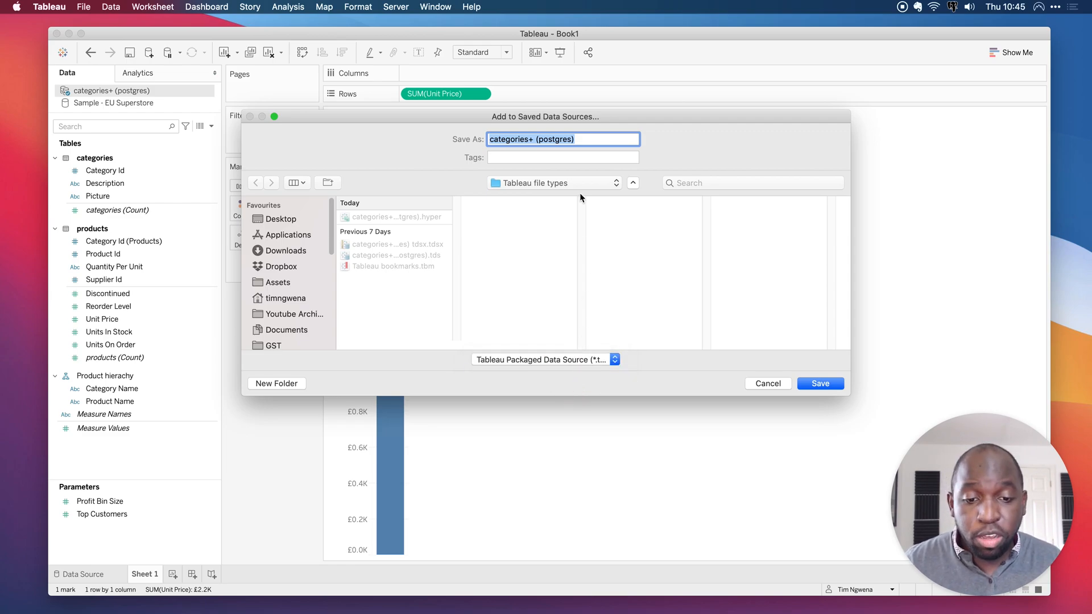
mouse_move(576, 152)
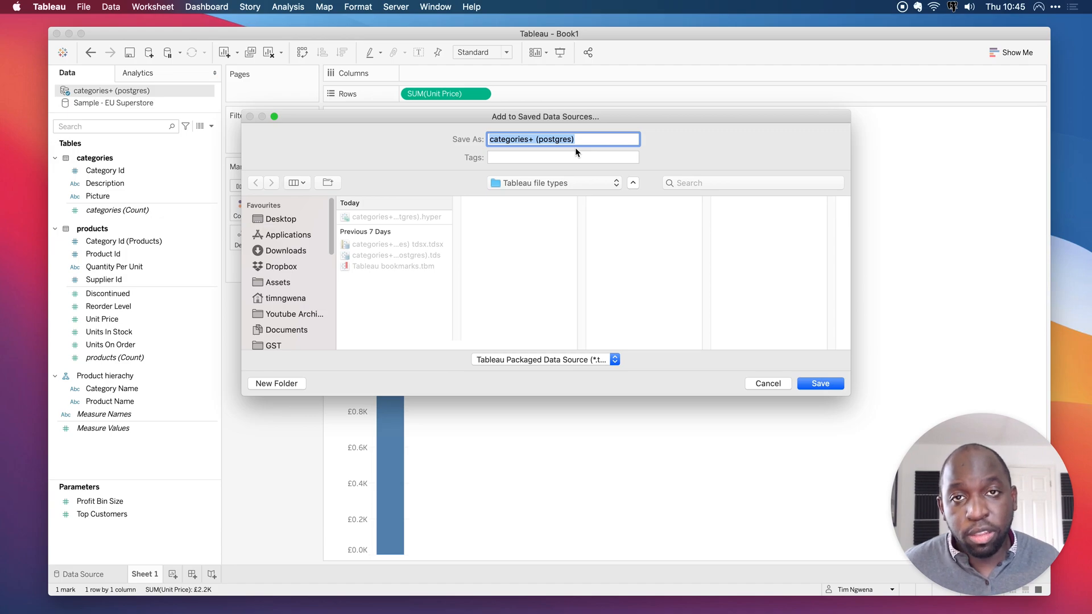
mouse_move(602, 139)
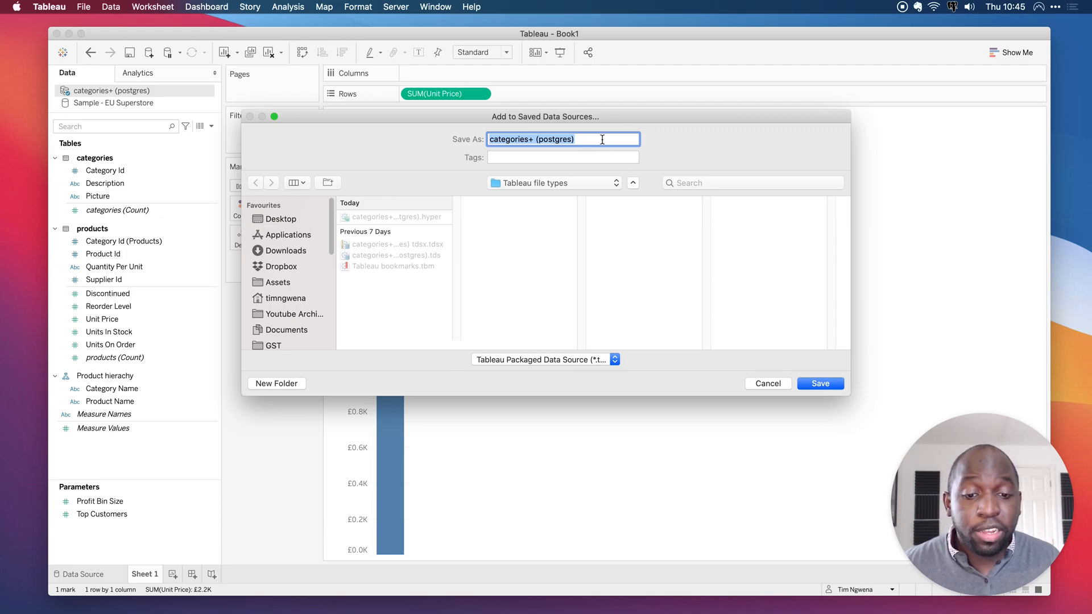
text(package)
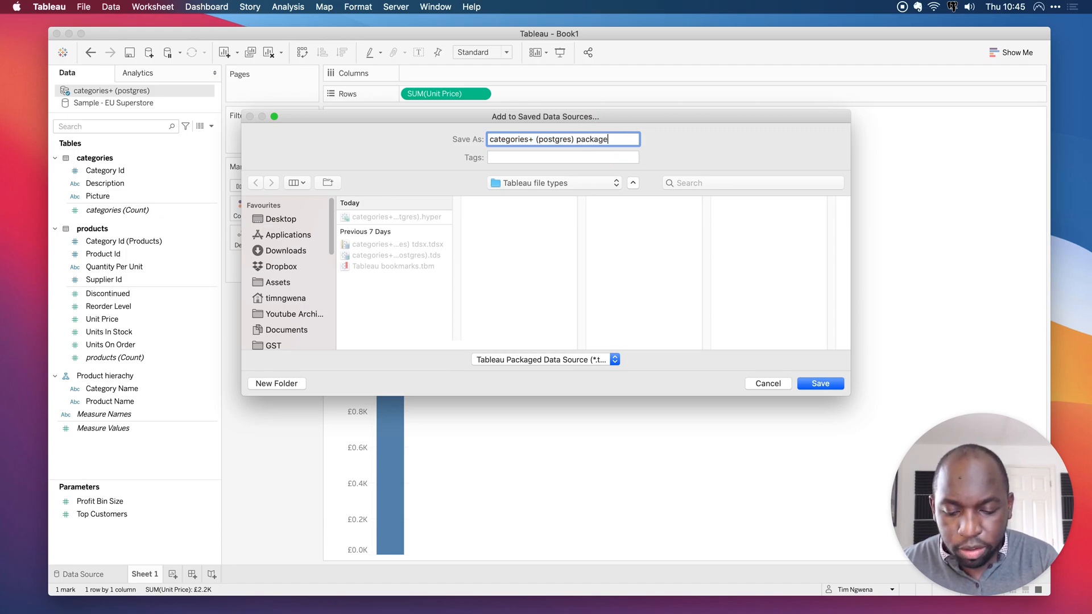
text(d)
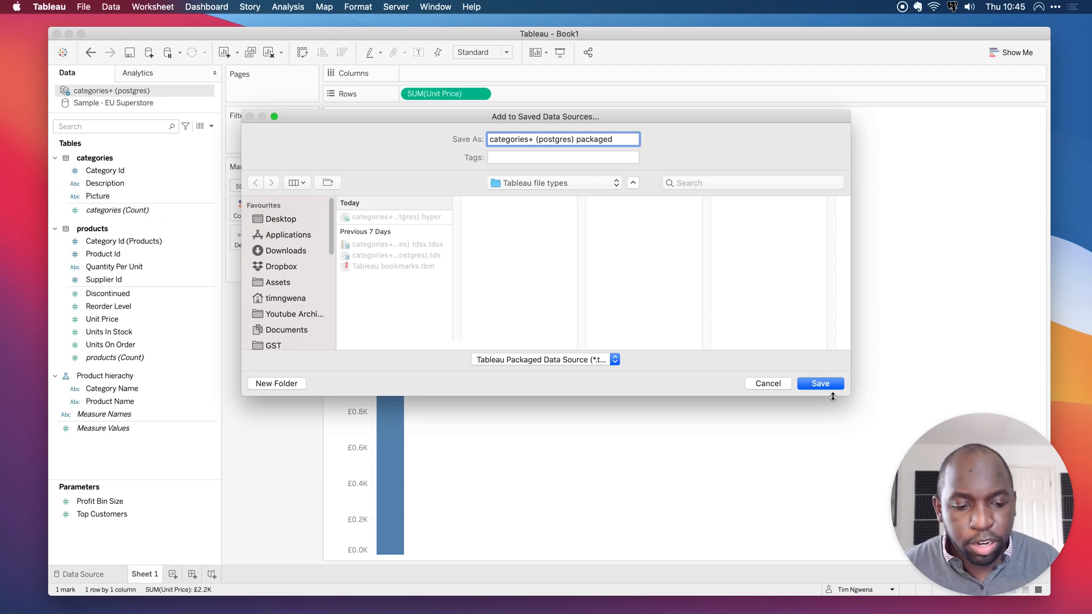
click(820, 384)
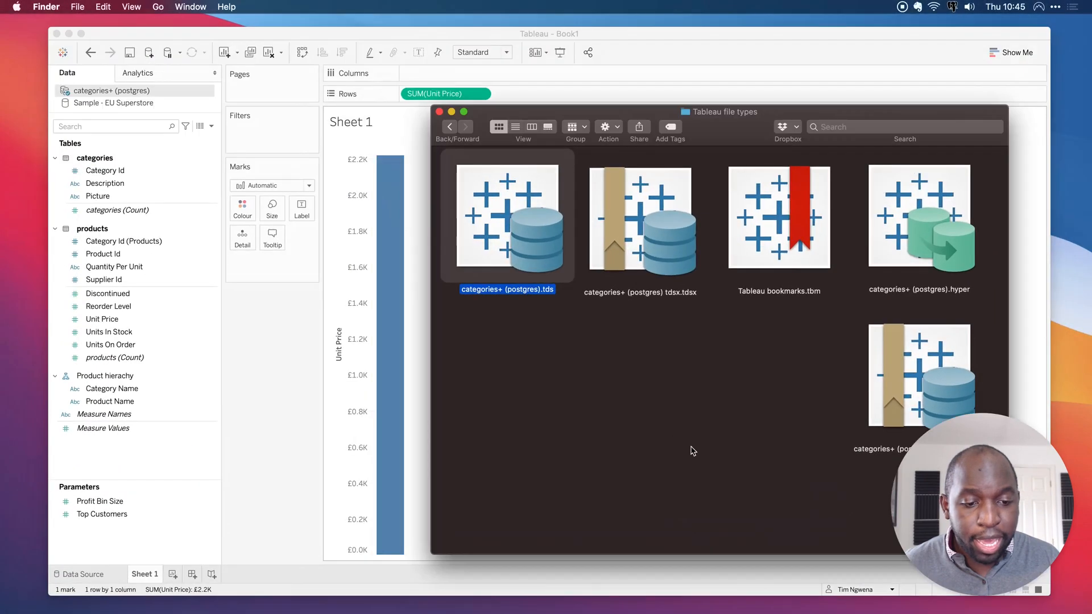
Switch Finder to list view and move categories+ (postgres).hyper to the Bin.
click(646, 375)
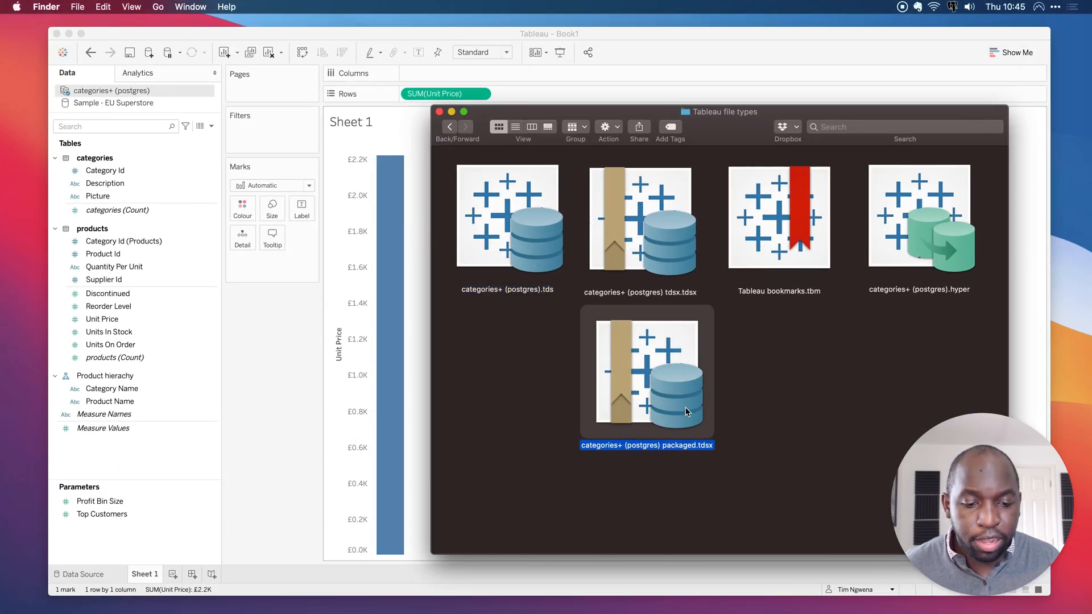
mouse_move(623, 238)
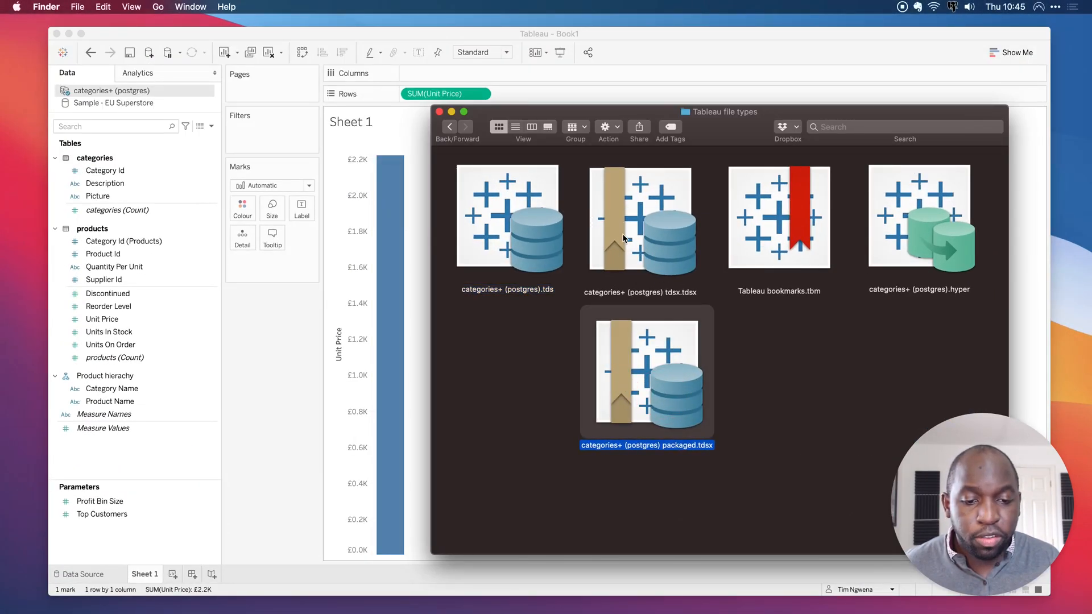
mouse_move(620, 202)
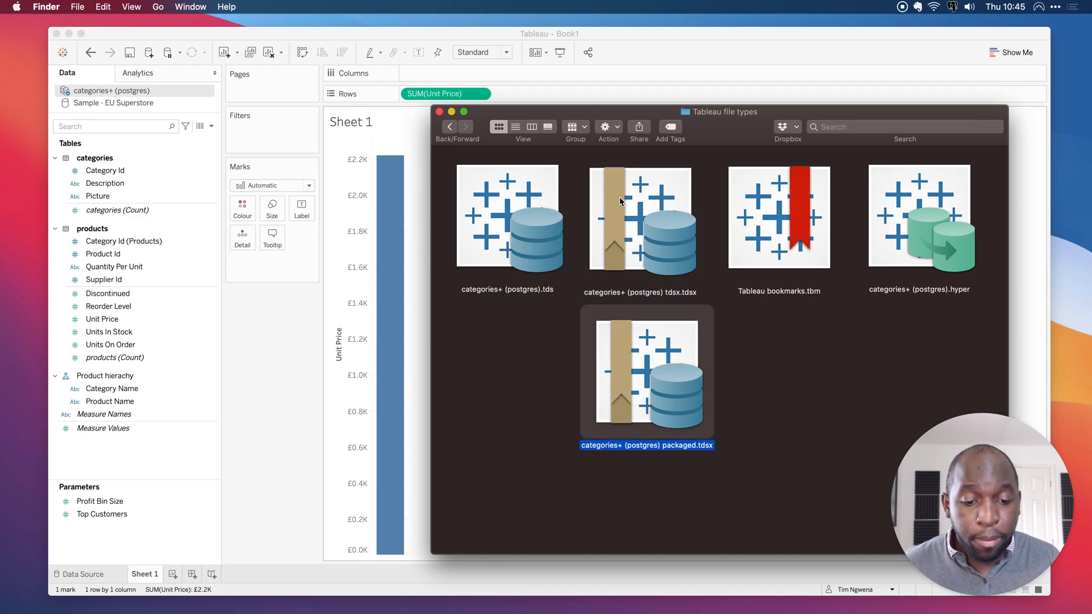
mouse_move(681, 380)
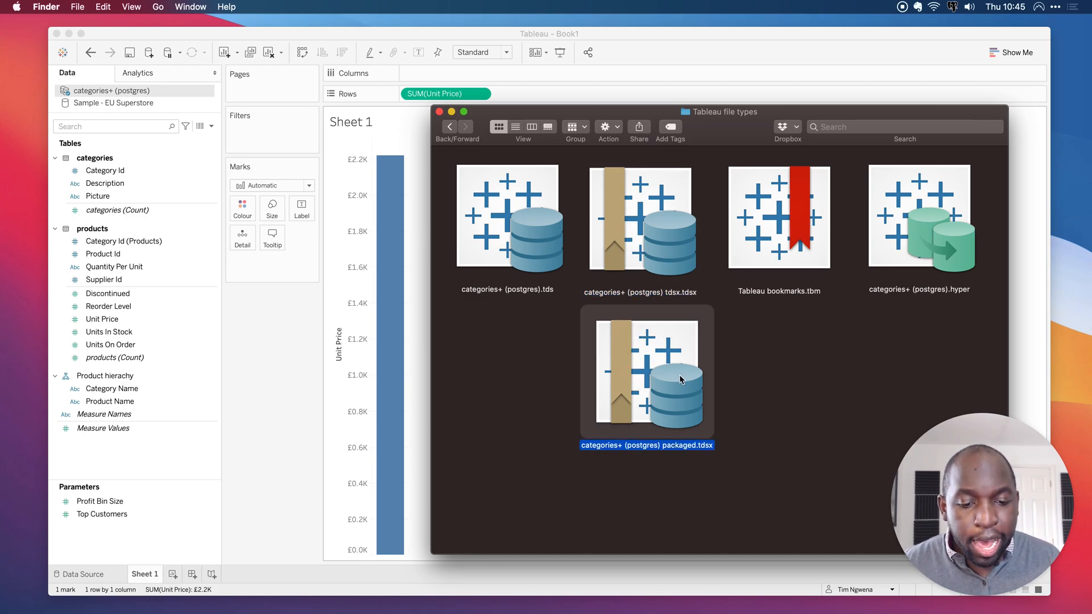
click(515, 126)
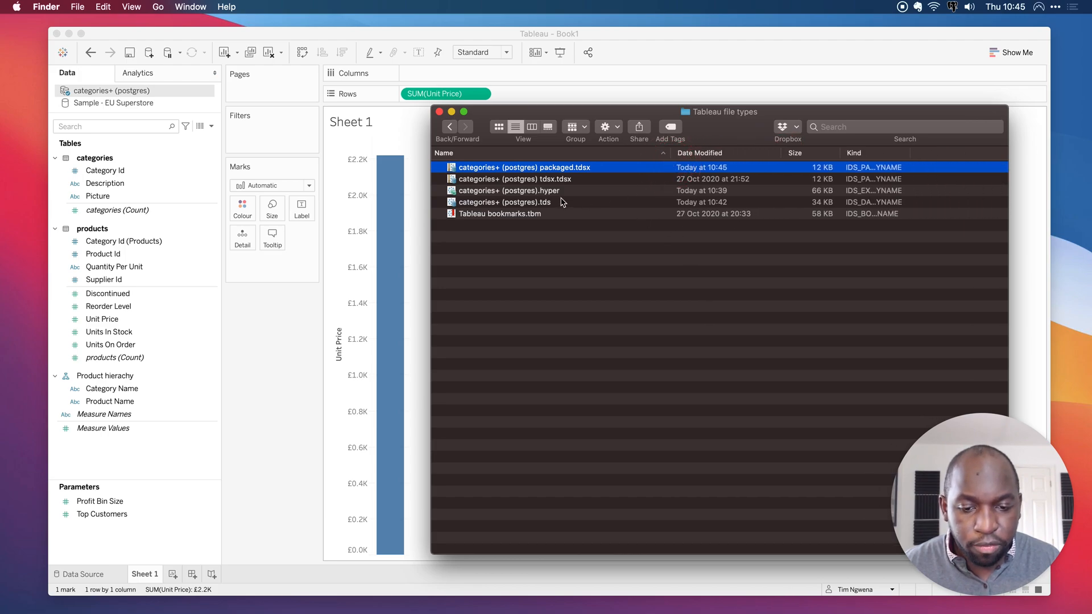
click(509, 190)
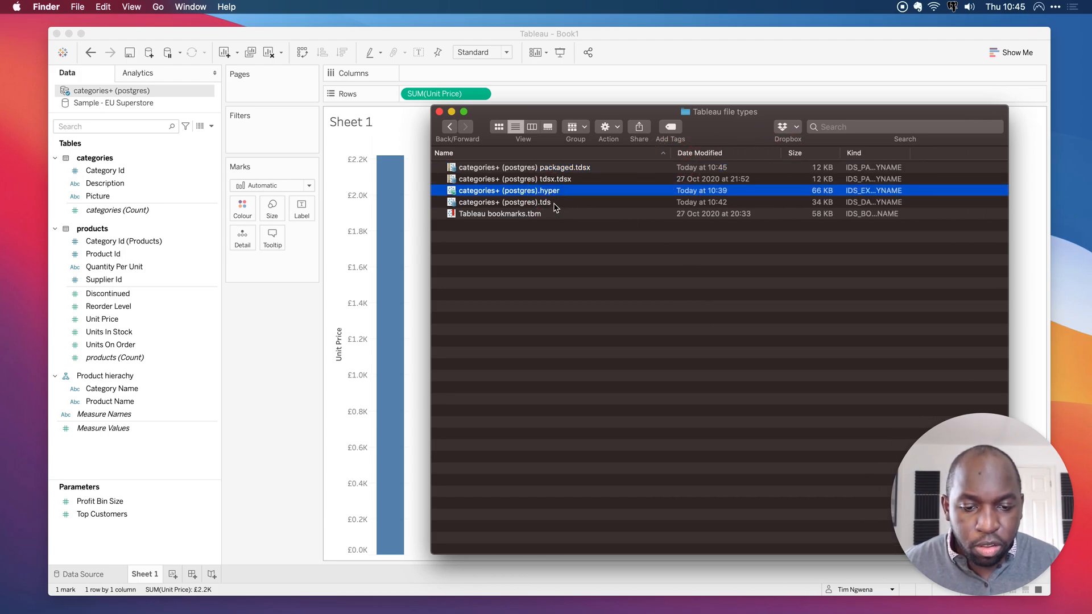
right_click(509, 190)
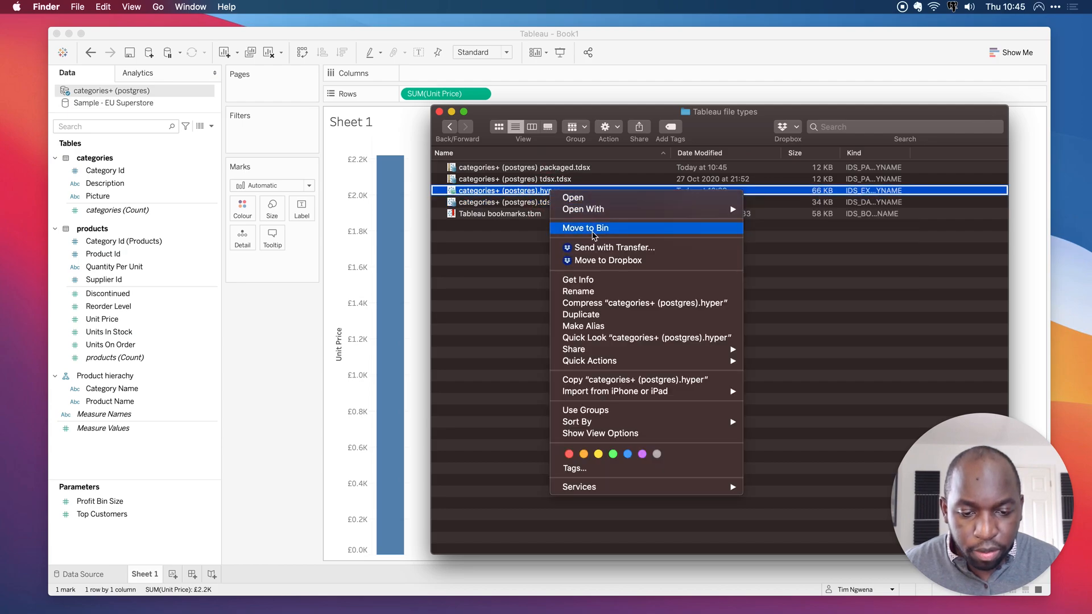
click(585, 227)
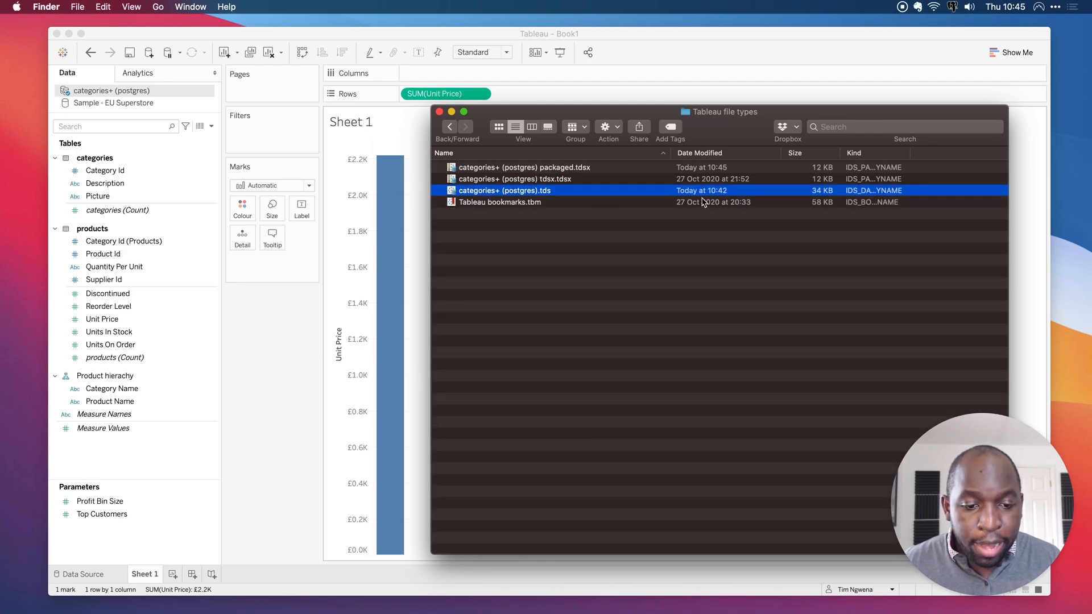
mouse_move(820, 197)
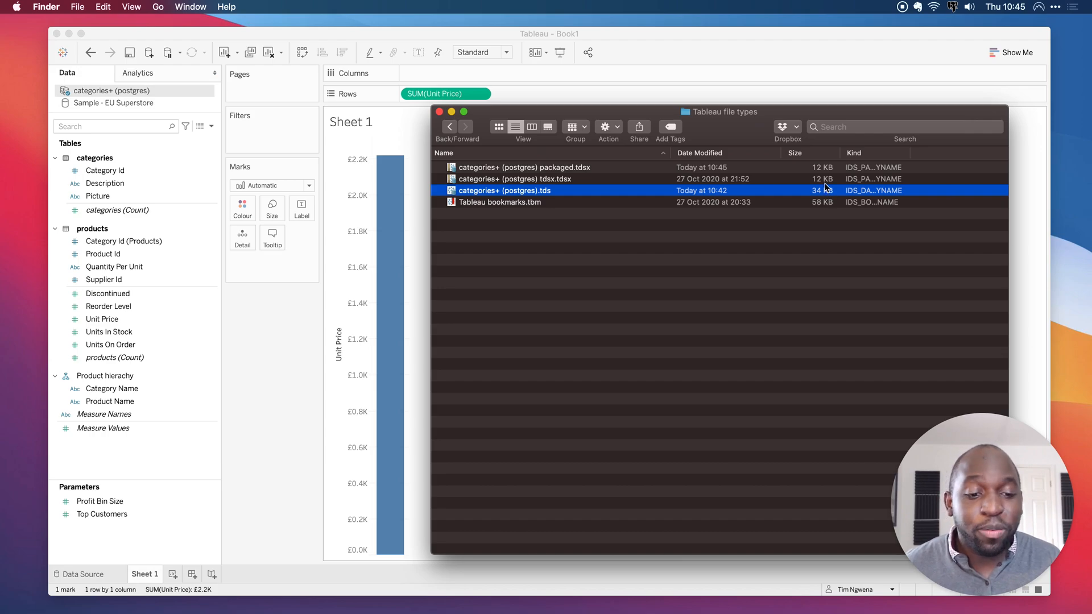
mouse_move(445, 193)
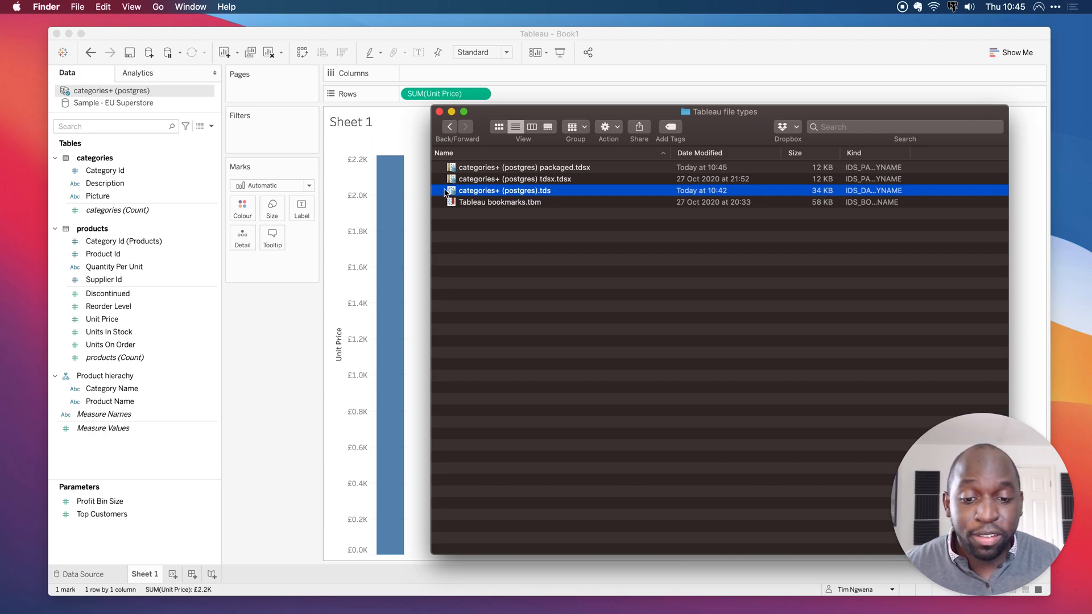
mouse_move(570, 190)
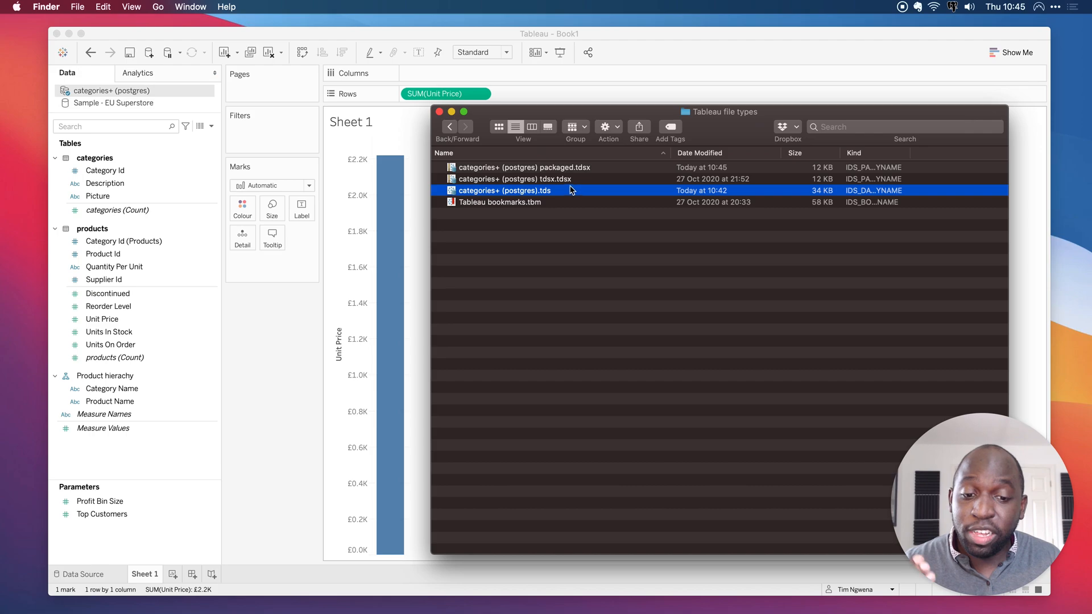
Compress categories+ (postgres).tds into a 4 KB .tds.zip archive.
right_click(505, 190)
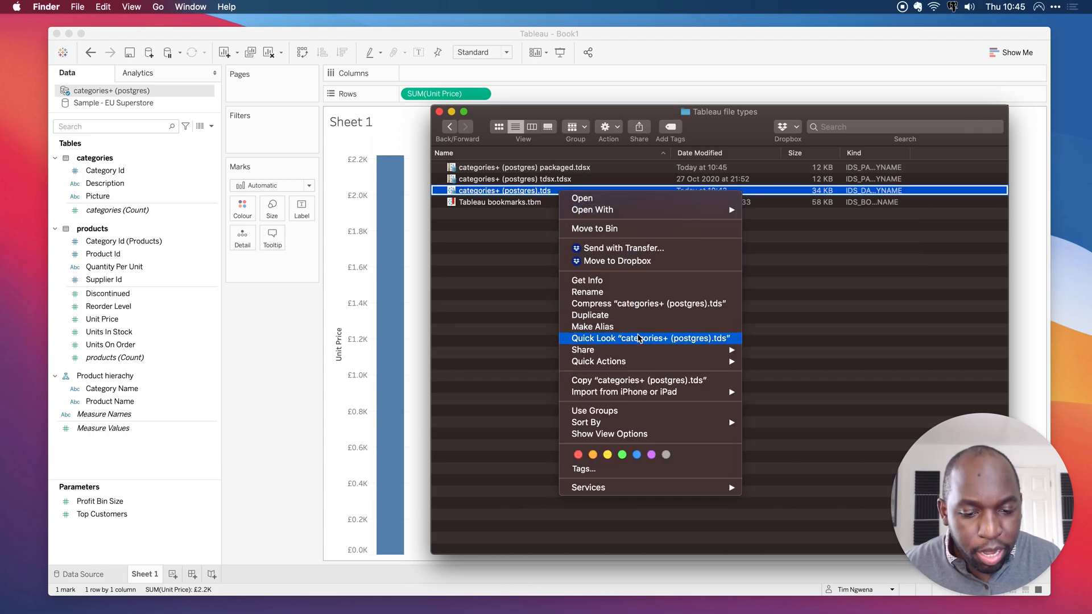
click(649, 304)
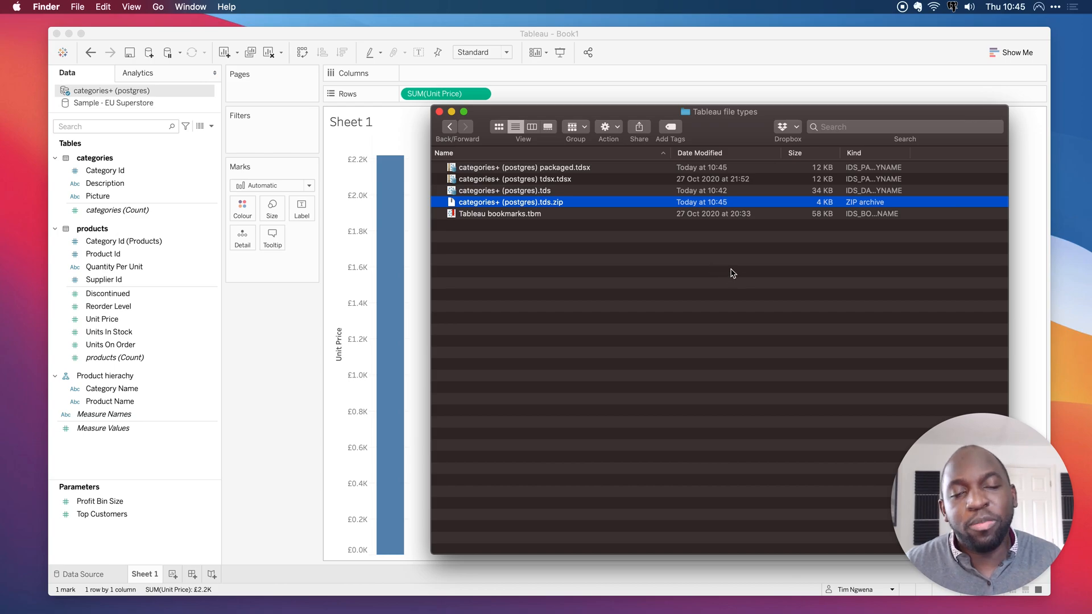
mouse_move(563, 211)
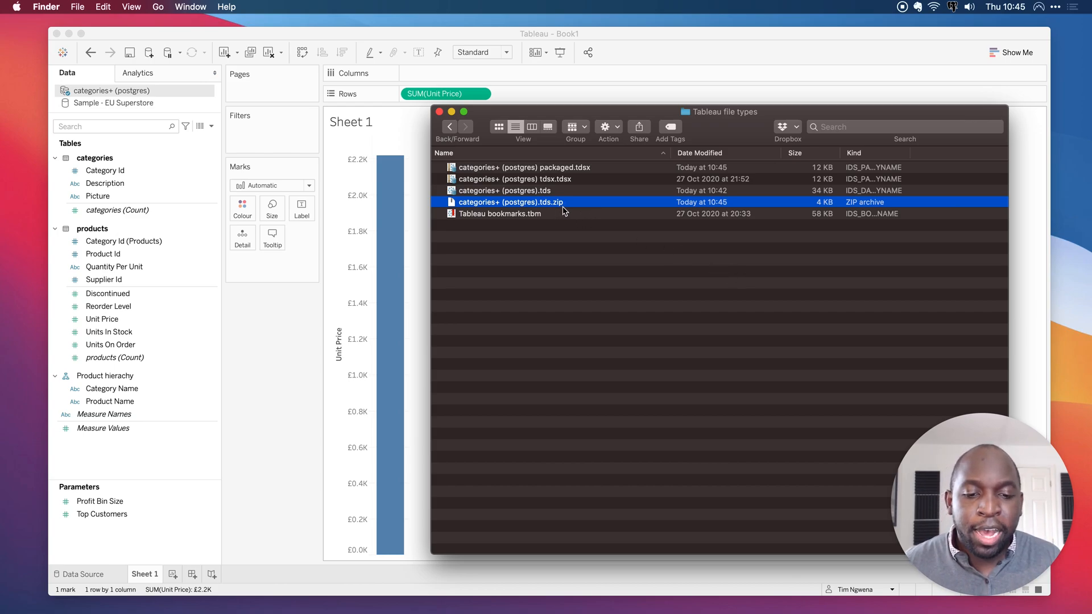
mouse_move(564, 188)
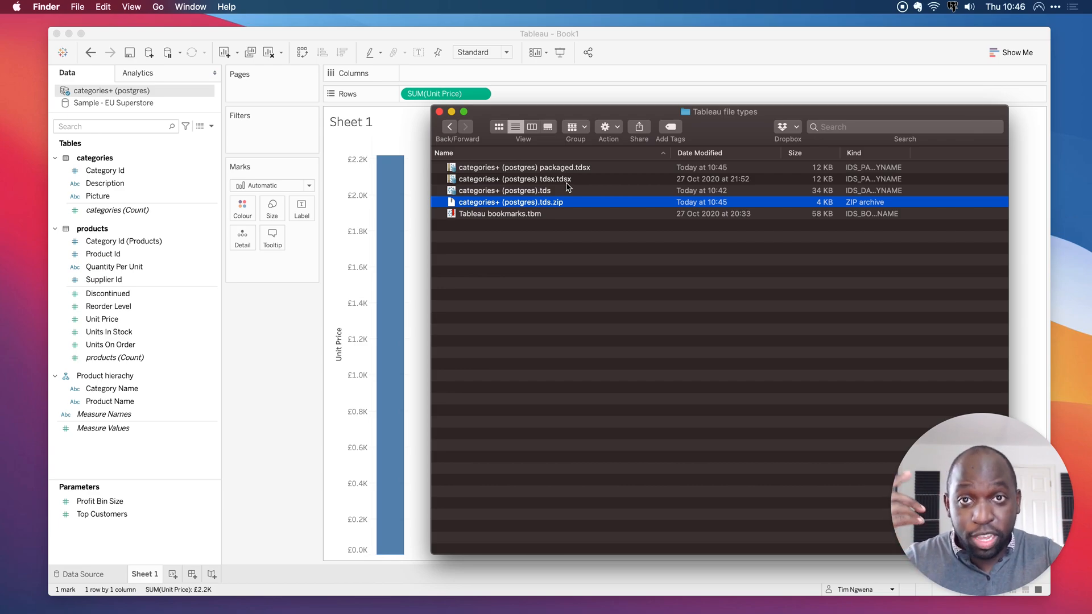
mouse_move(567, 187)
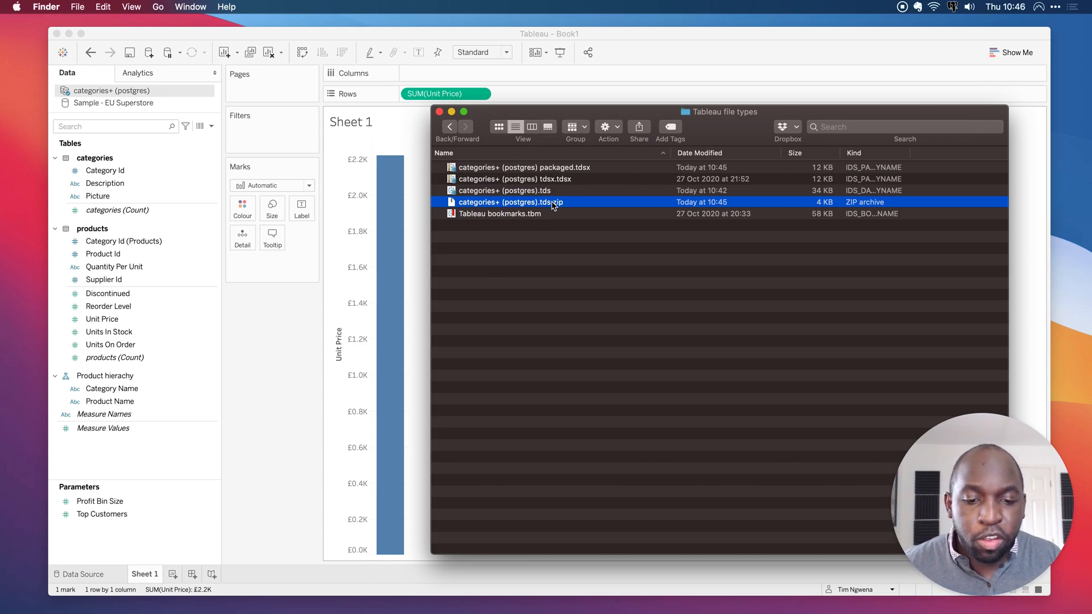
mouse_move(709, 210)
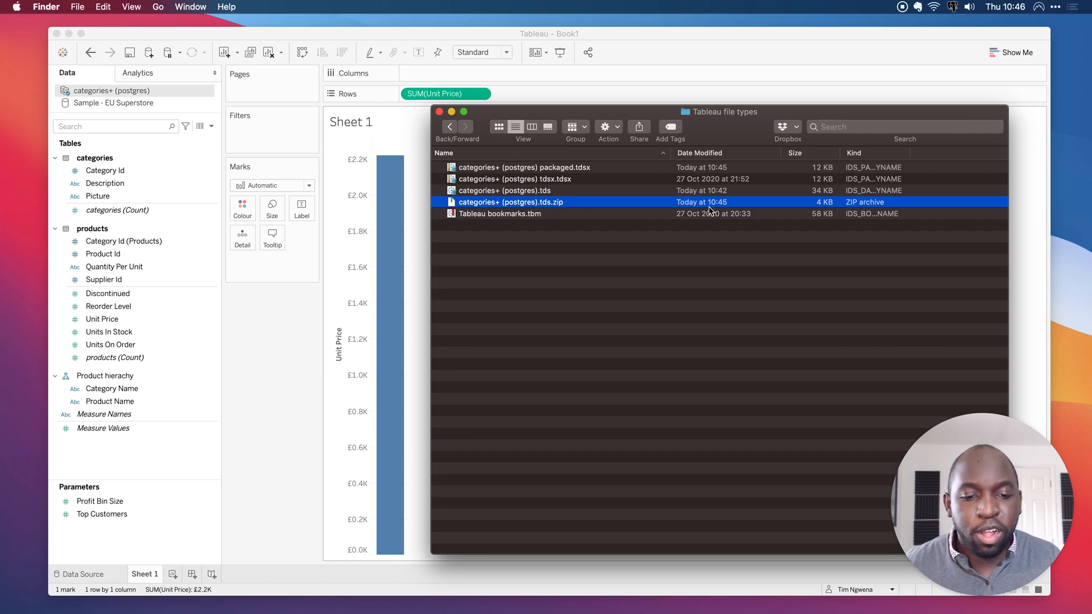
mouse_move(831, 211)
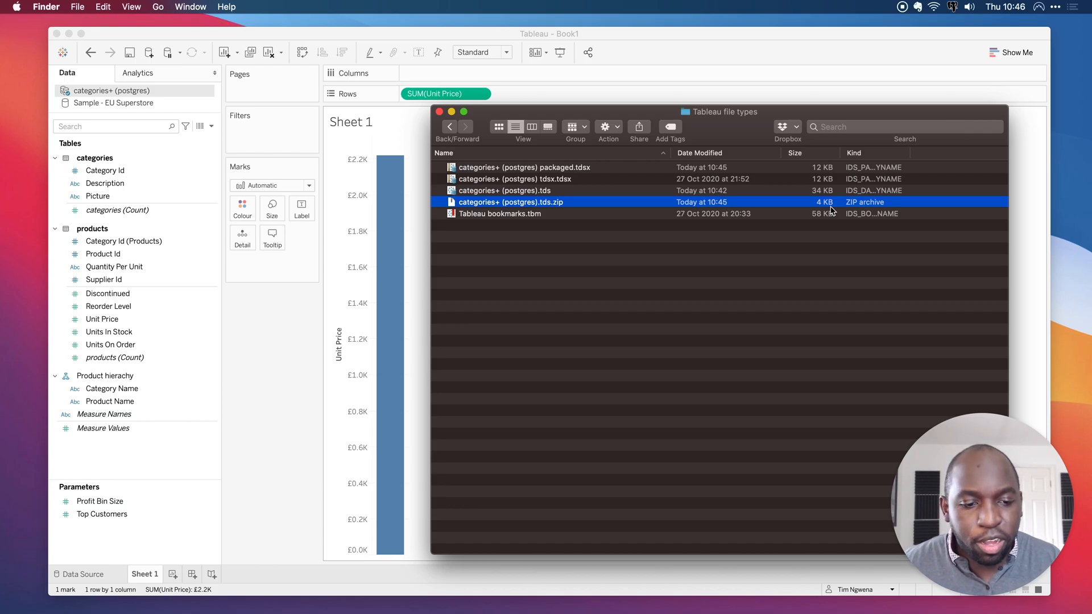
mouse_move(814, 205)
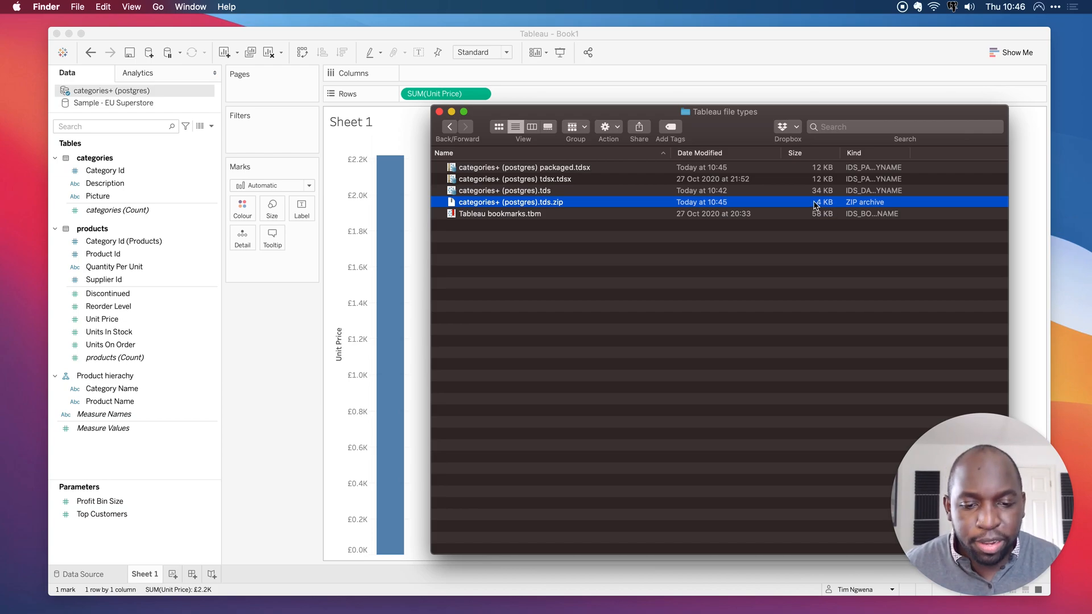
mouse_move(826, 184)
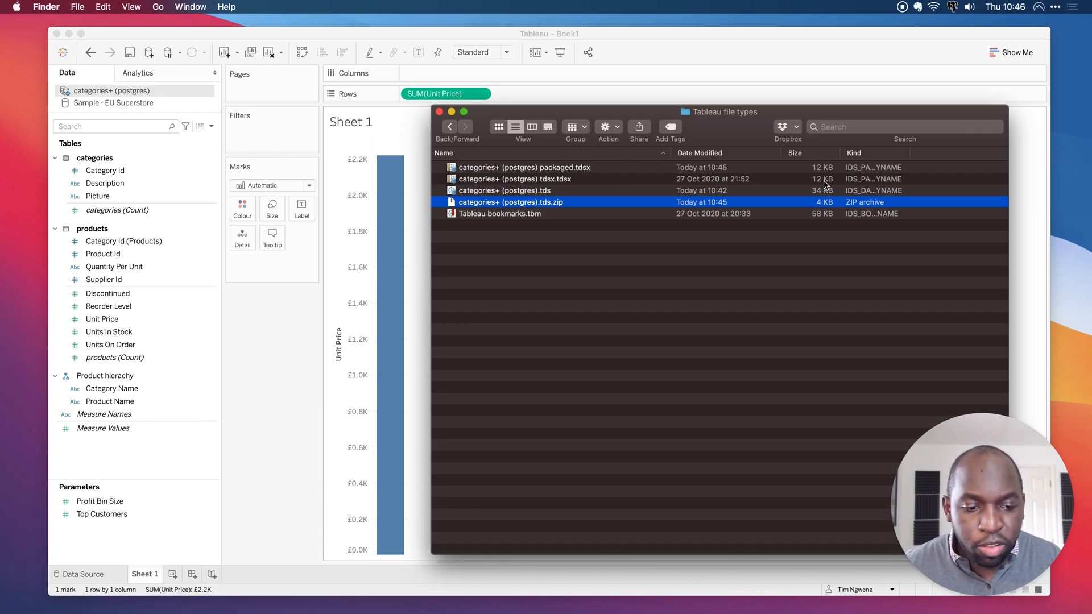
mouse_move(617, 399)
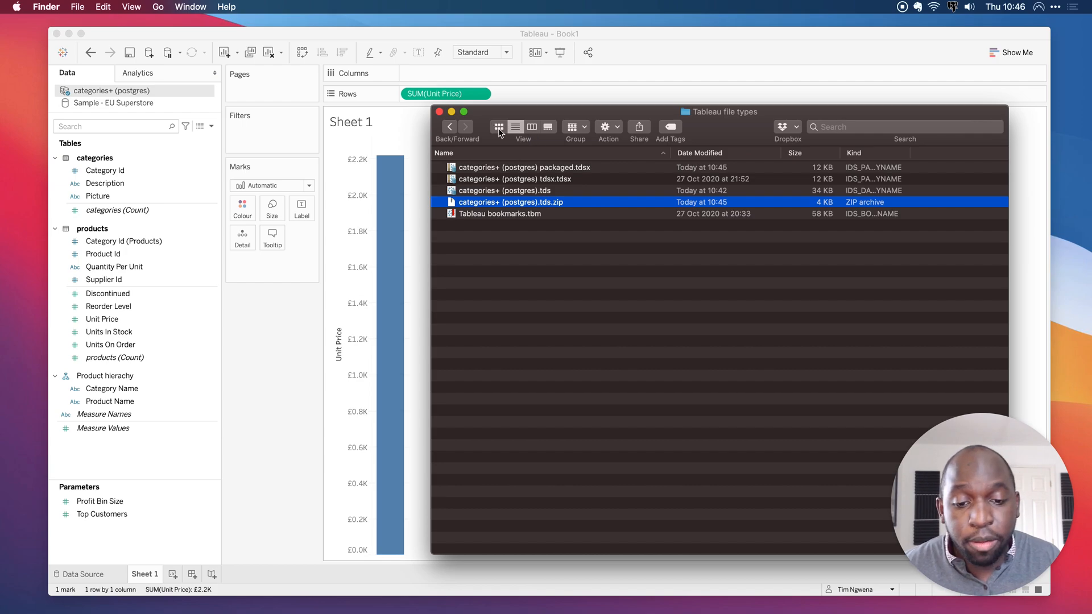
Switch Finder back to icon view and clear the file selection.
click(498, 127)
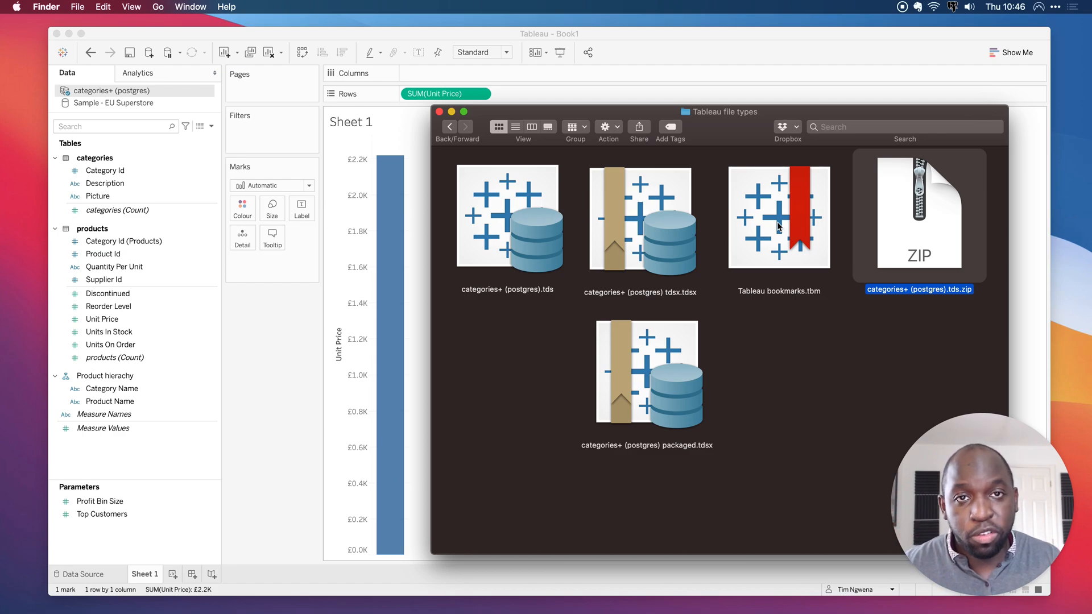
click(823, 363)
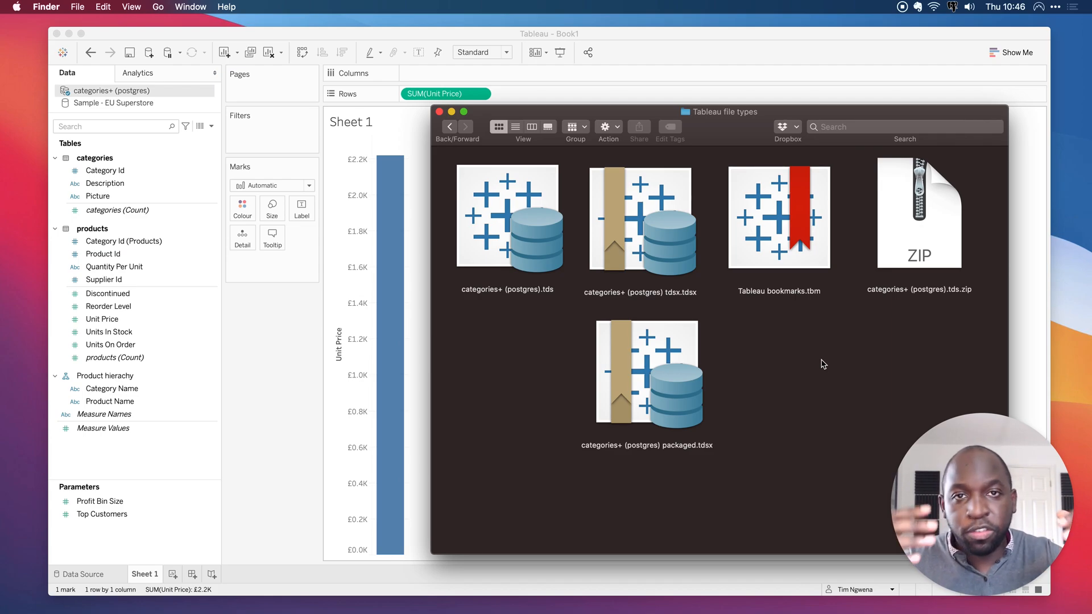
mouse_move(835, 379)
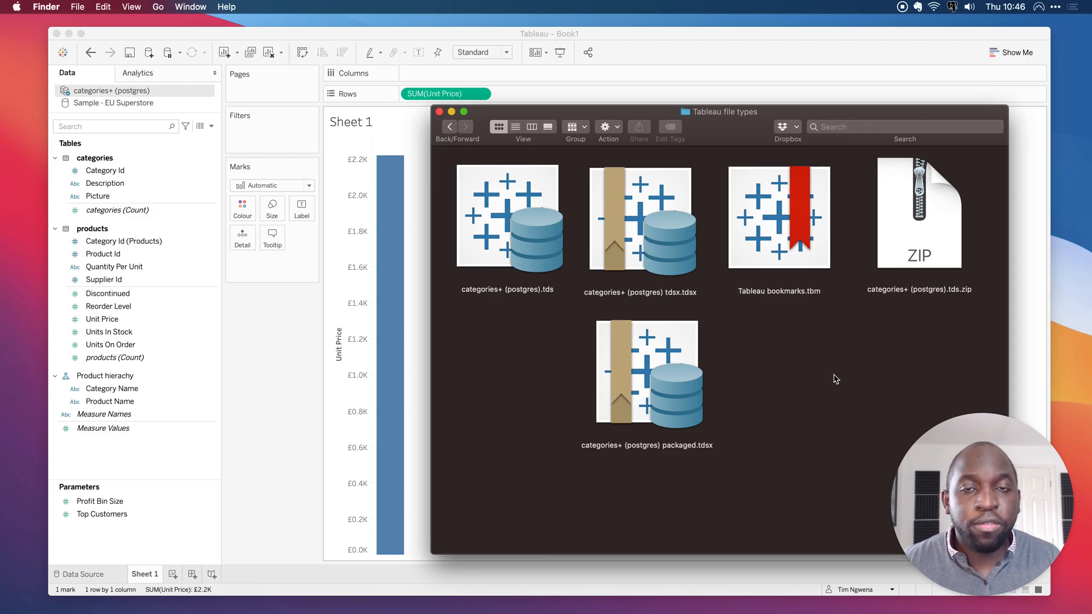